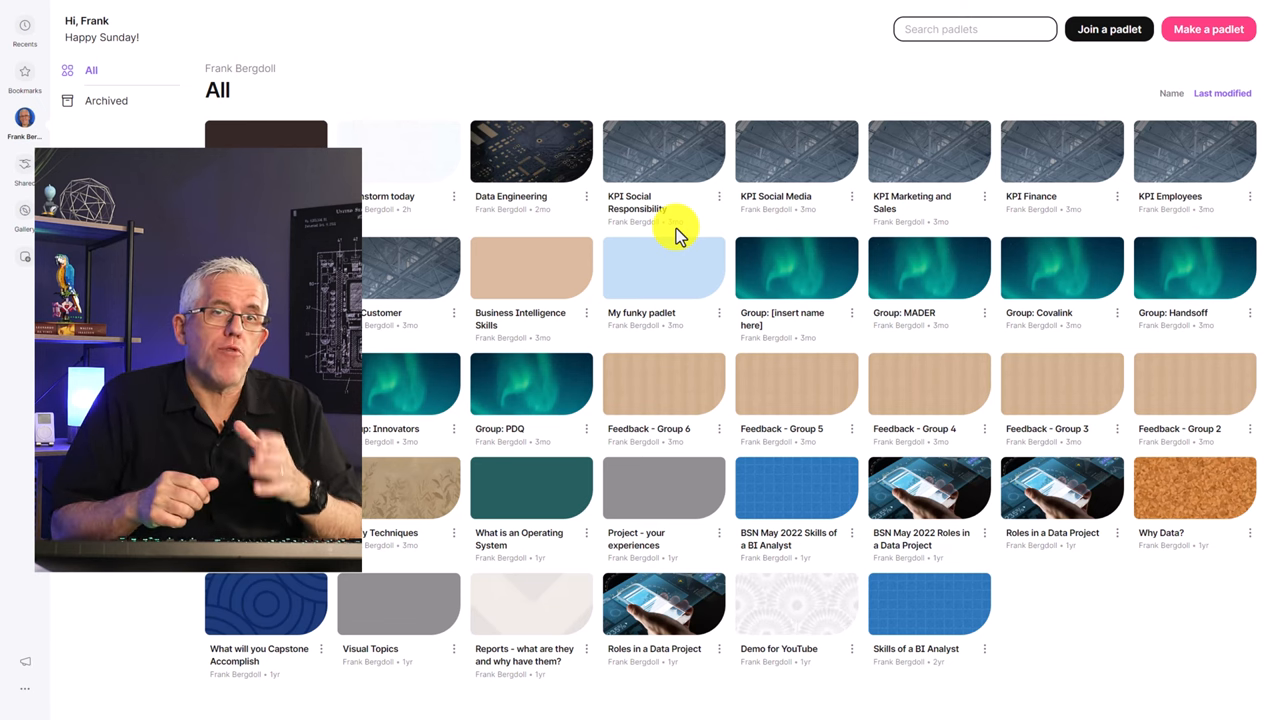
Step: Delete the 'Brainstorm today' padlet, confirming with the code 72
key(F11)
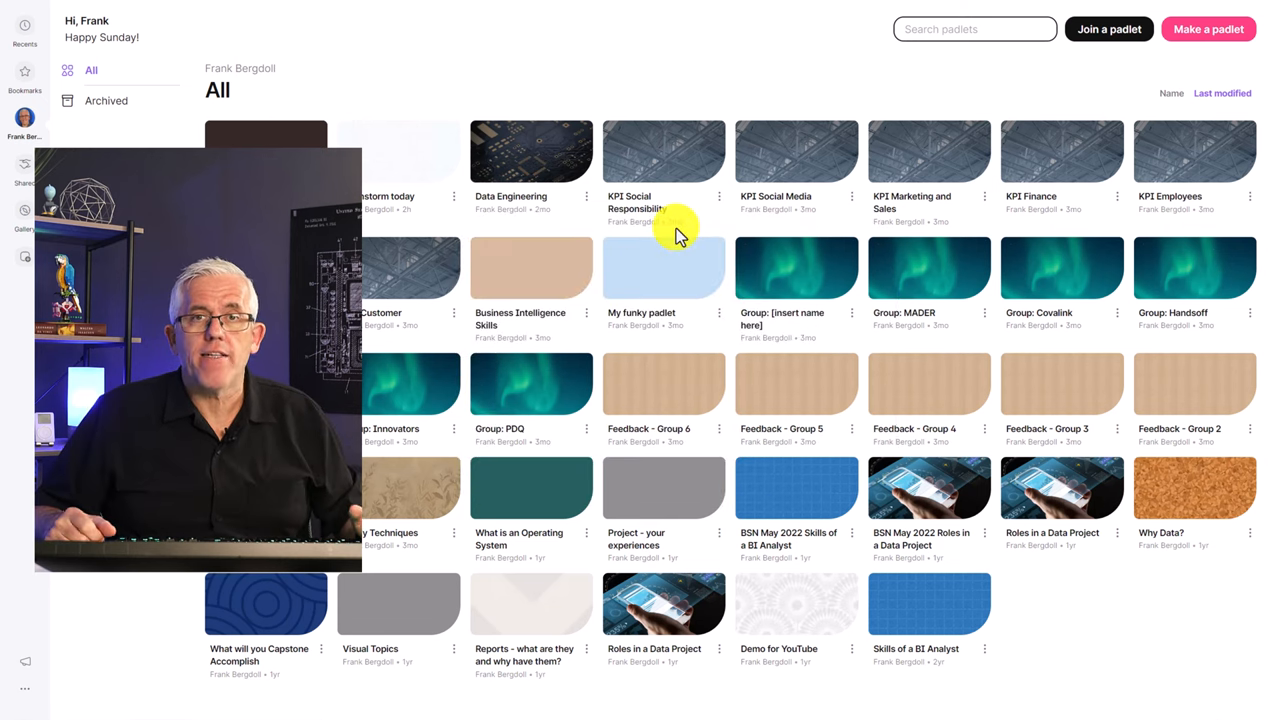
mouse_move(425, 195)
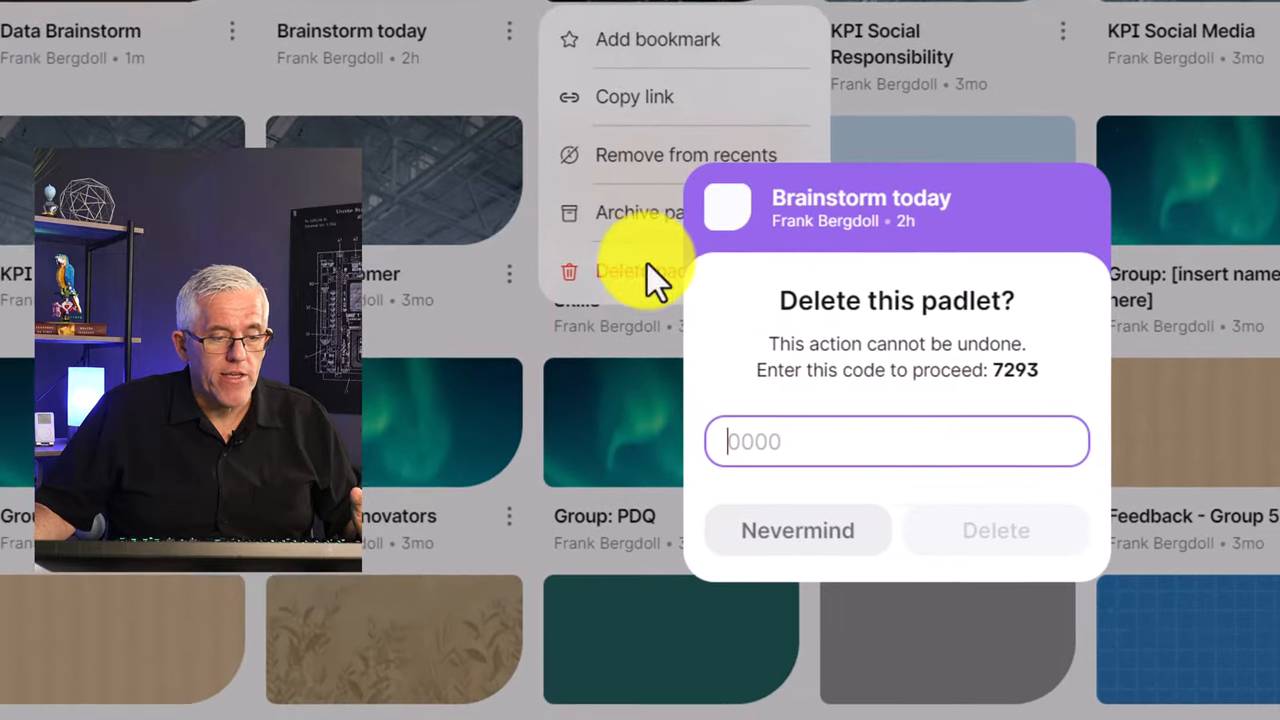
text(72)
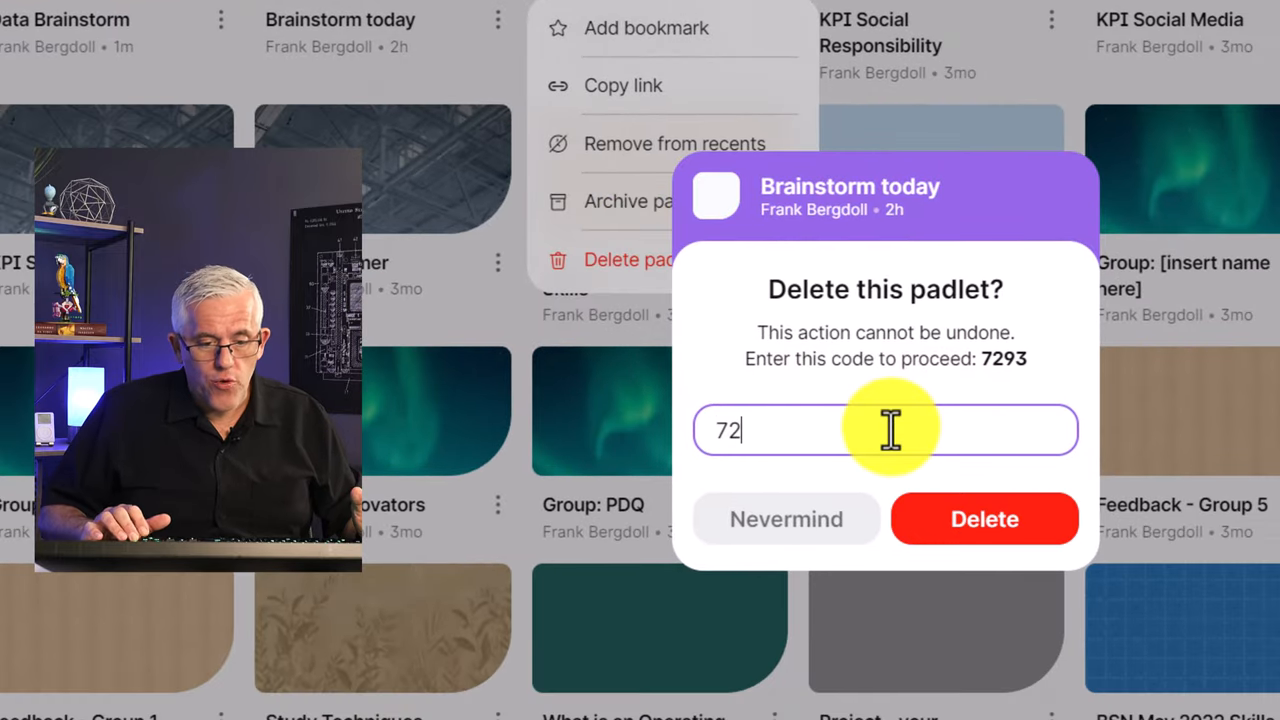
click(786, 519)
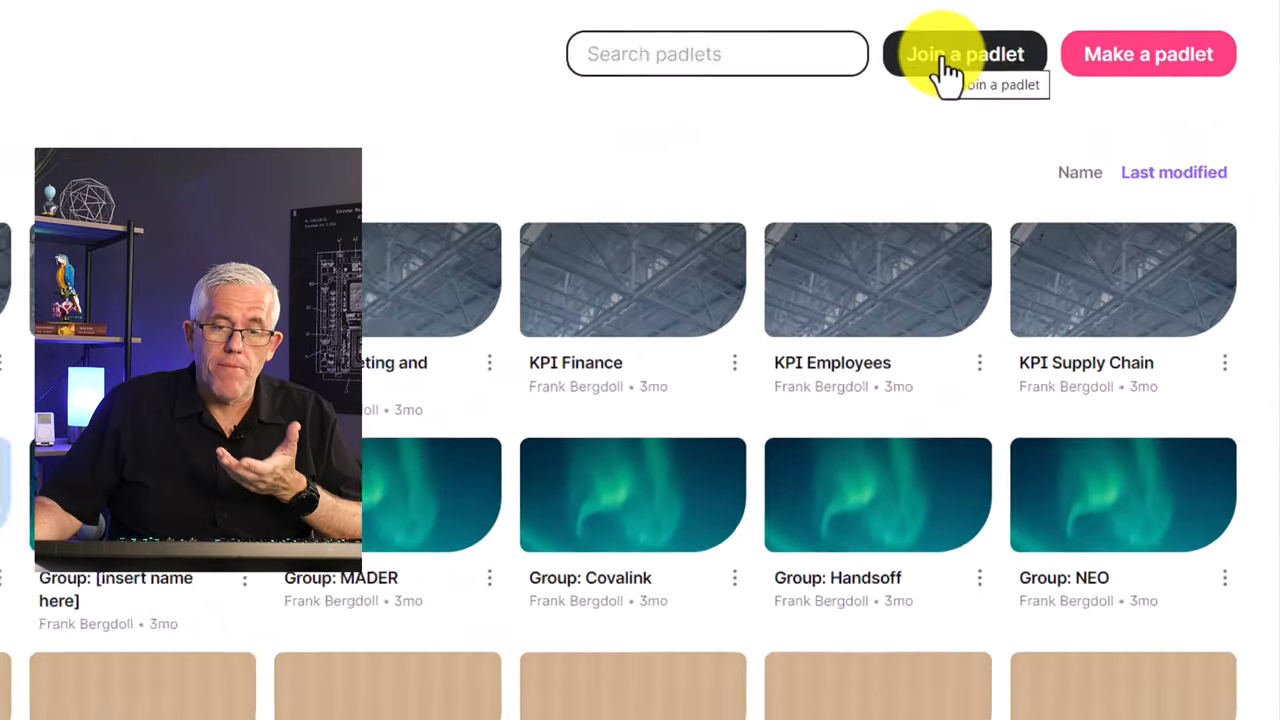
Step: Make a new Wall-format padlet, which opens as the empty 'My sumptuous padlet'
click(1148, 54)
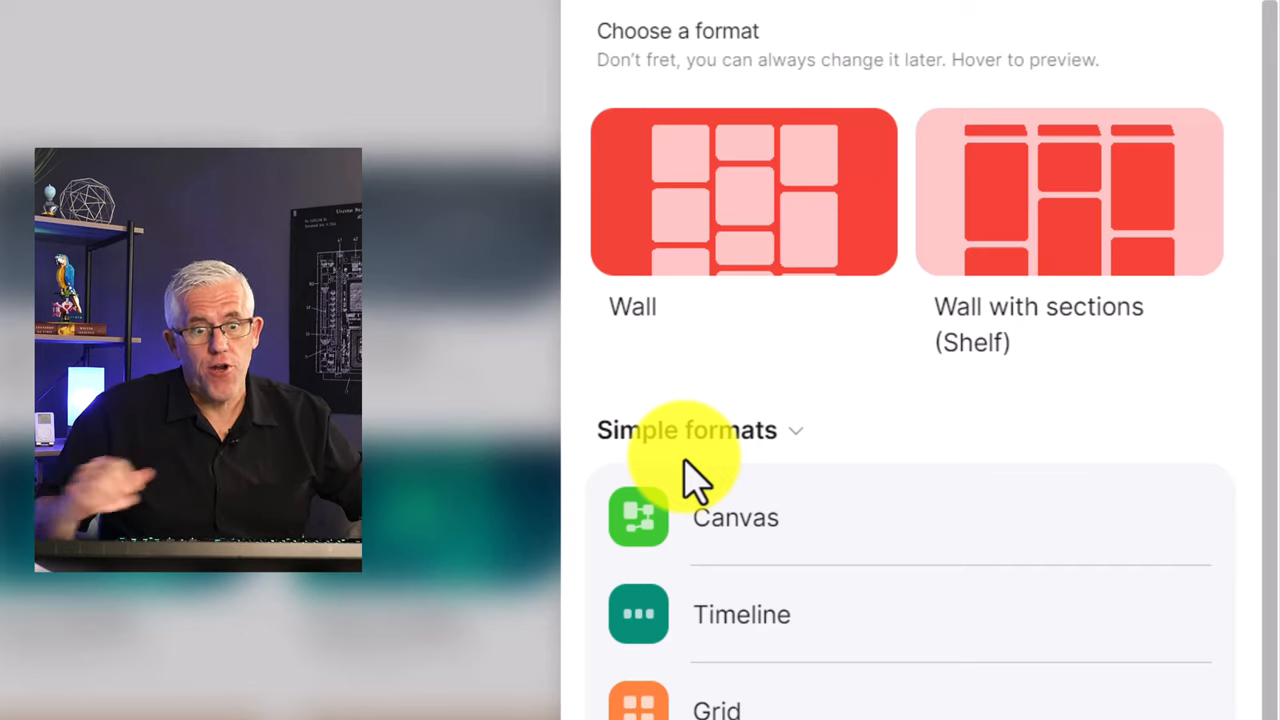
mouse_move(745, 330)
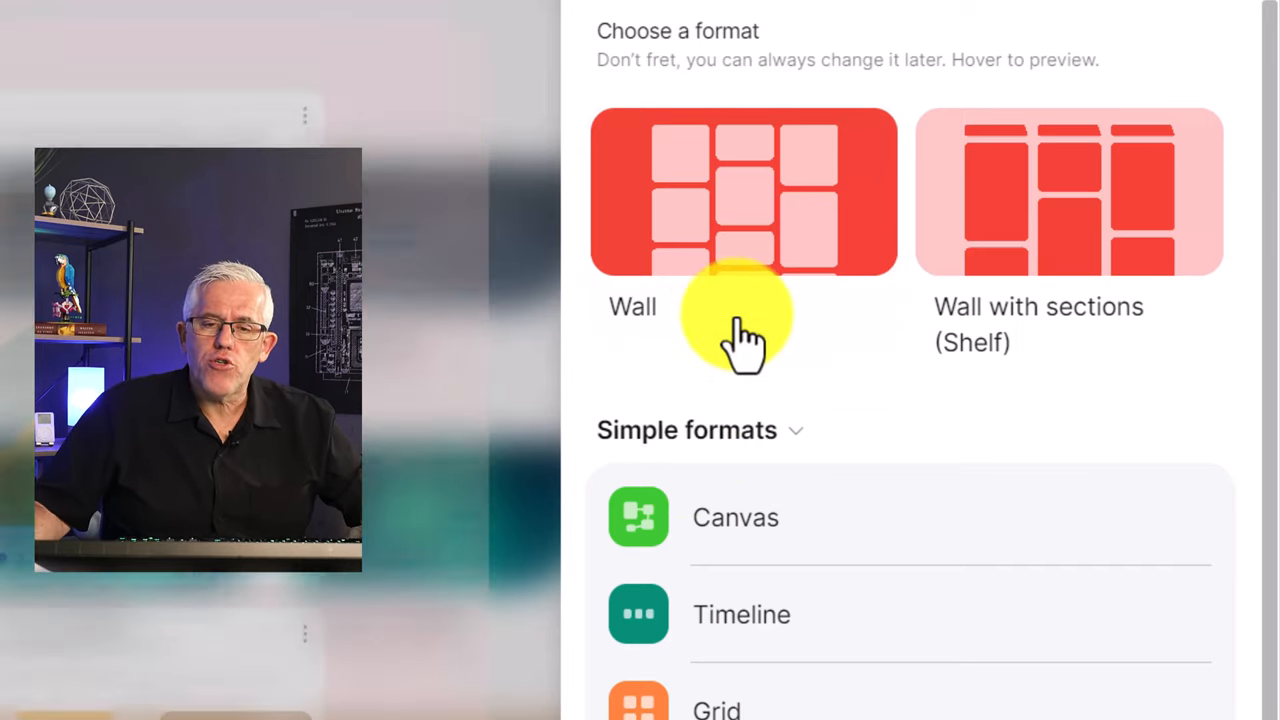
scroll(down, 3)
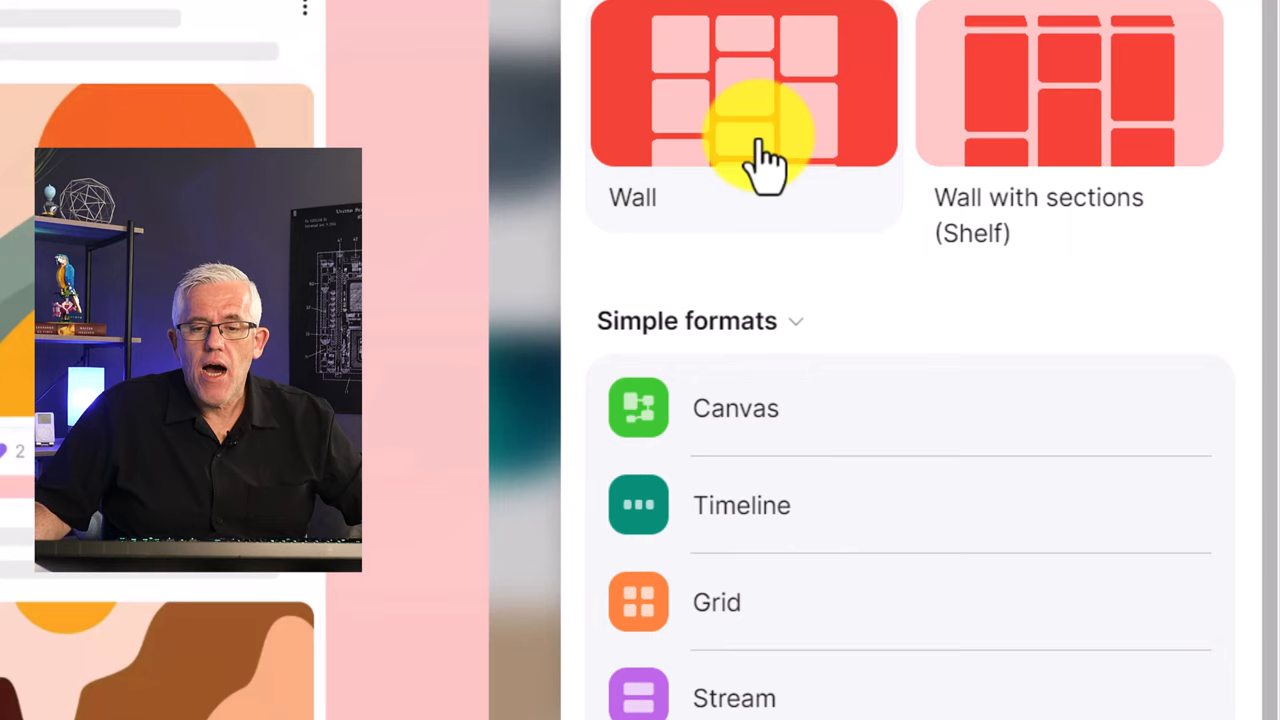
mouse_move(750, 120)
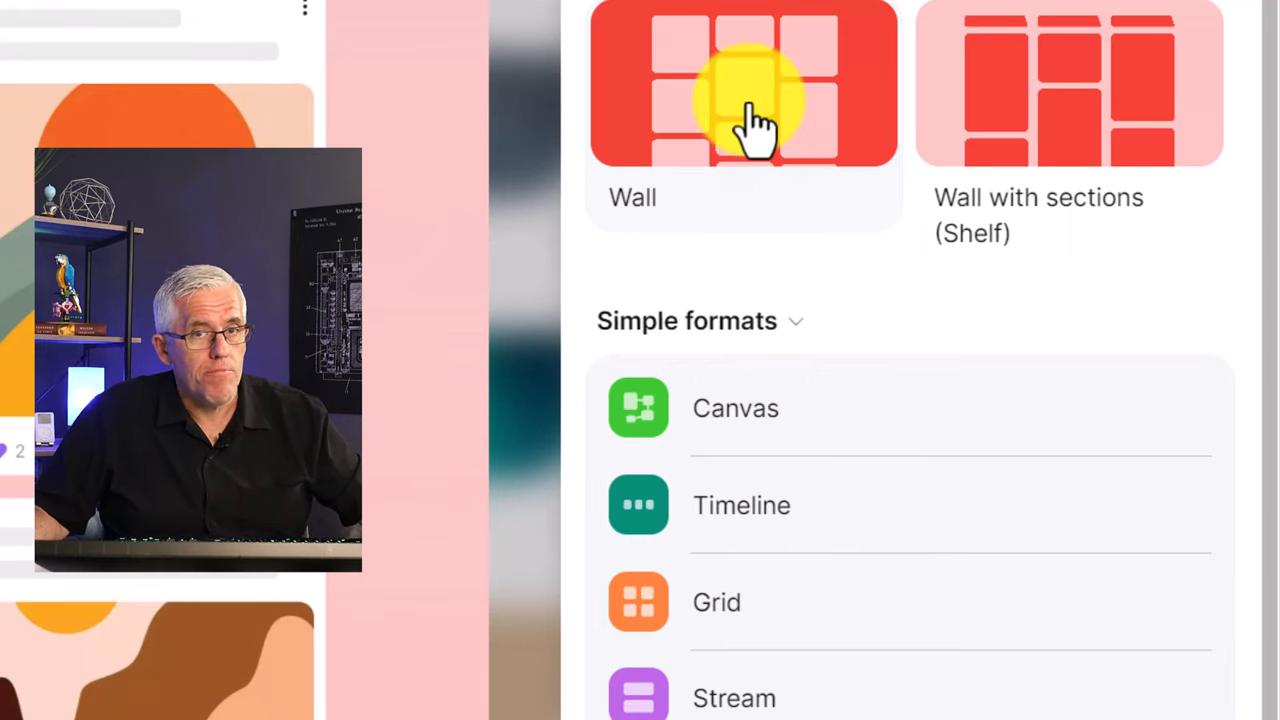
click(744, 84)
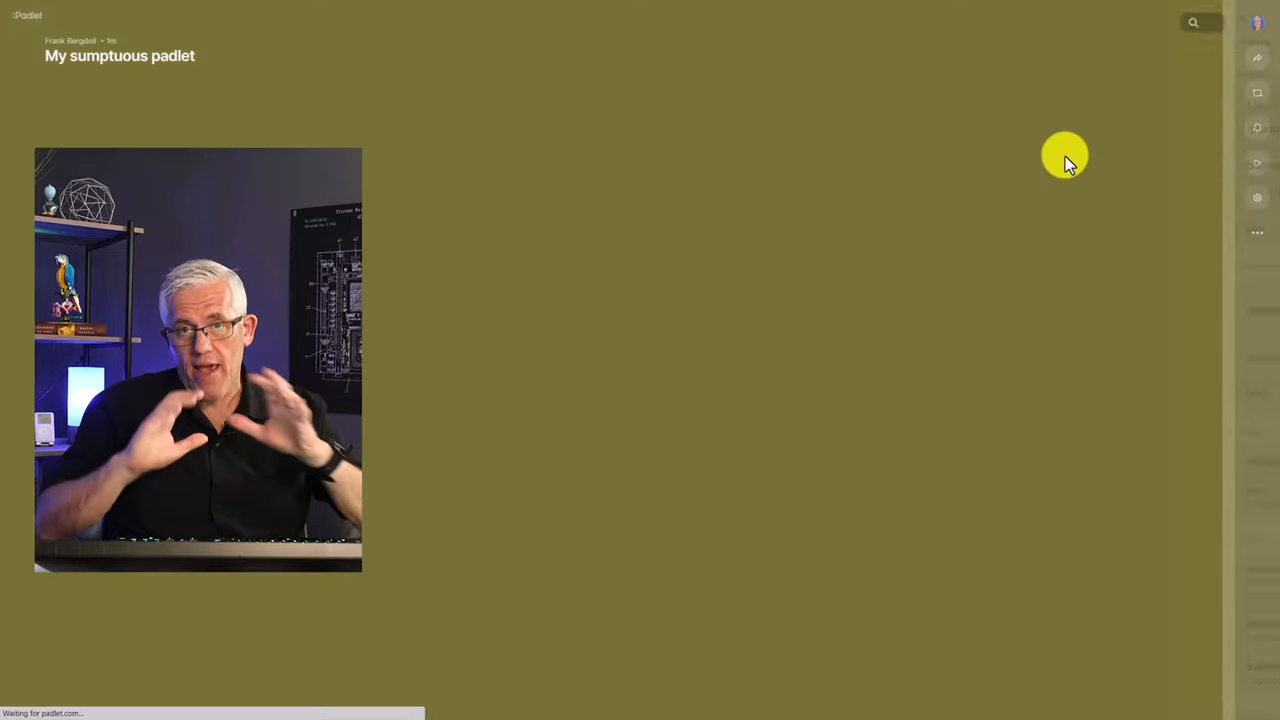
Step: In Settings, title the padlet 'YouTube Data Brainstorm' with description 'YT Planning Q3'
click(1257, 197)
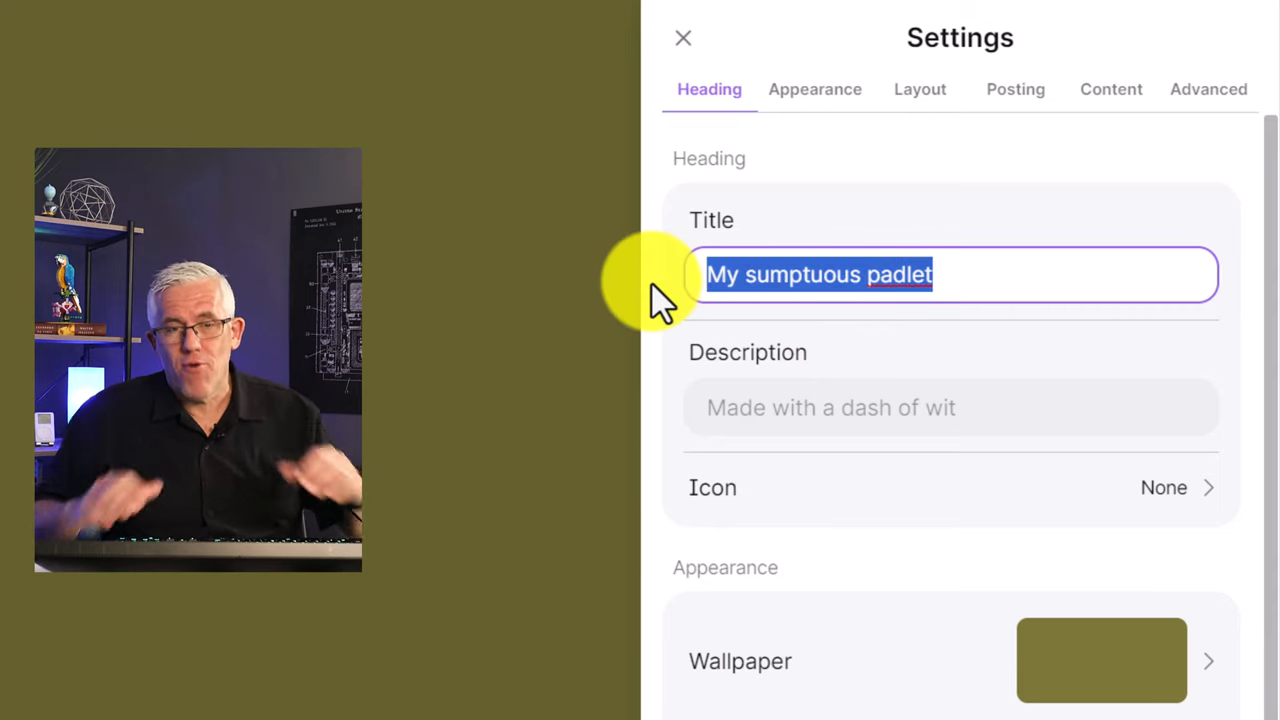
text(YouTube Data Brainst)
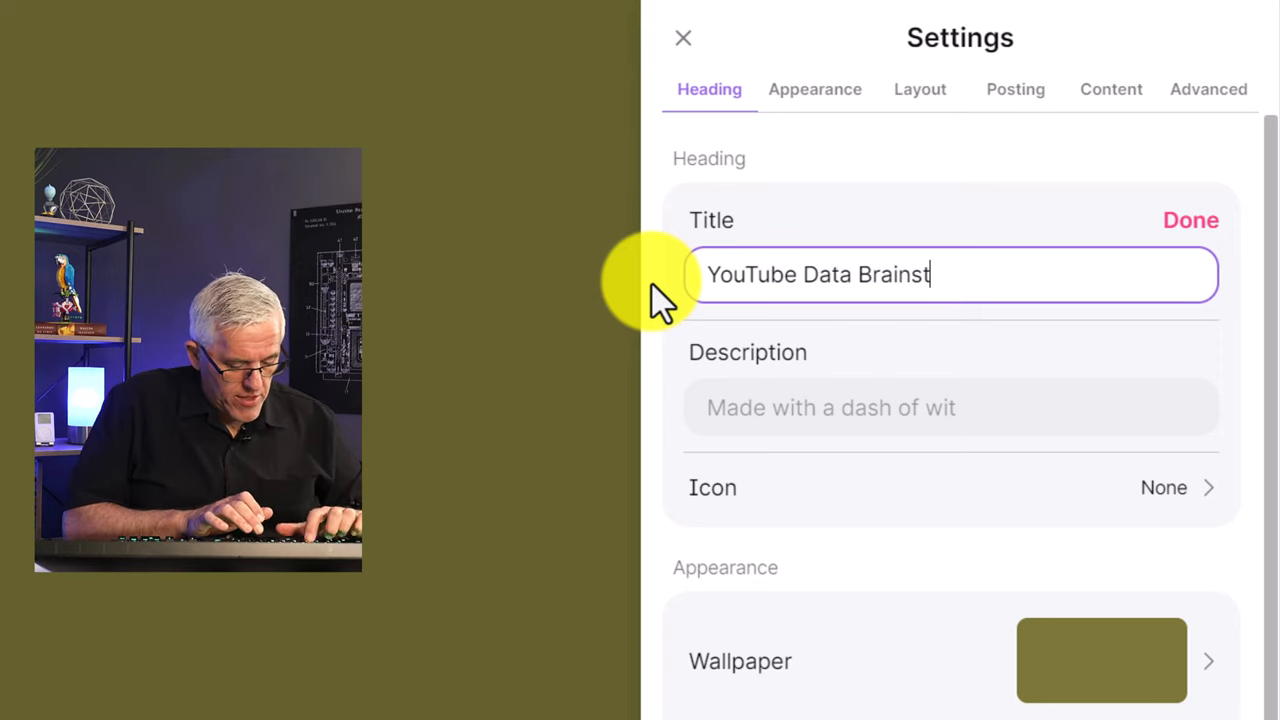
text(orm)
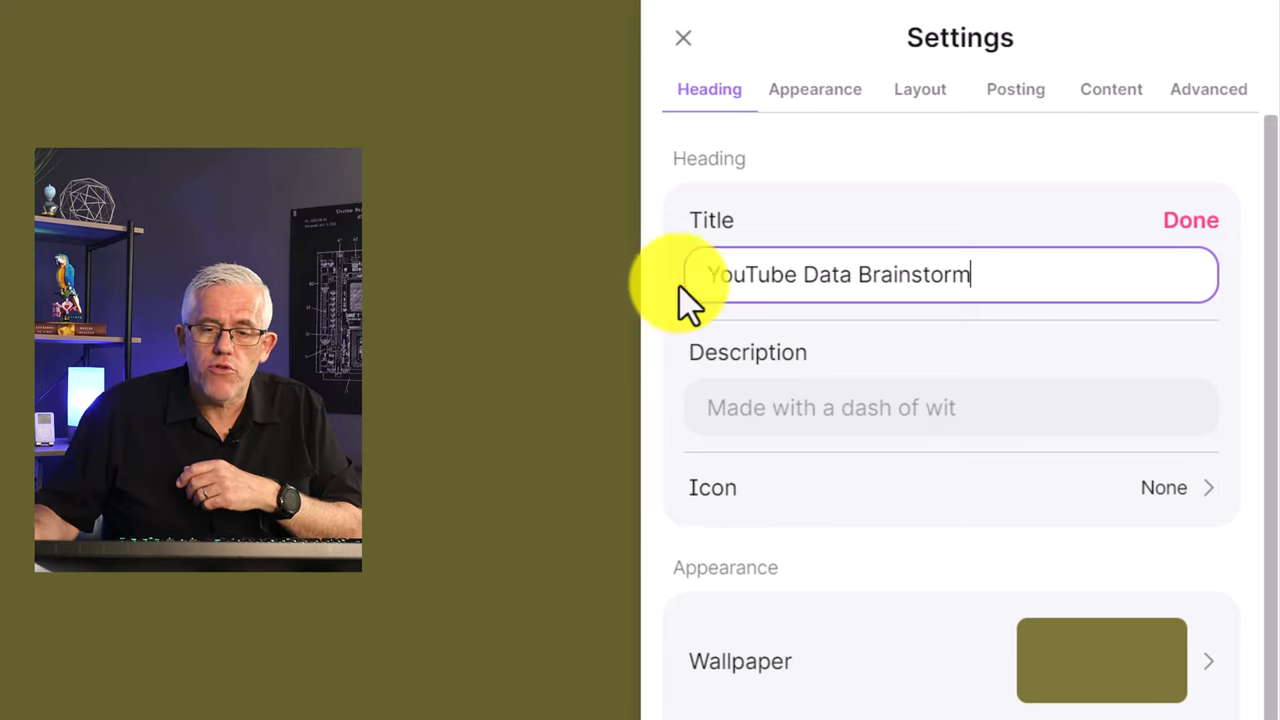
click(950, 407)
text(YT Planning Q3)
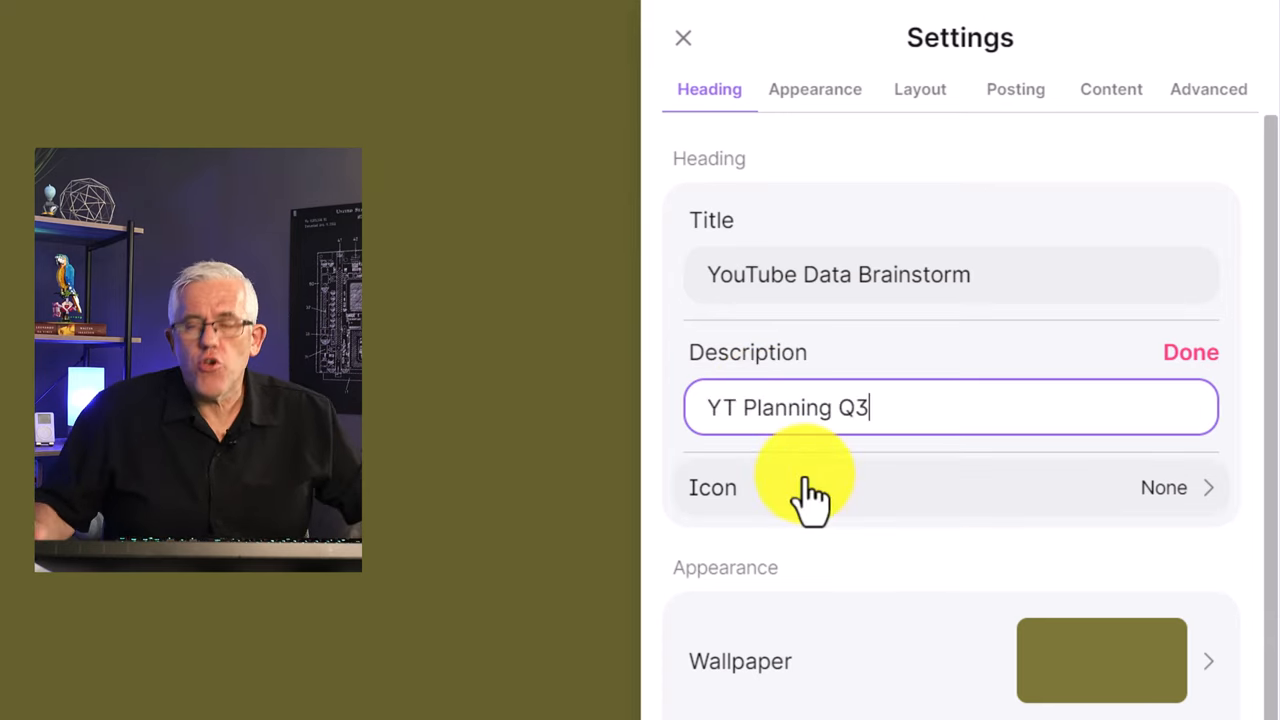
mouse_move(1210, 525)
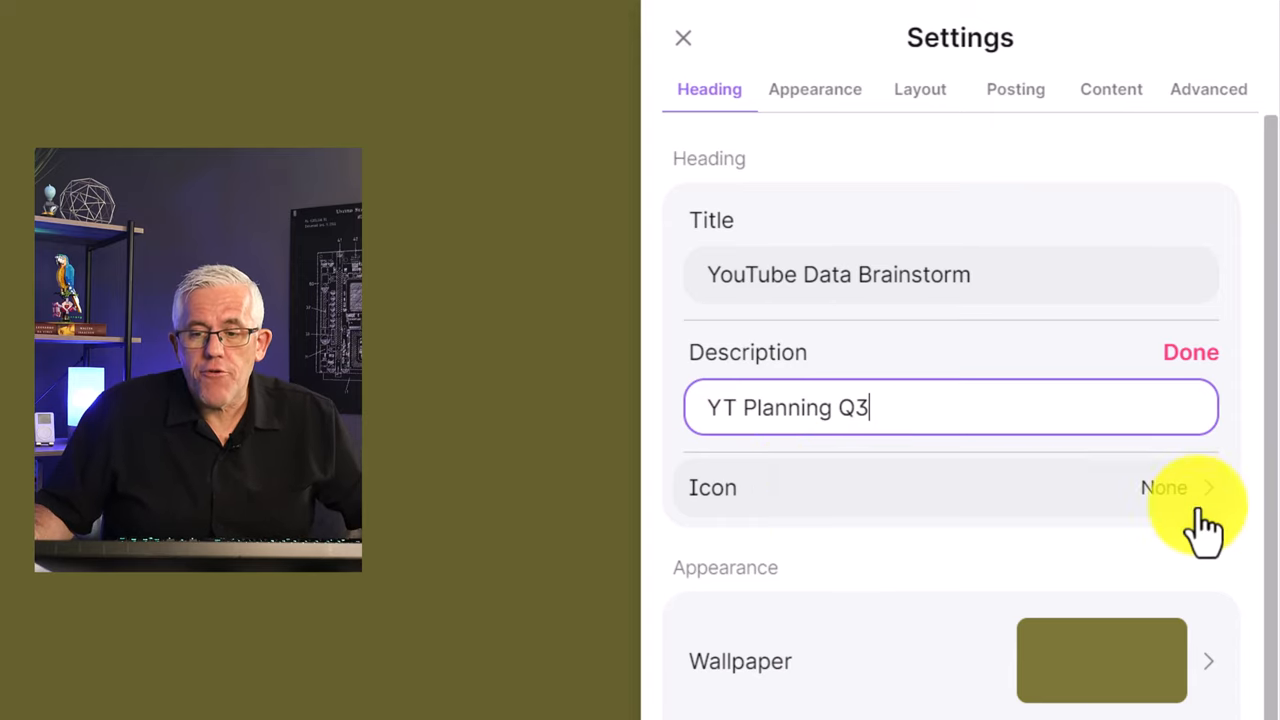
click(1165, 487)
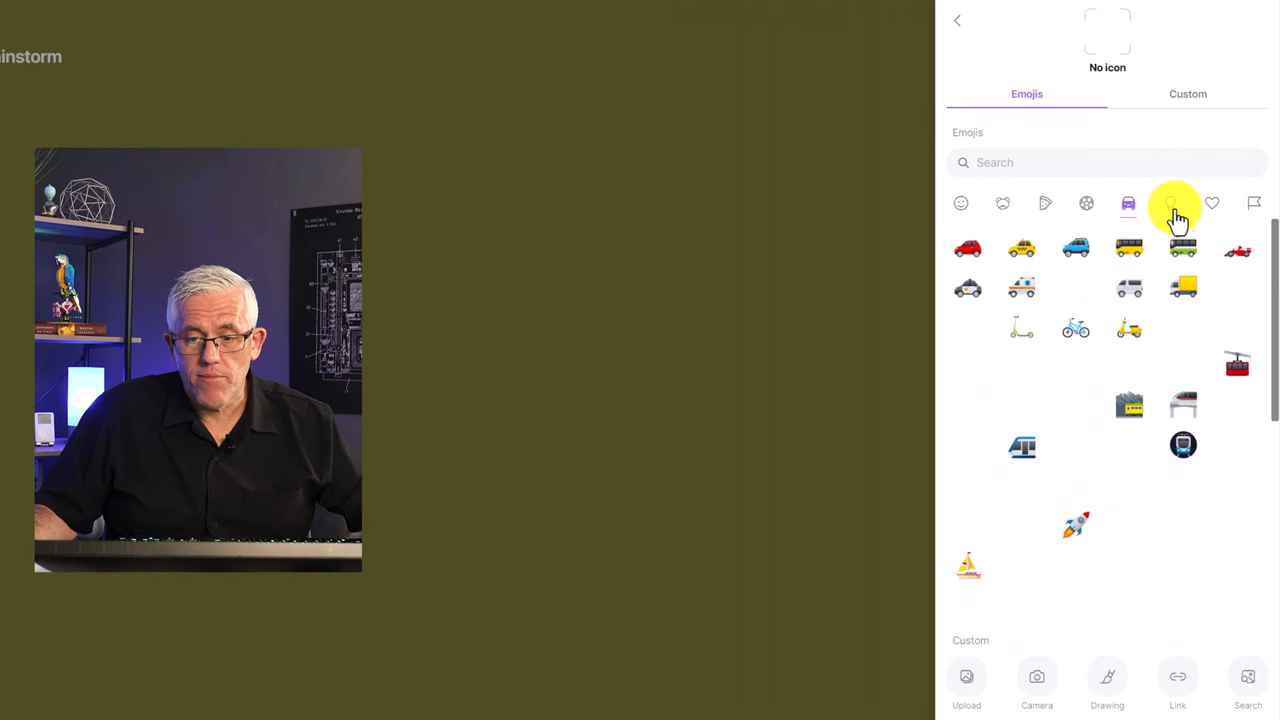
Step: Search the emoji picker and set a blue computer-chip emoji as the padlet icon
click(1170, 203)
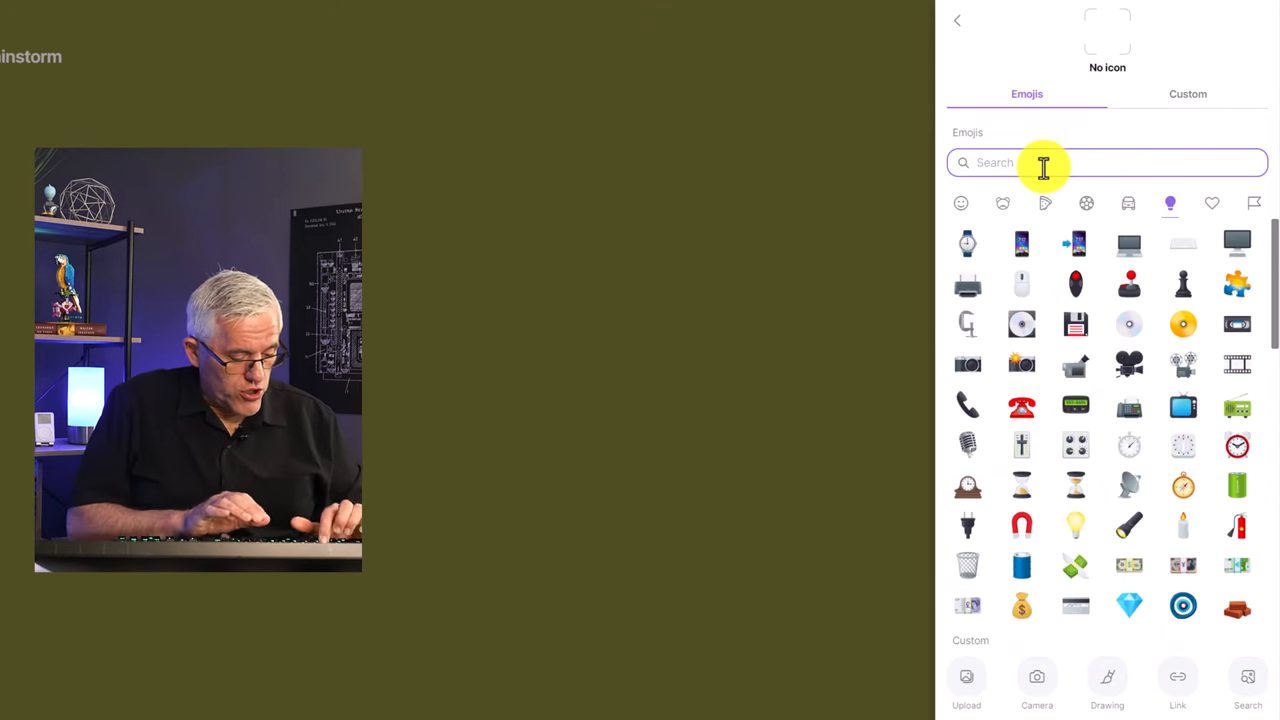
text(data)
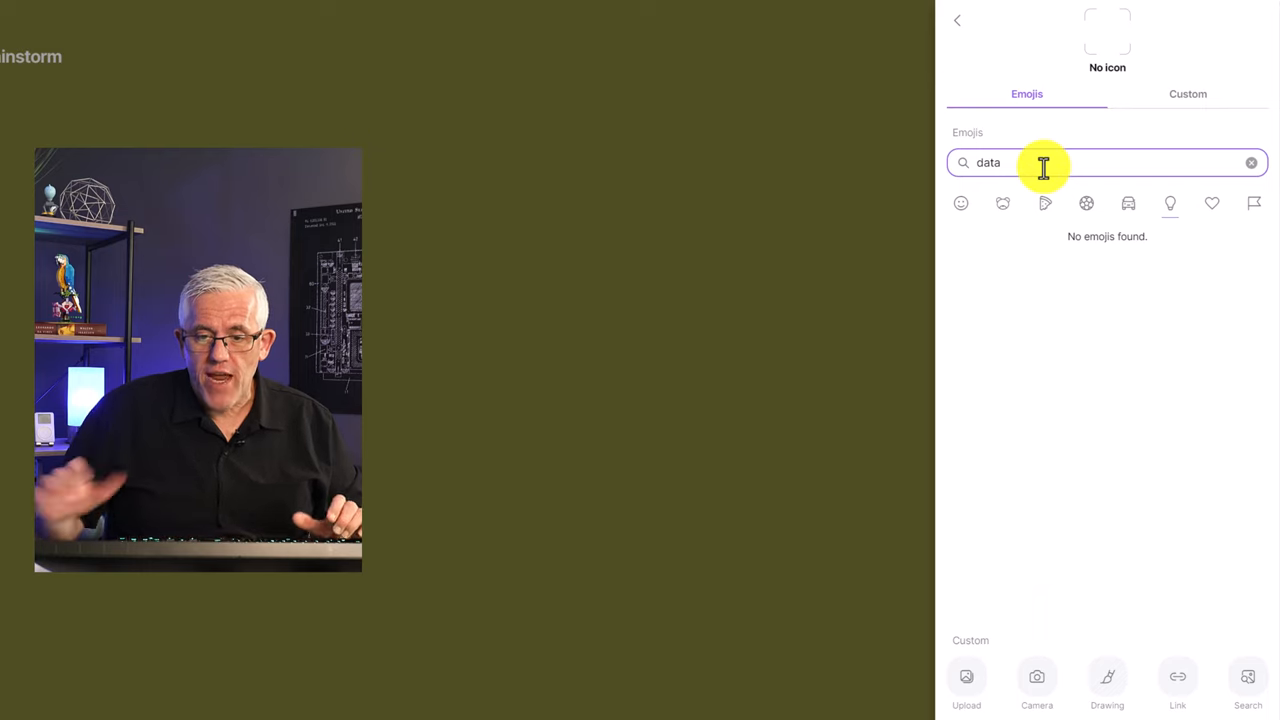
key(Backspace)
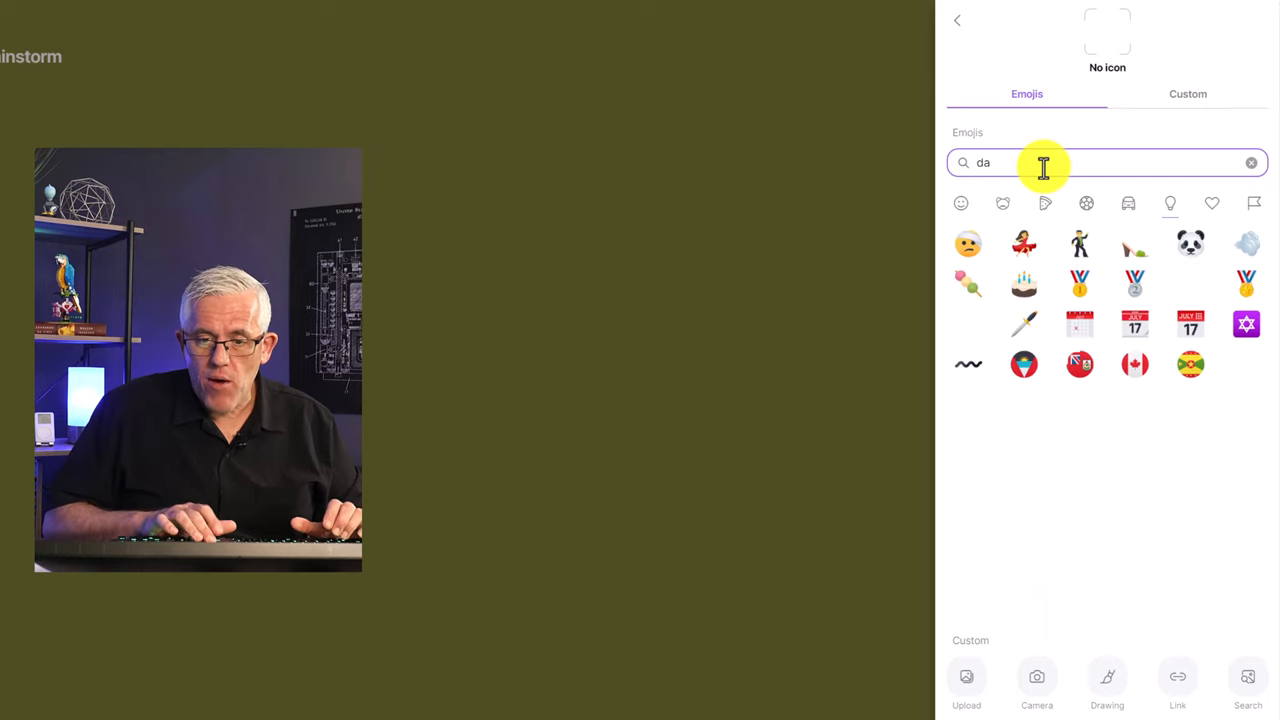
click(1251, 162)
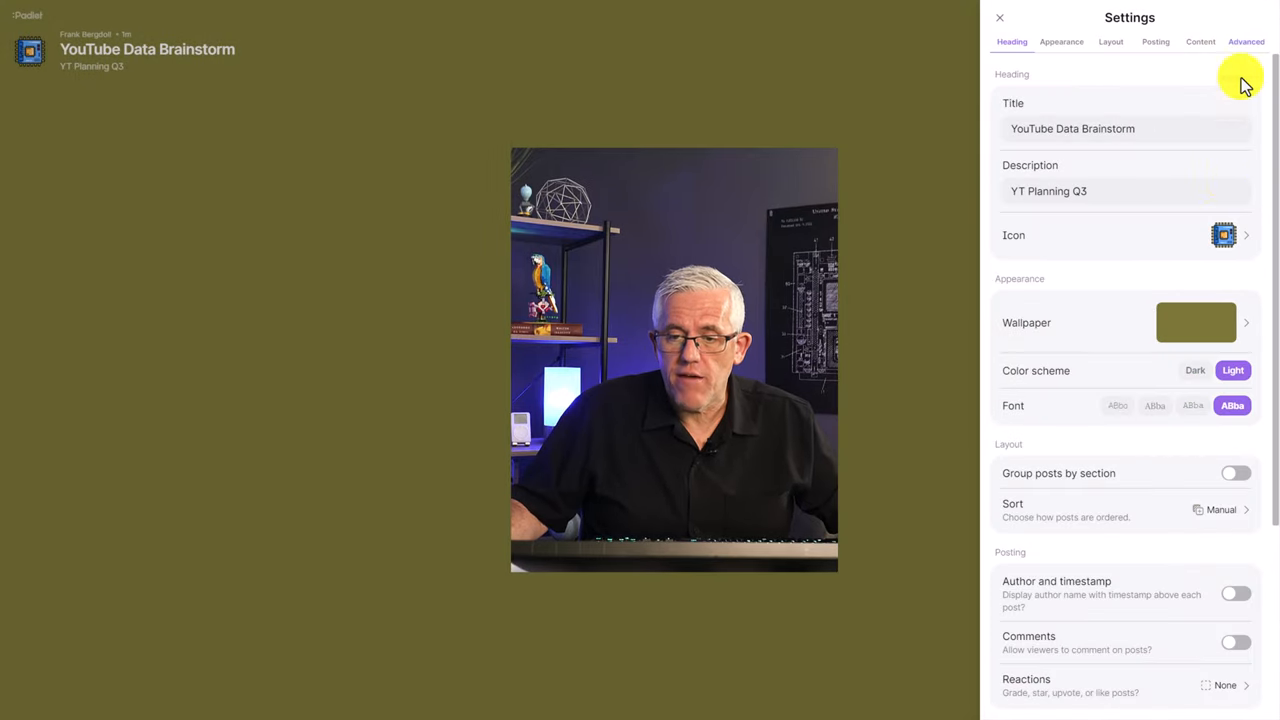
Step: Browse the wallpaper categories and apply the brown cork texture to the wall
click(1196, 322)
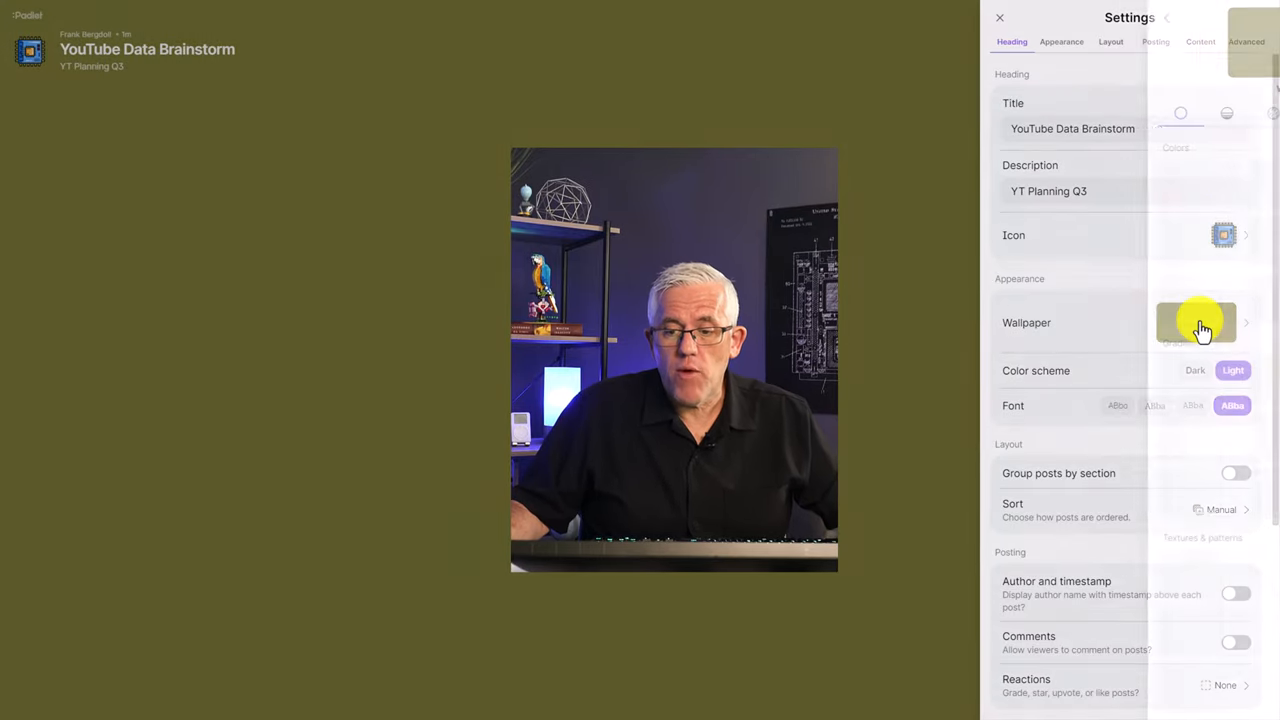
click(1200, 322)
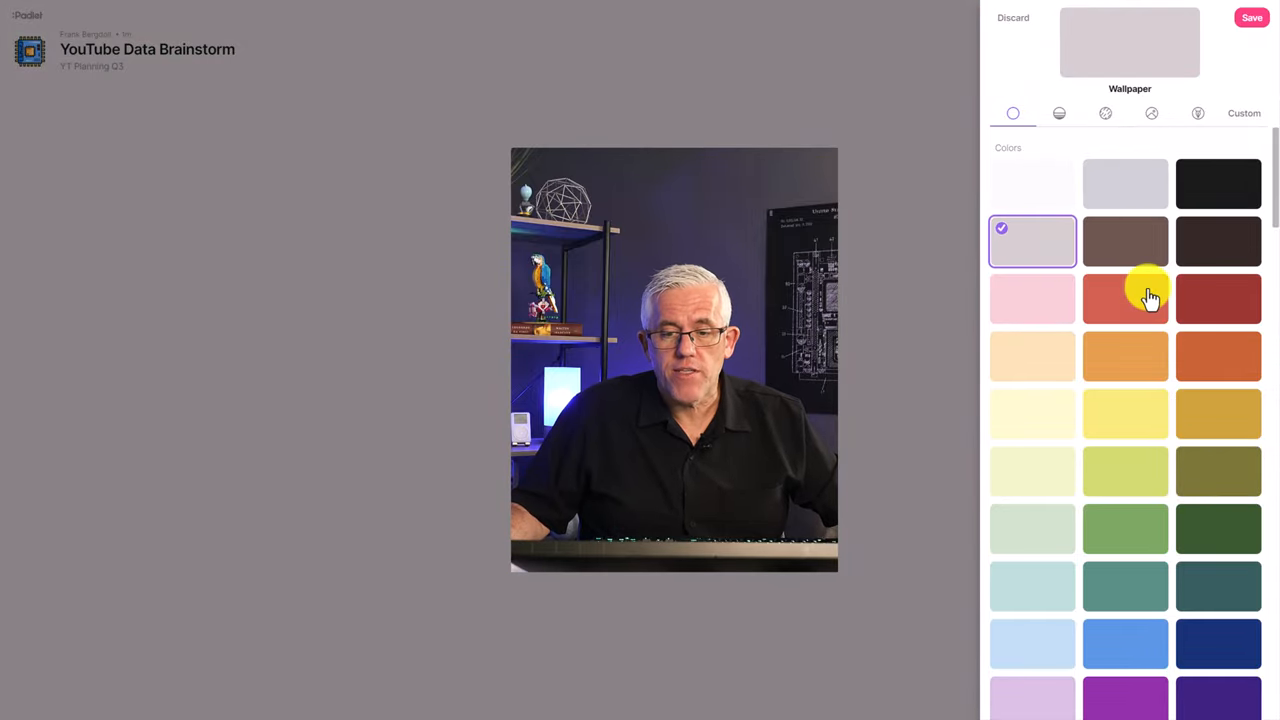
click(1059, 112)
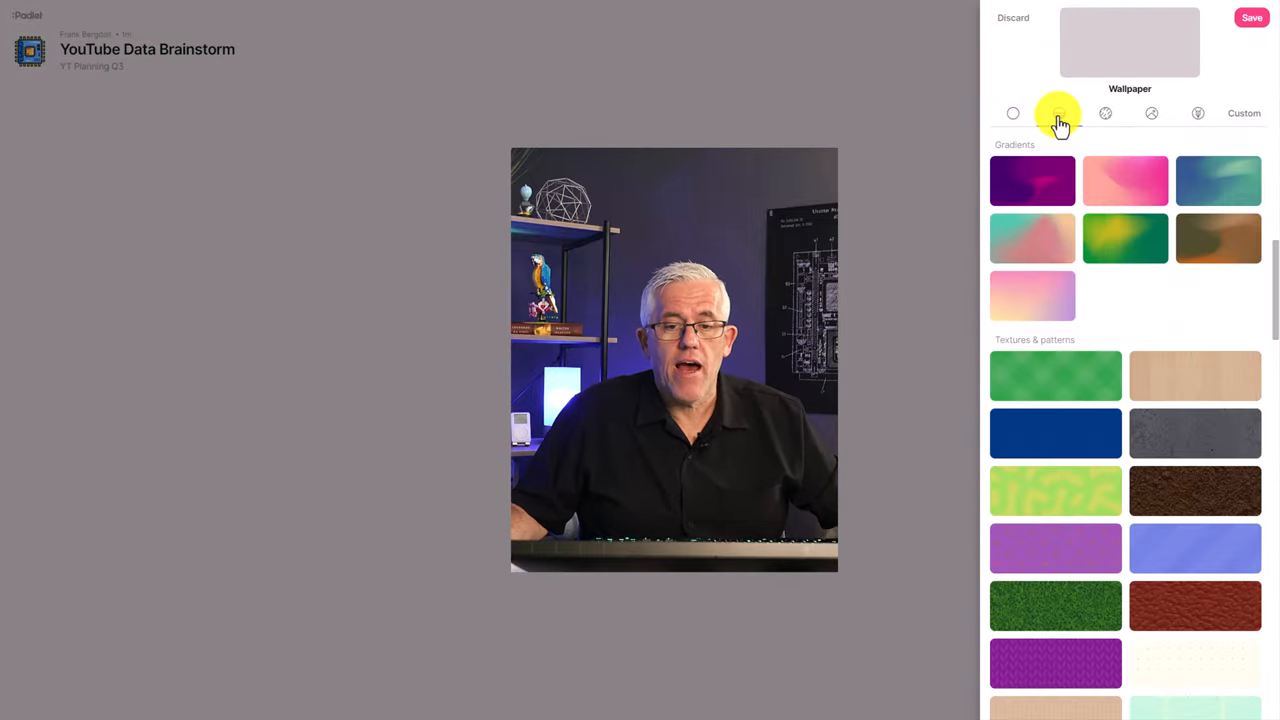
click(1105, 113)
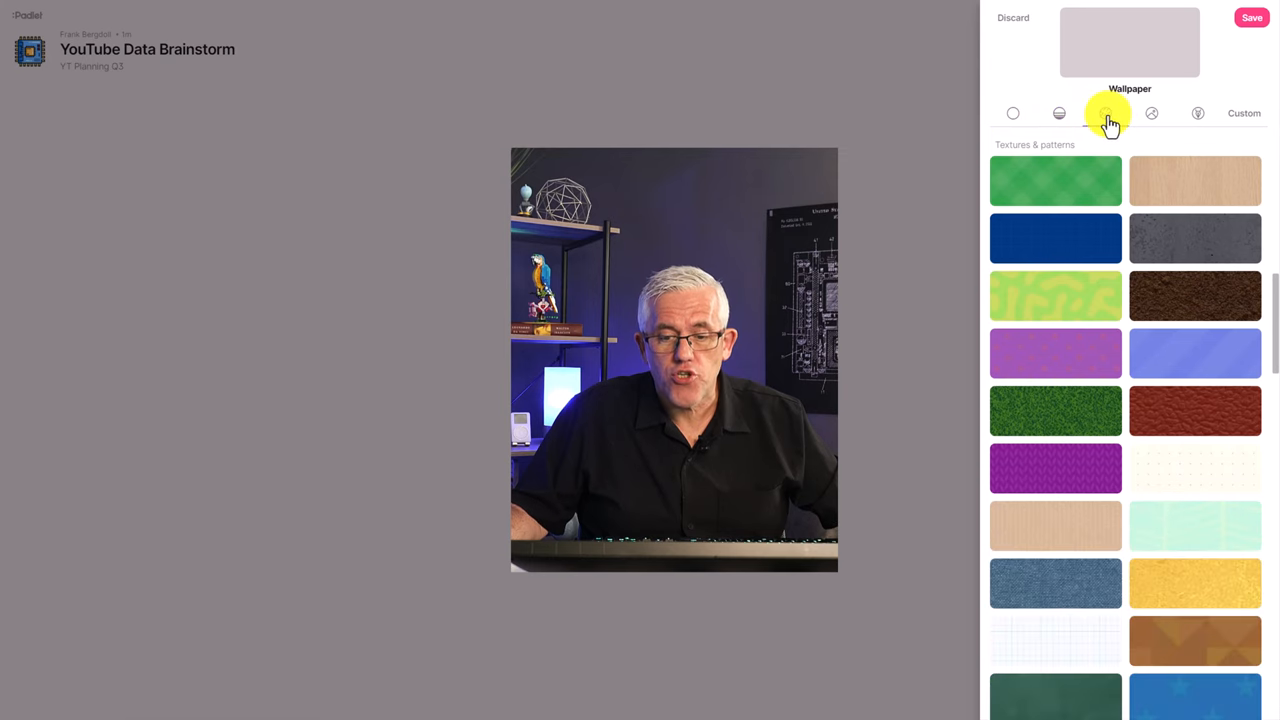
click(1151, 113)
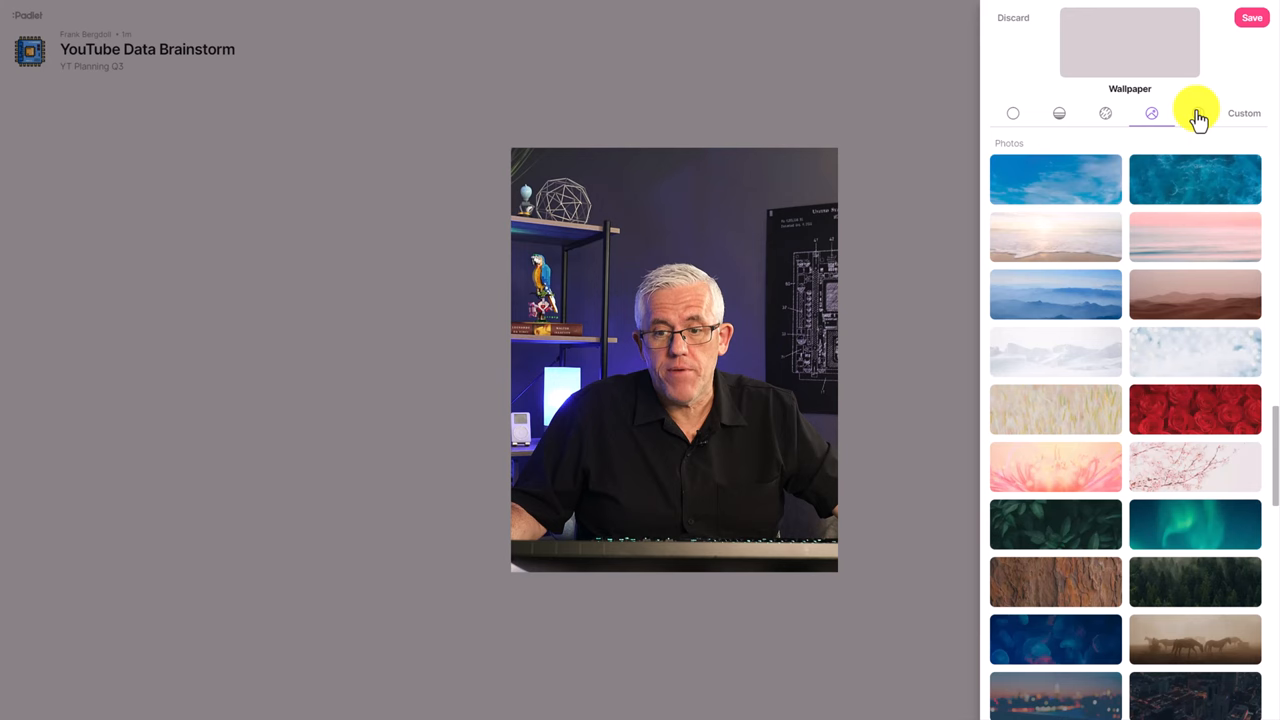
click(1151, 113)
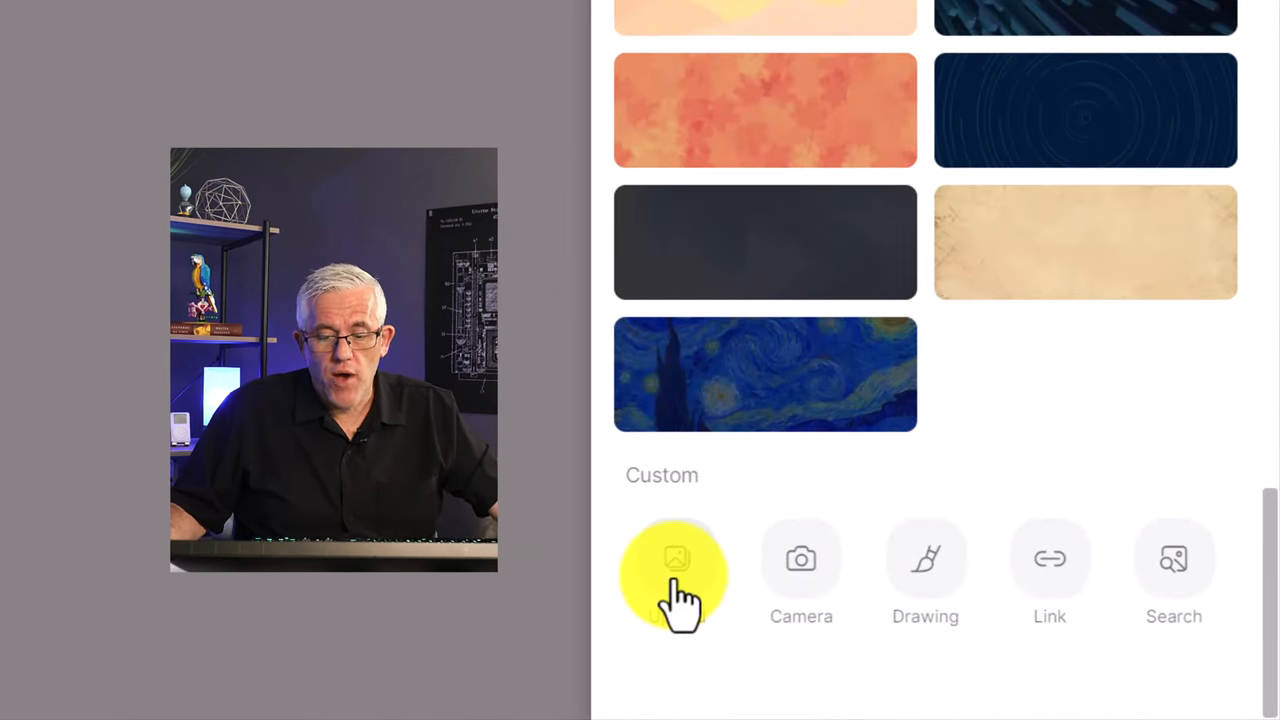
mouse_move(785, 590)
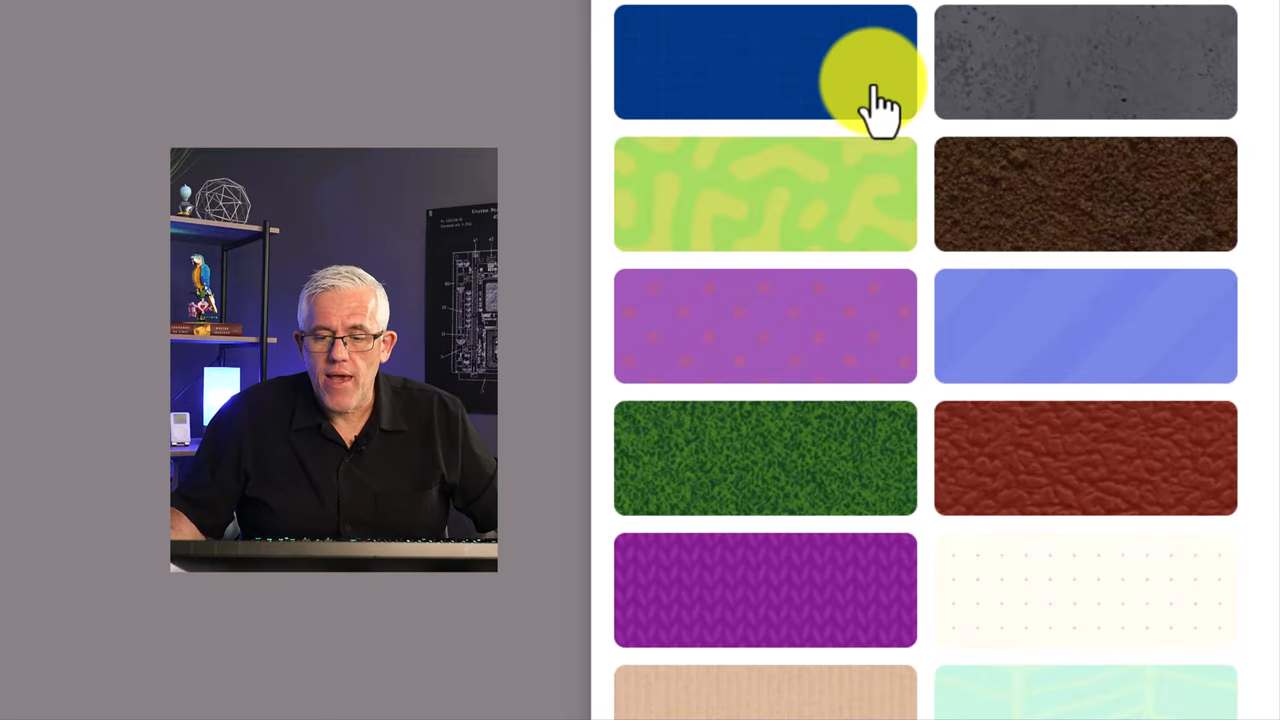
scroll(down, 3)
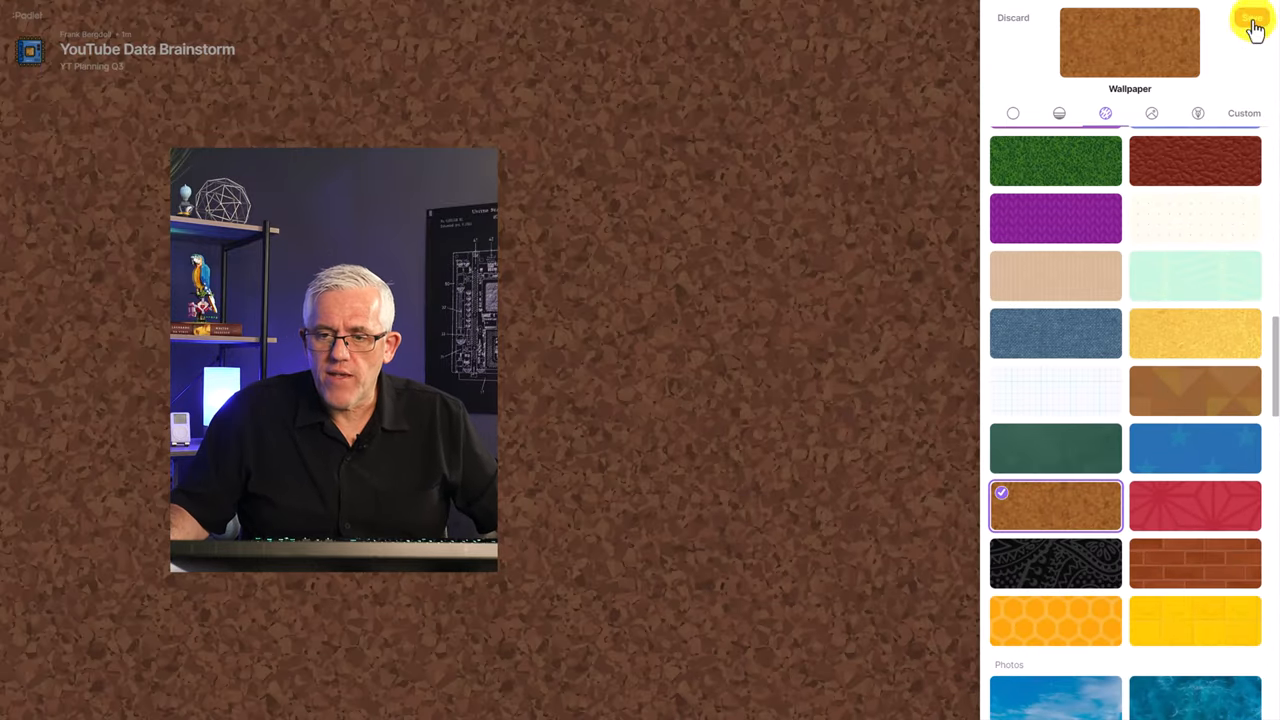
click(1252, 20)
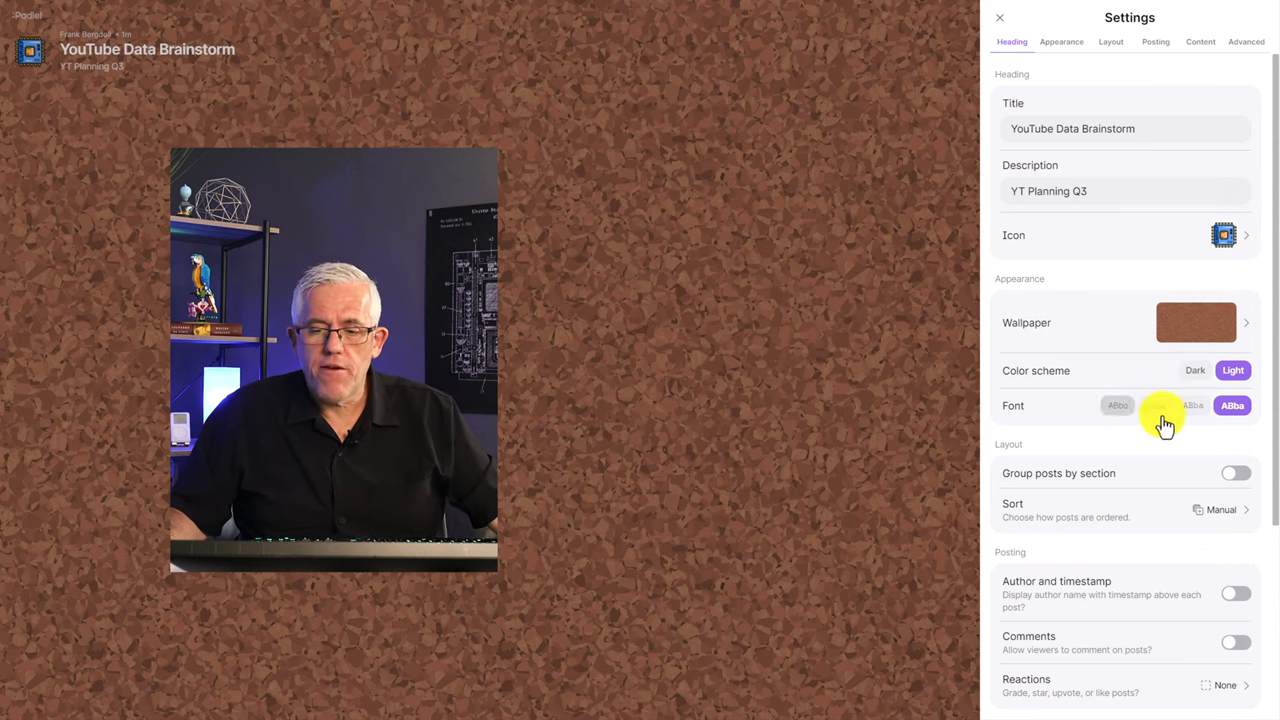
Step: Keep the manual post sort, turn on comments, and set reactions to star ratings
scroll(down, 3)
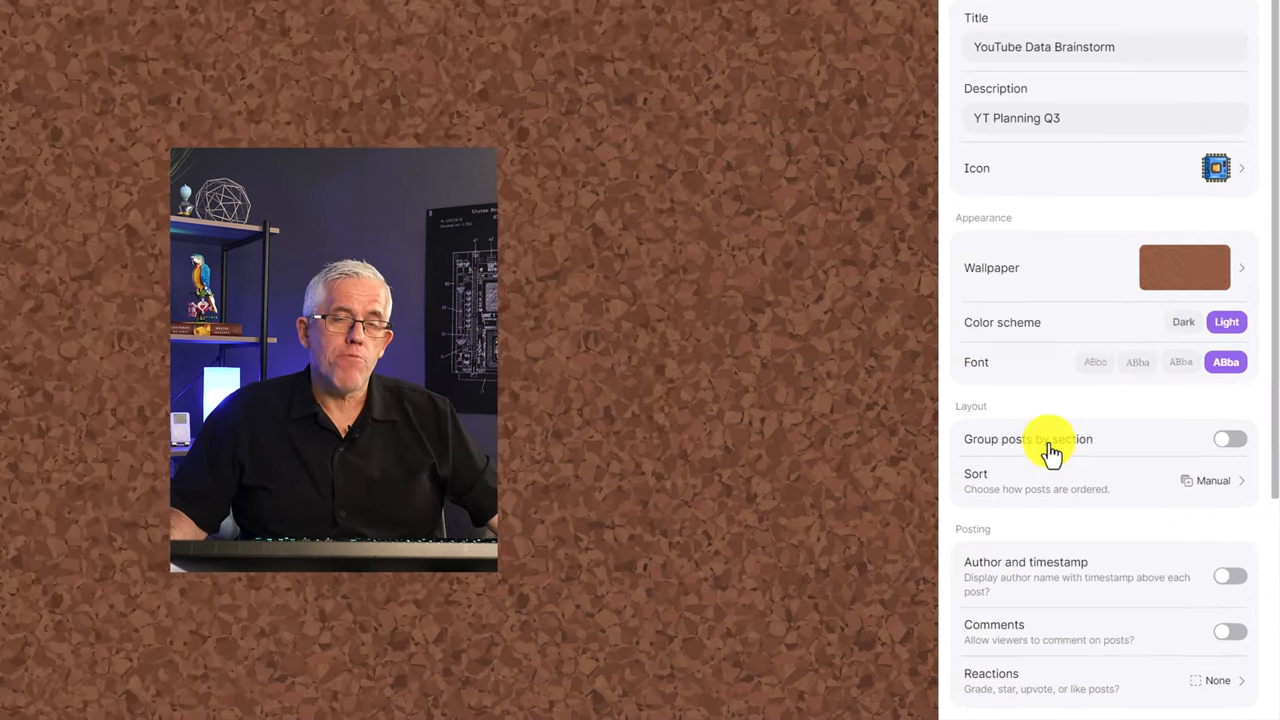
click(1213, 480)
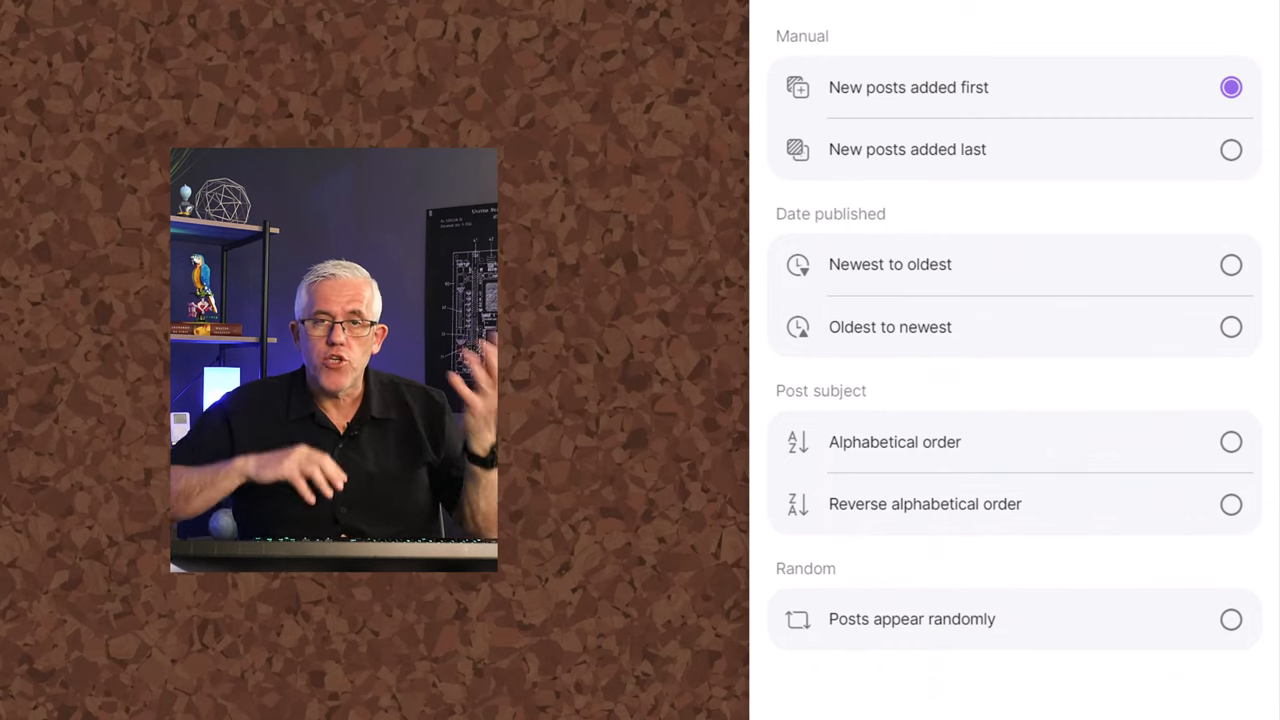
mouse_move(840, 327)
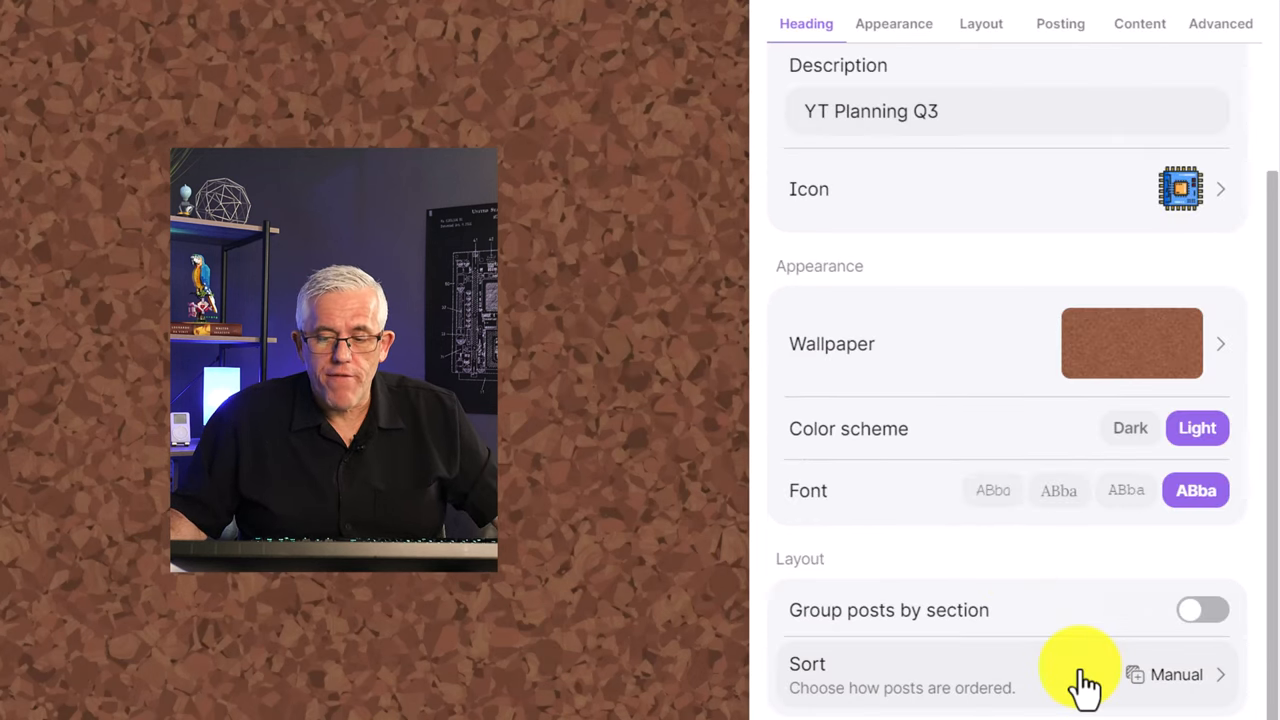
click(893, 23)
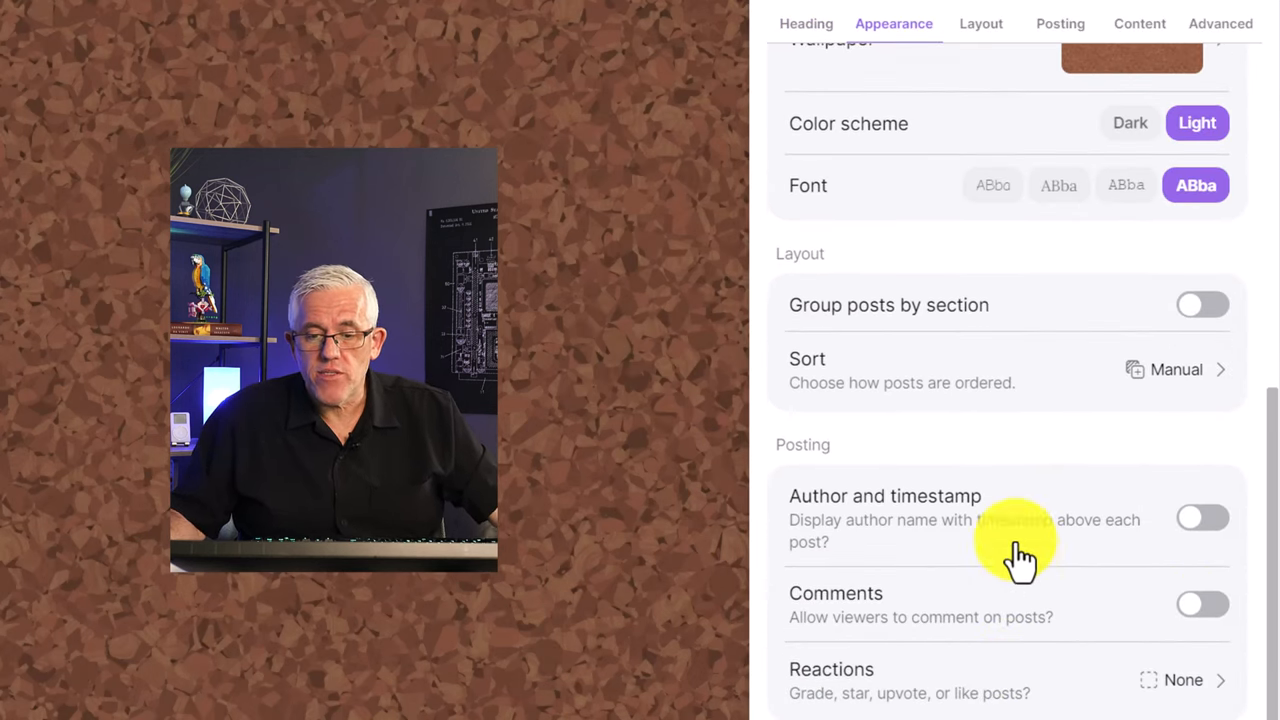
mouse_move(820, 535)
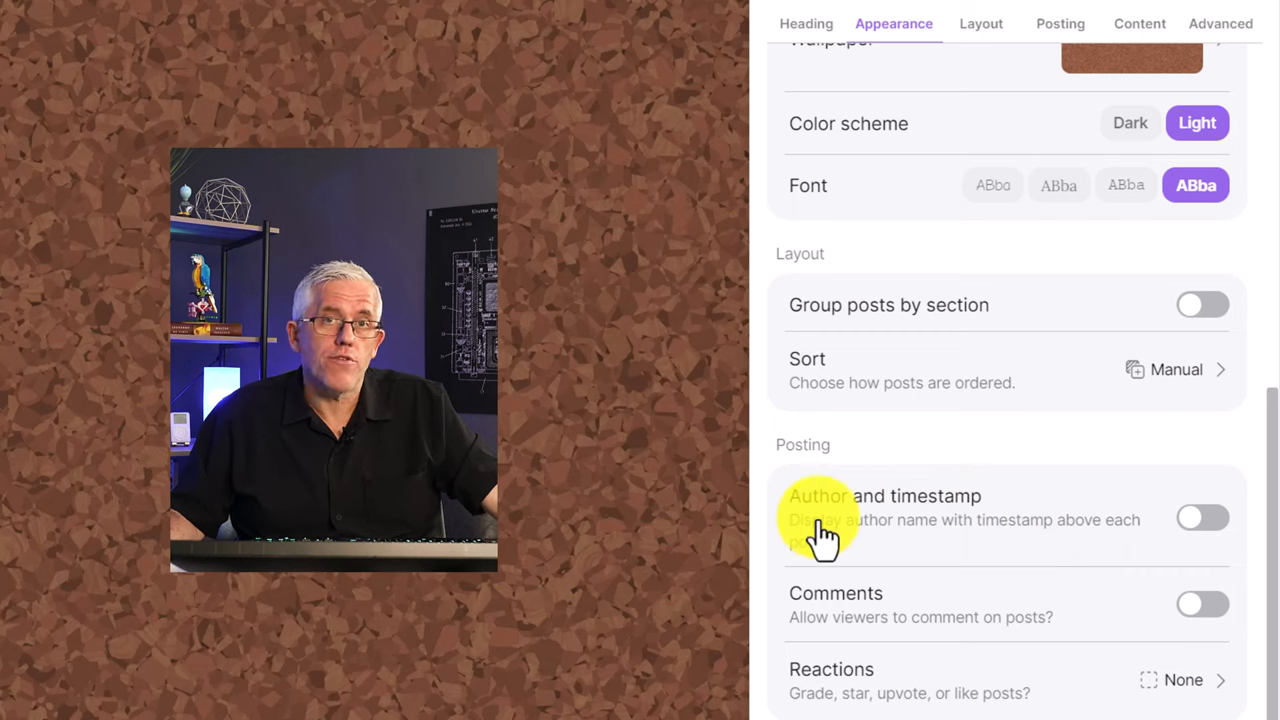
mouse_move(960, 535)
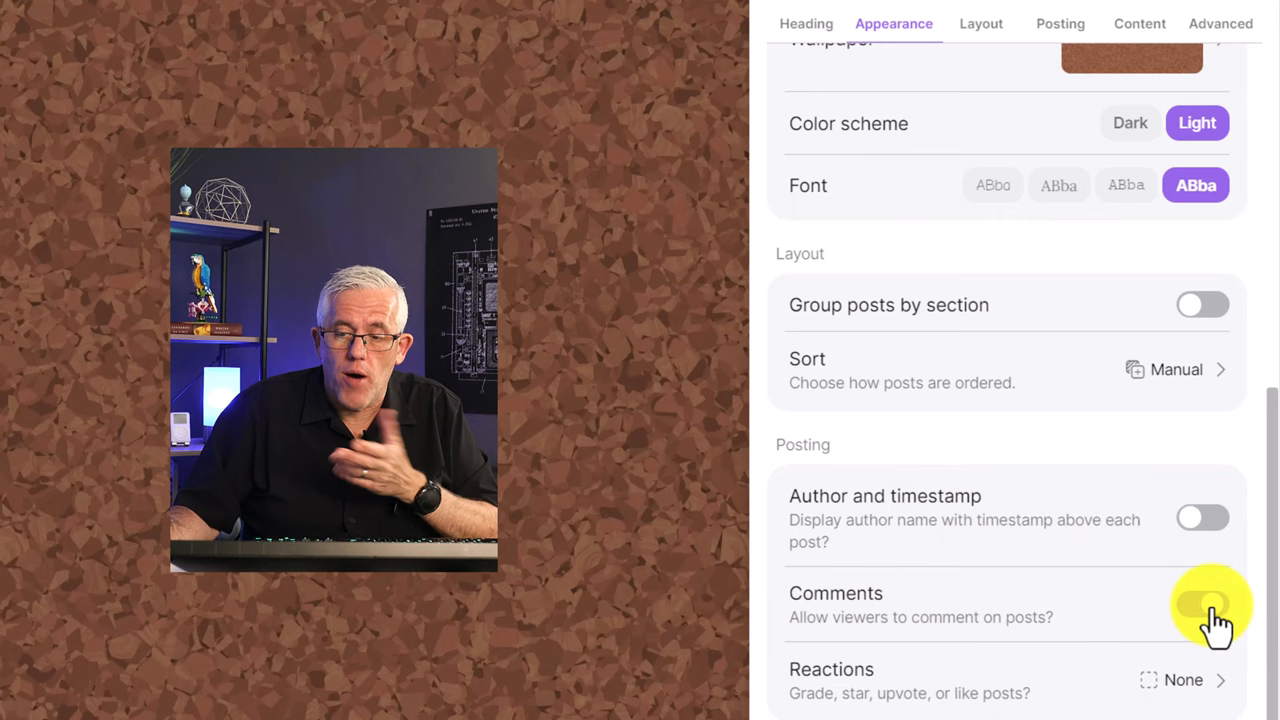
click(1203, 605)
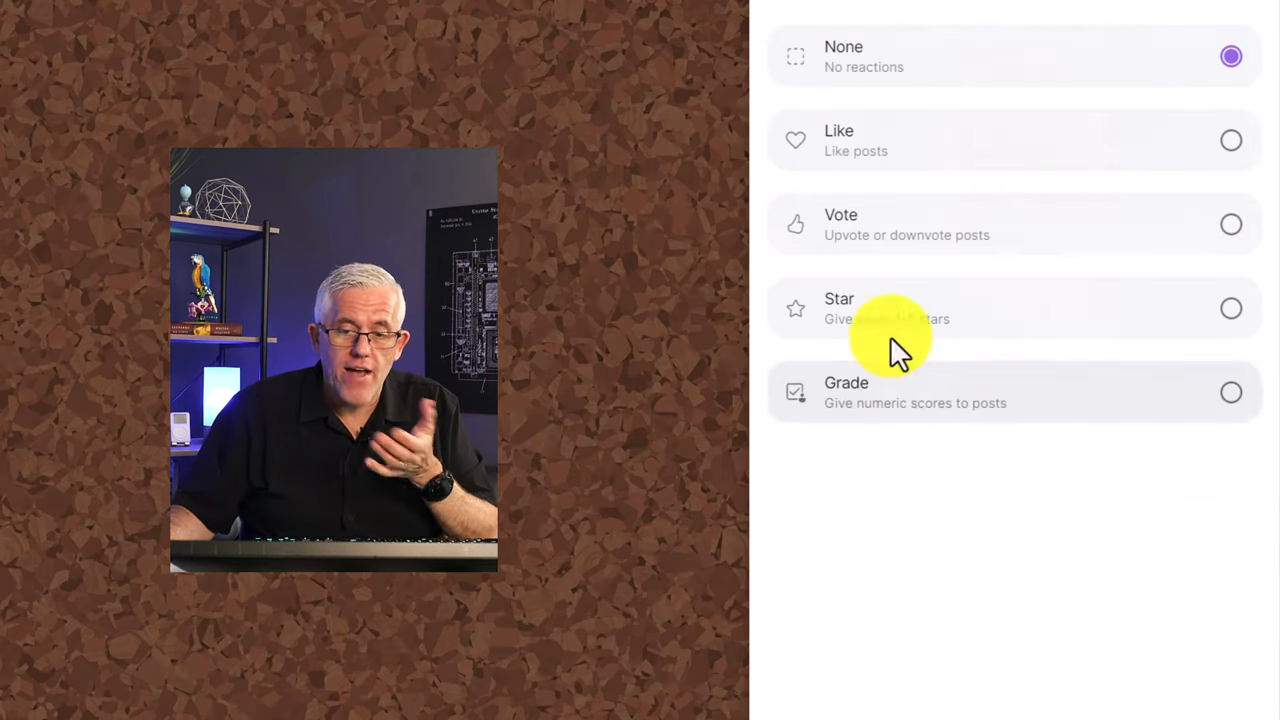
mouse_move(985, 290)
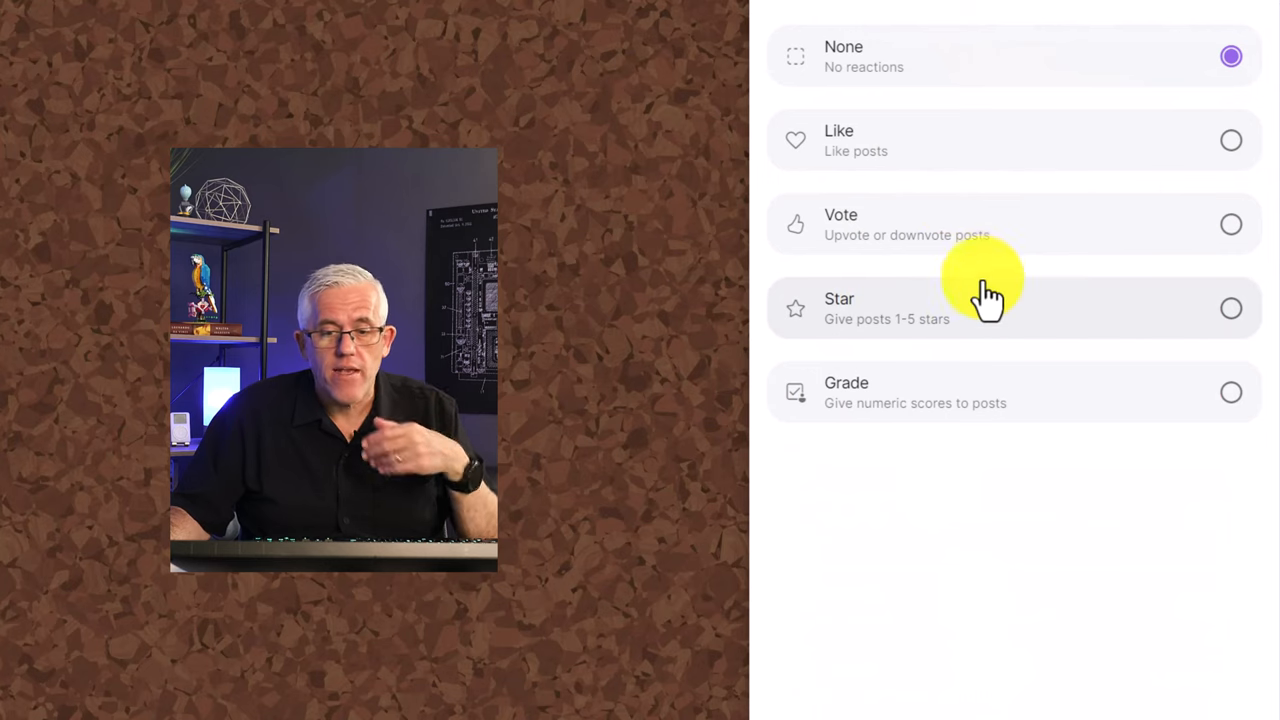
click(1013, 308)
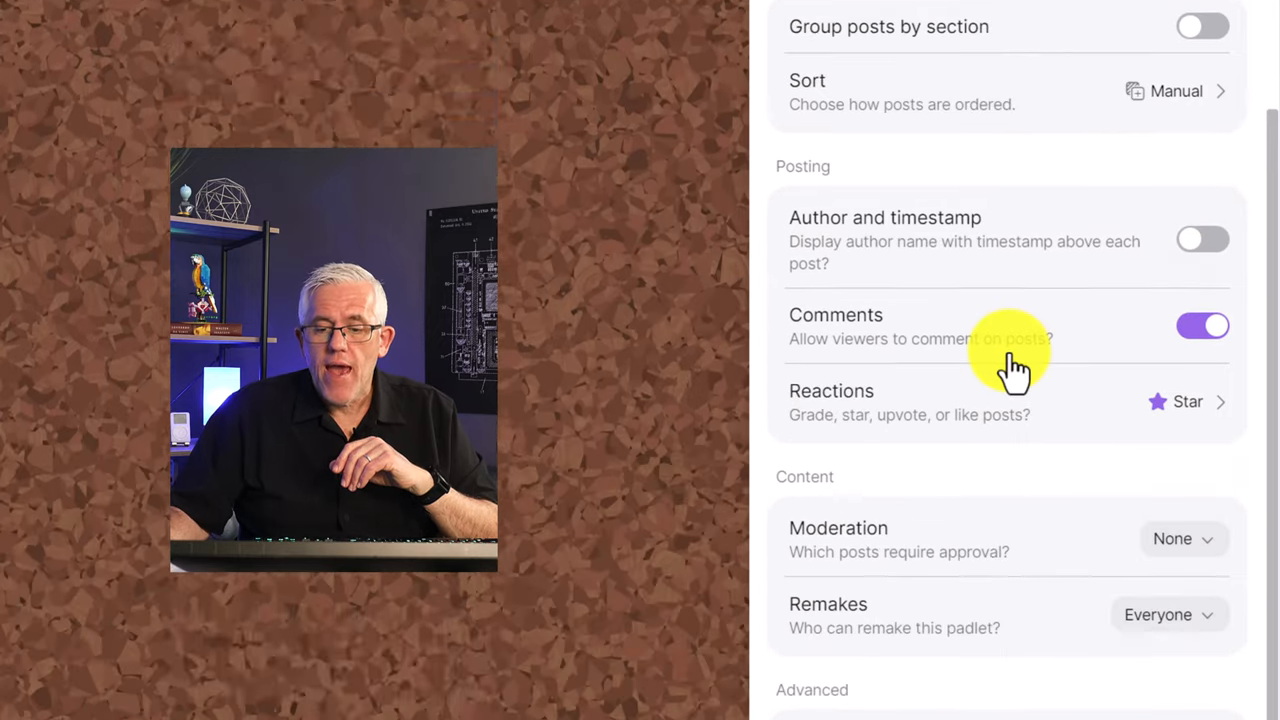
Step: Set post moderation to Auto
scroll(down, 3)
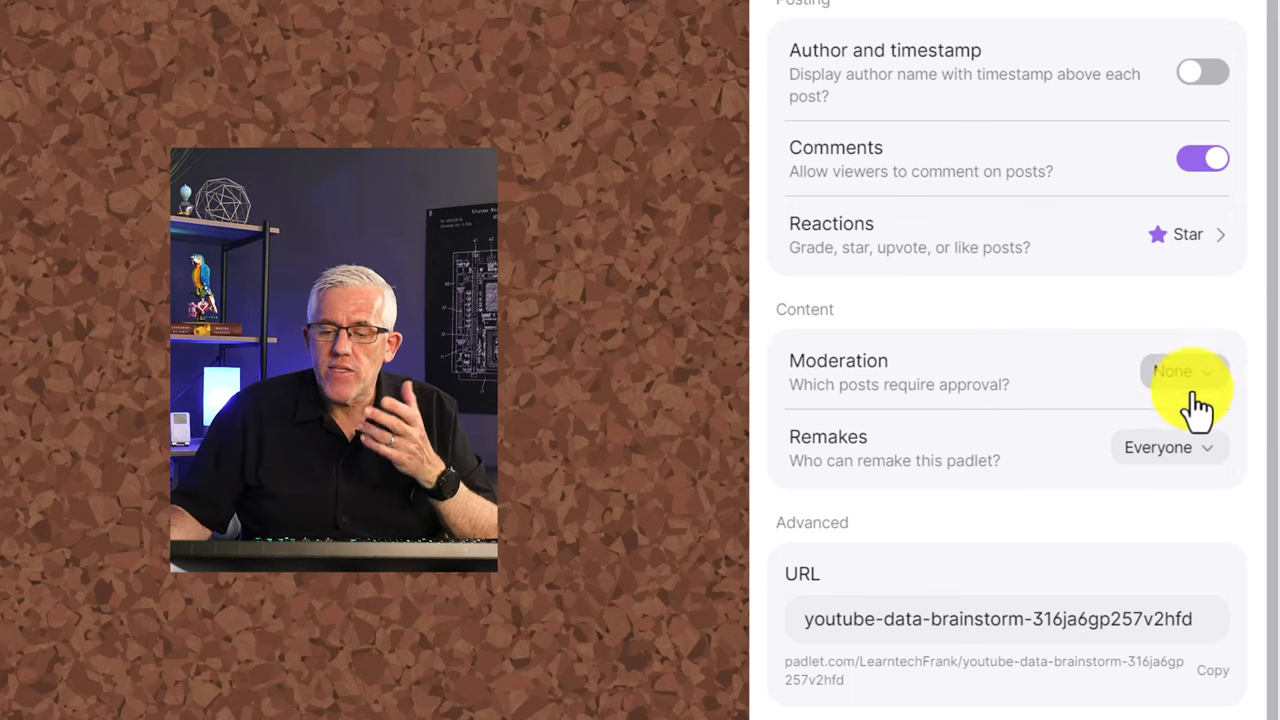
click(1185, 371)
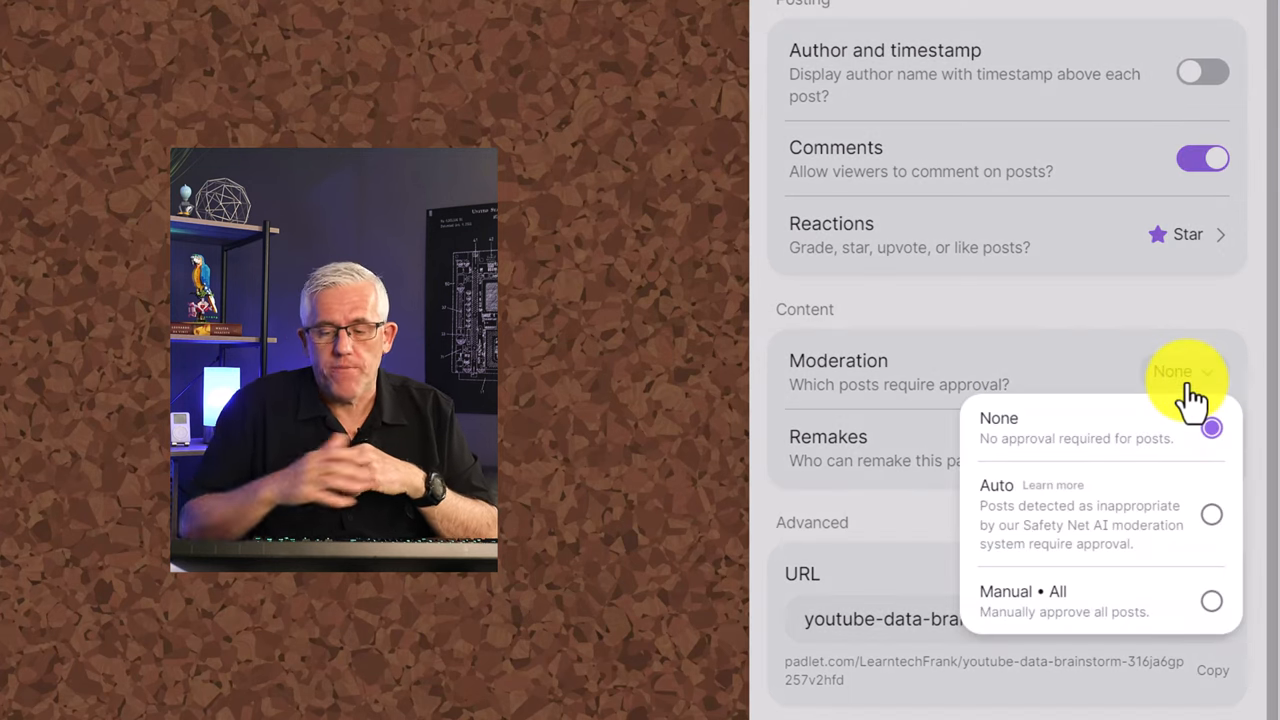
click(996, 485)
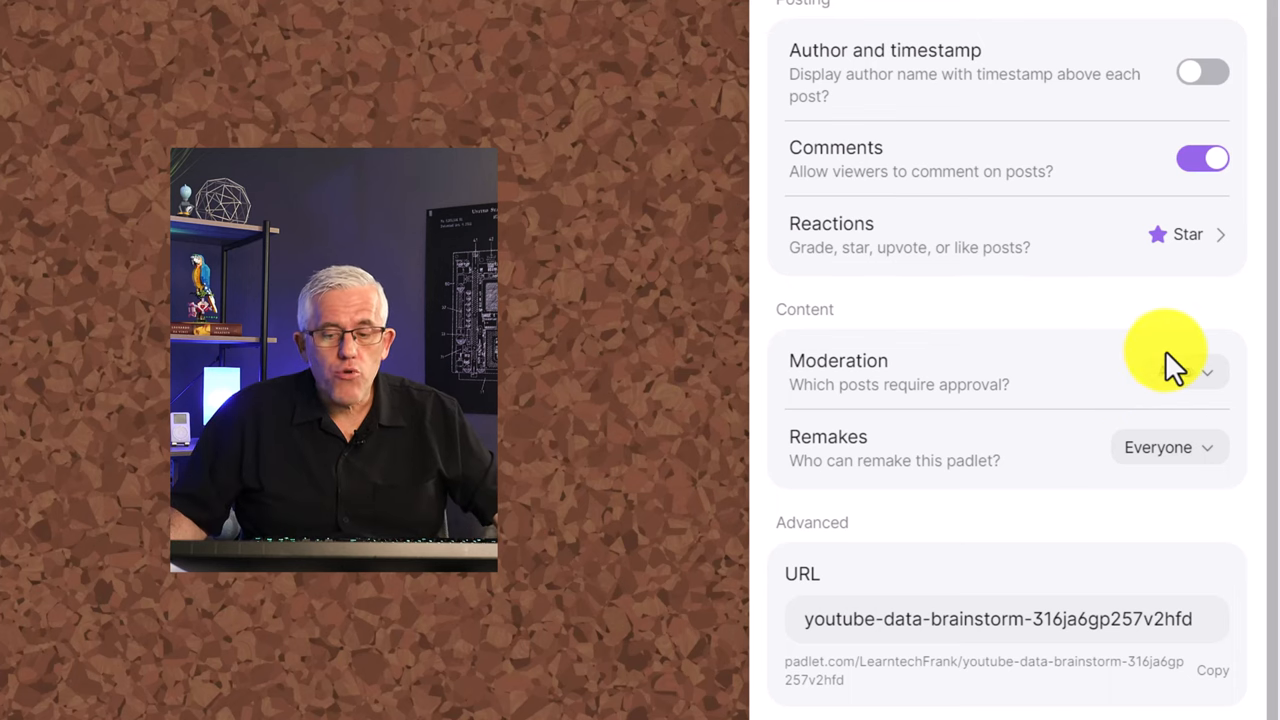
click(1180, 372)
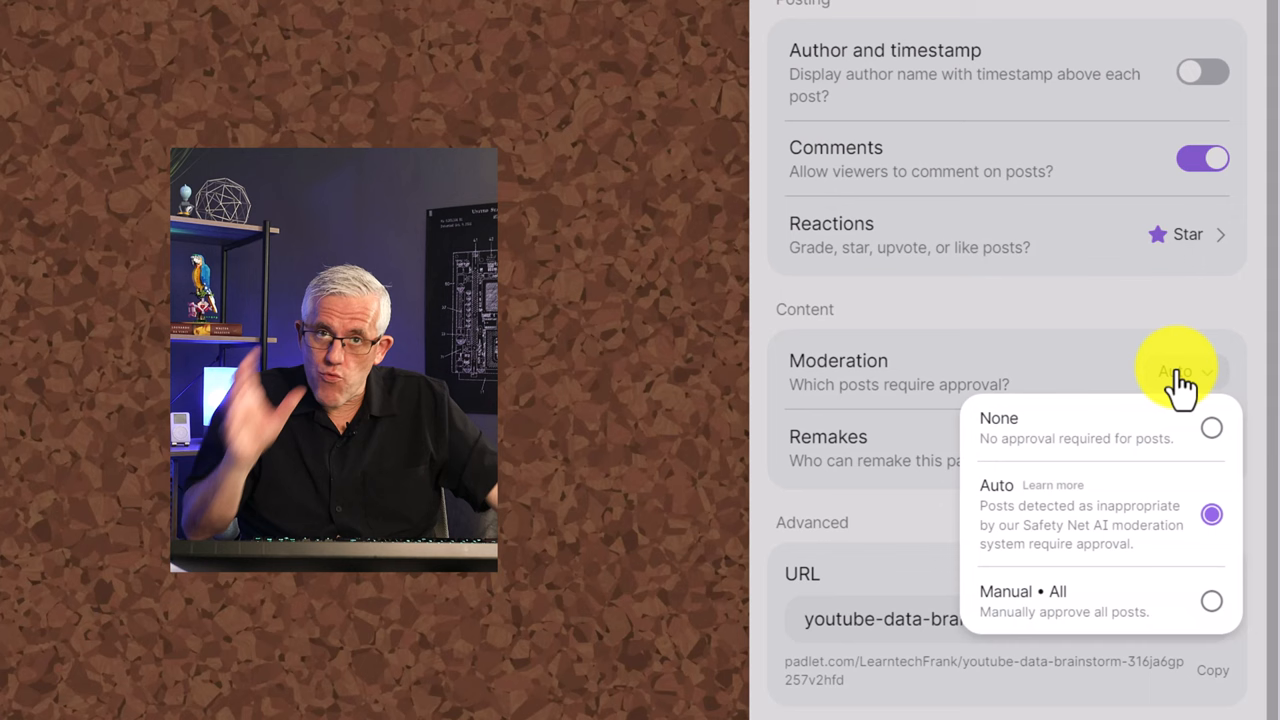
mouse_move(1080, 620)
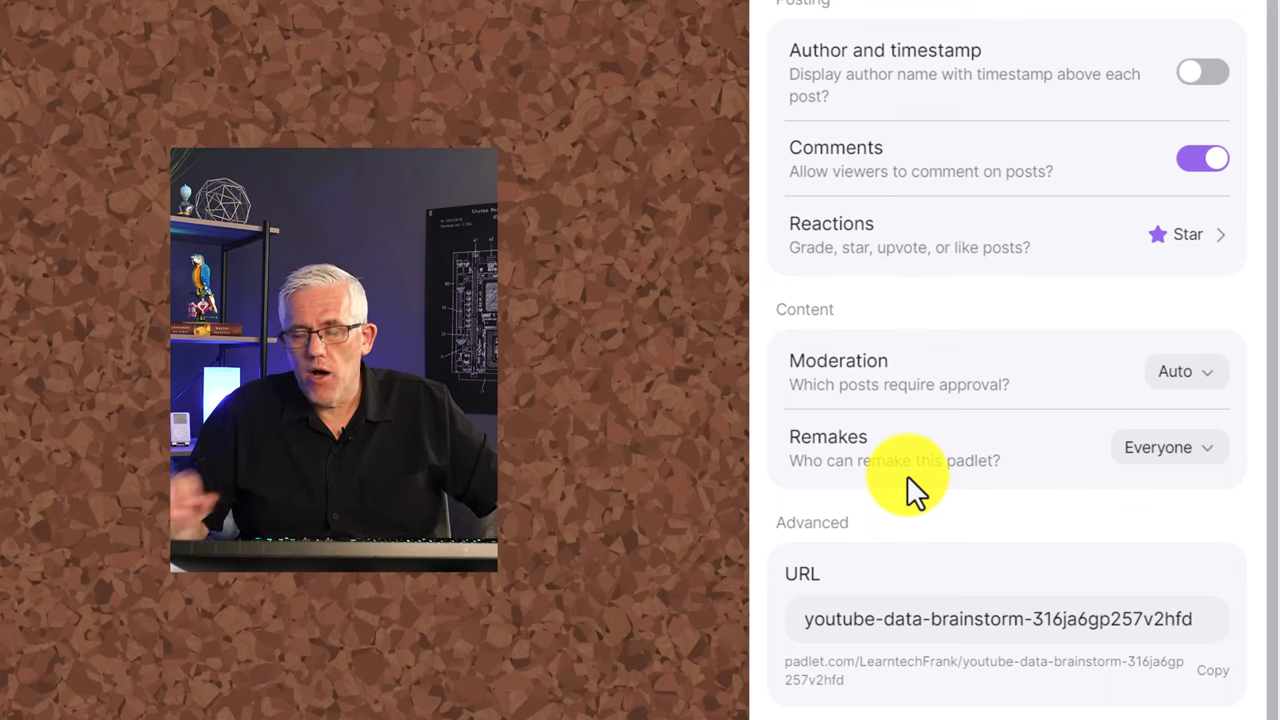
Step: Restrict remakes to admins only and close the settings panel
click(1168, 447)
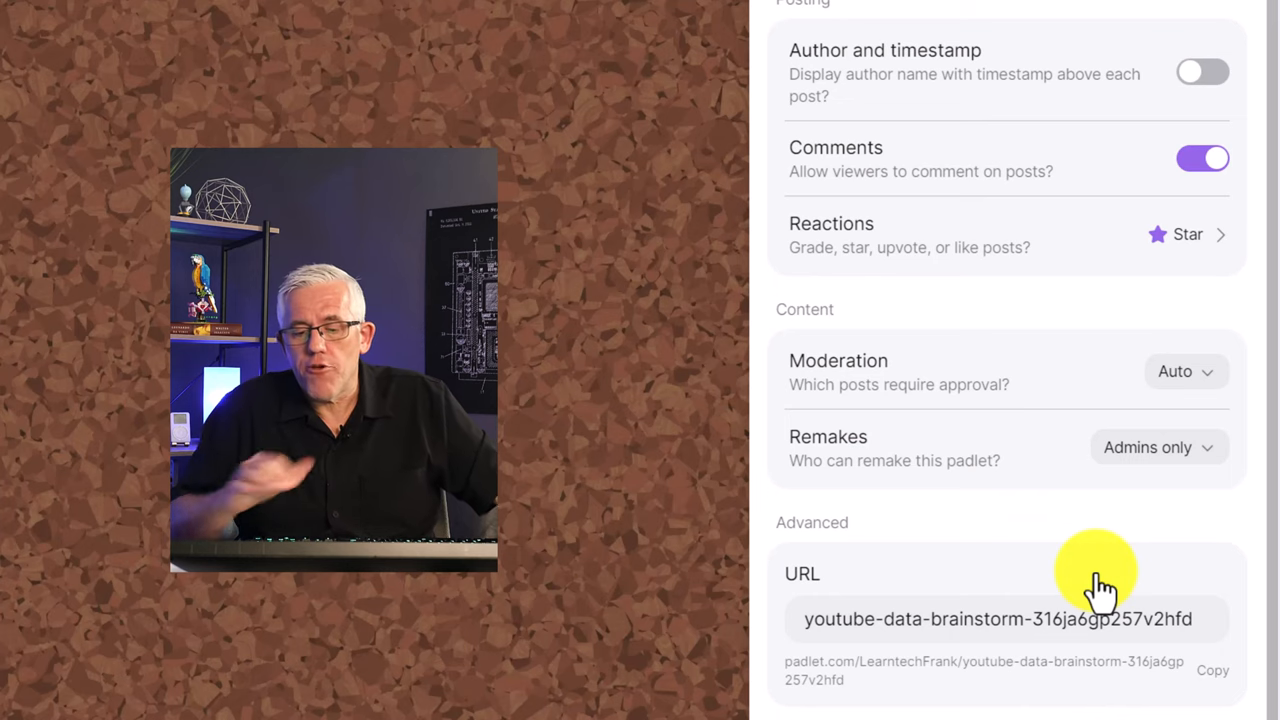
mouse_move(985, 650)
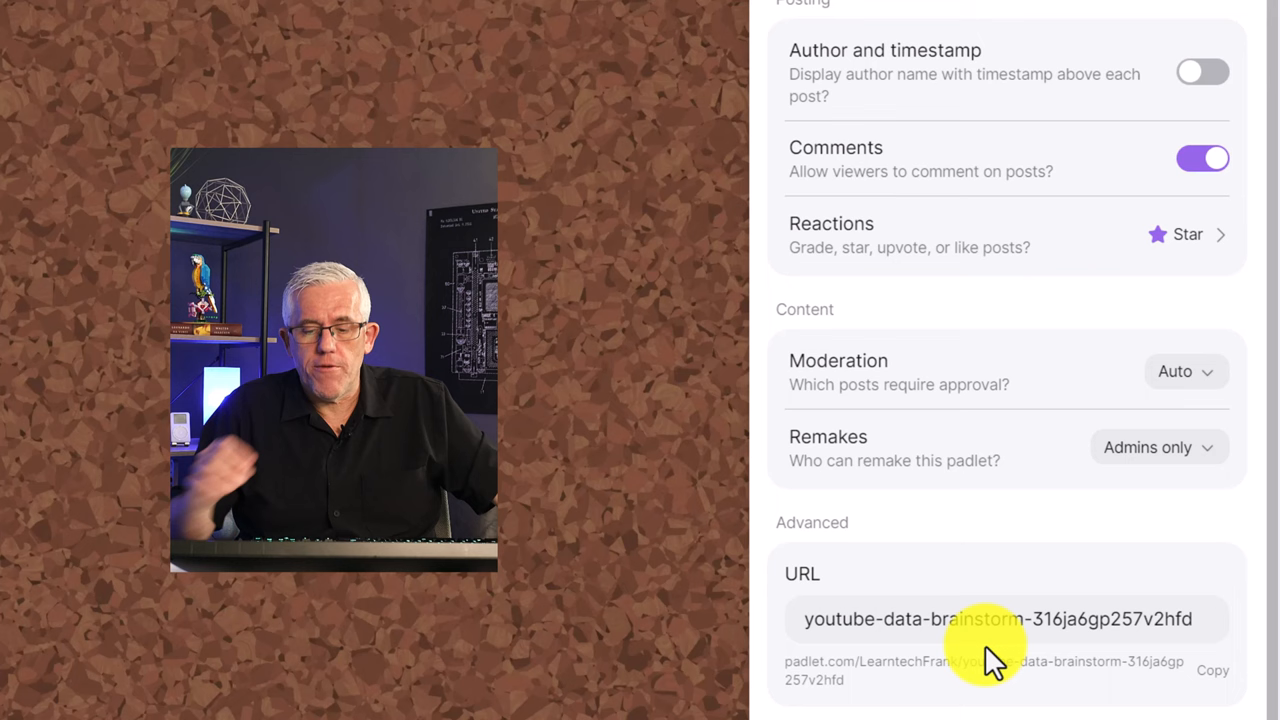
click(1212, 670)
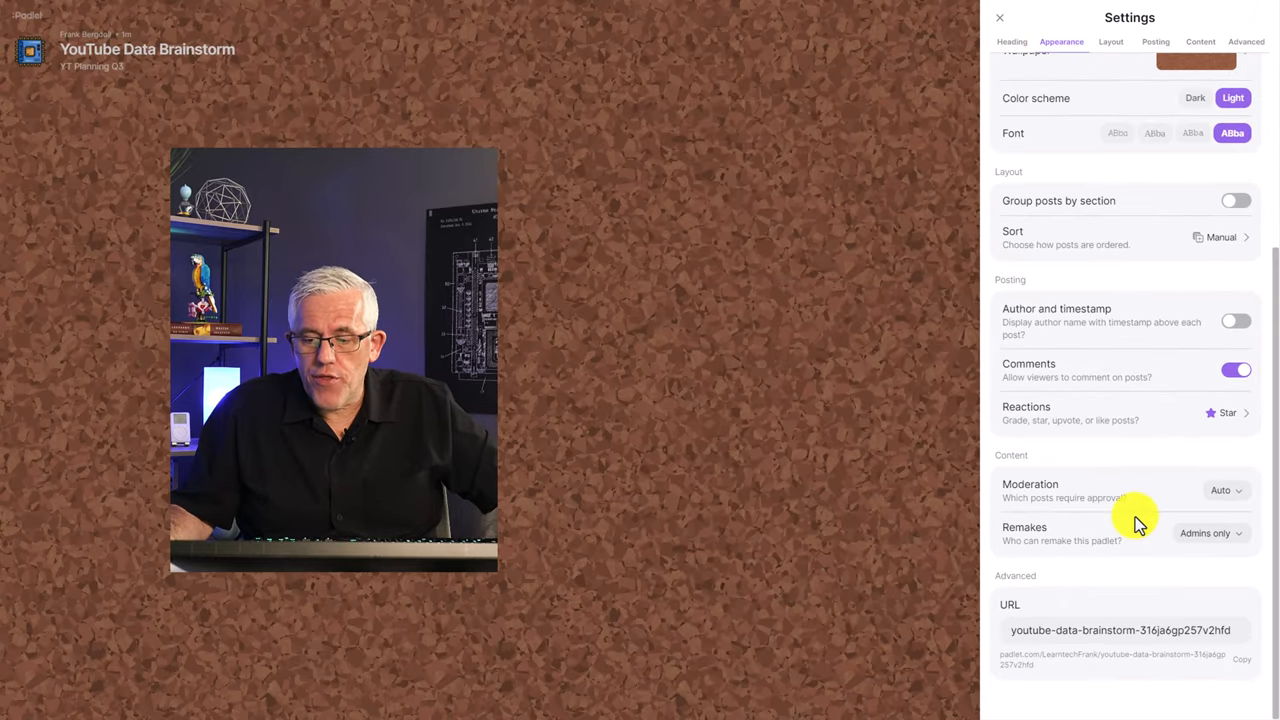
click(999, 17)
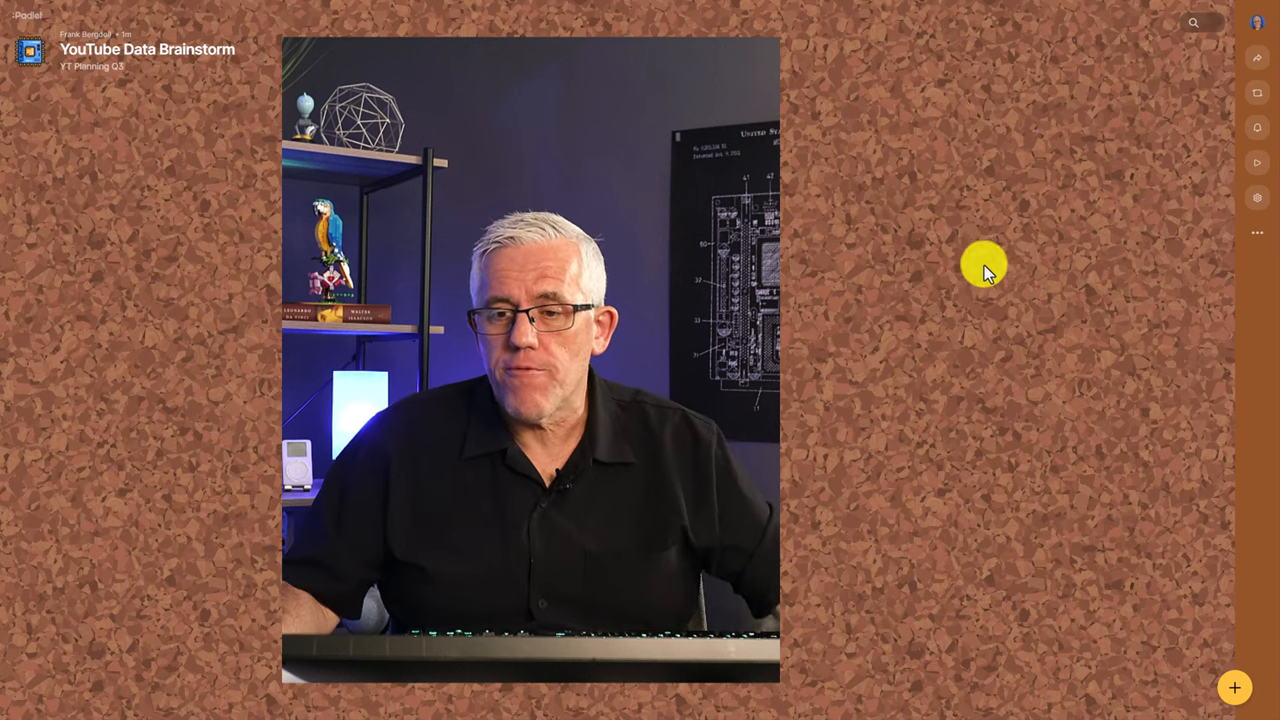
mouse_move(1128, 386)
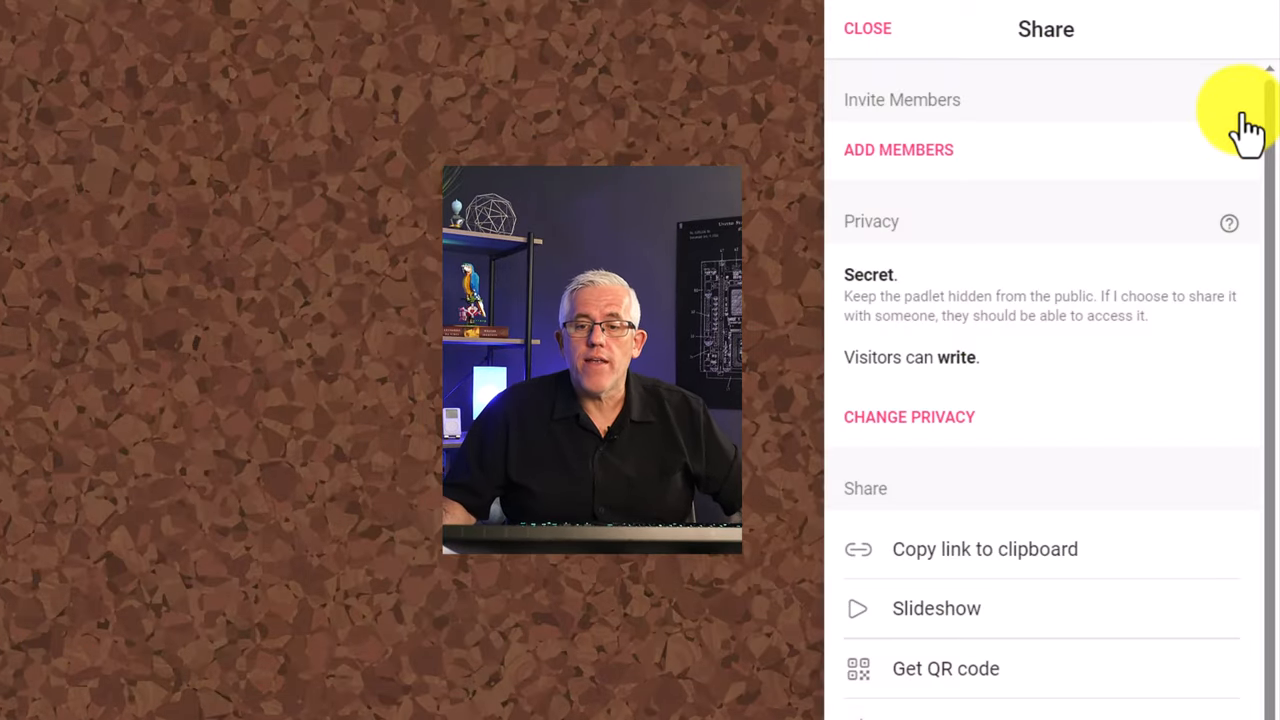
mouse_move(905, 275)
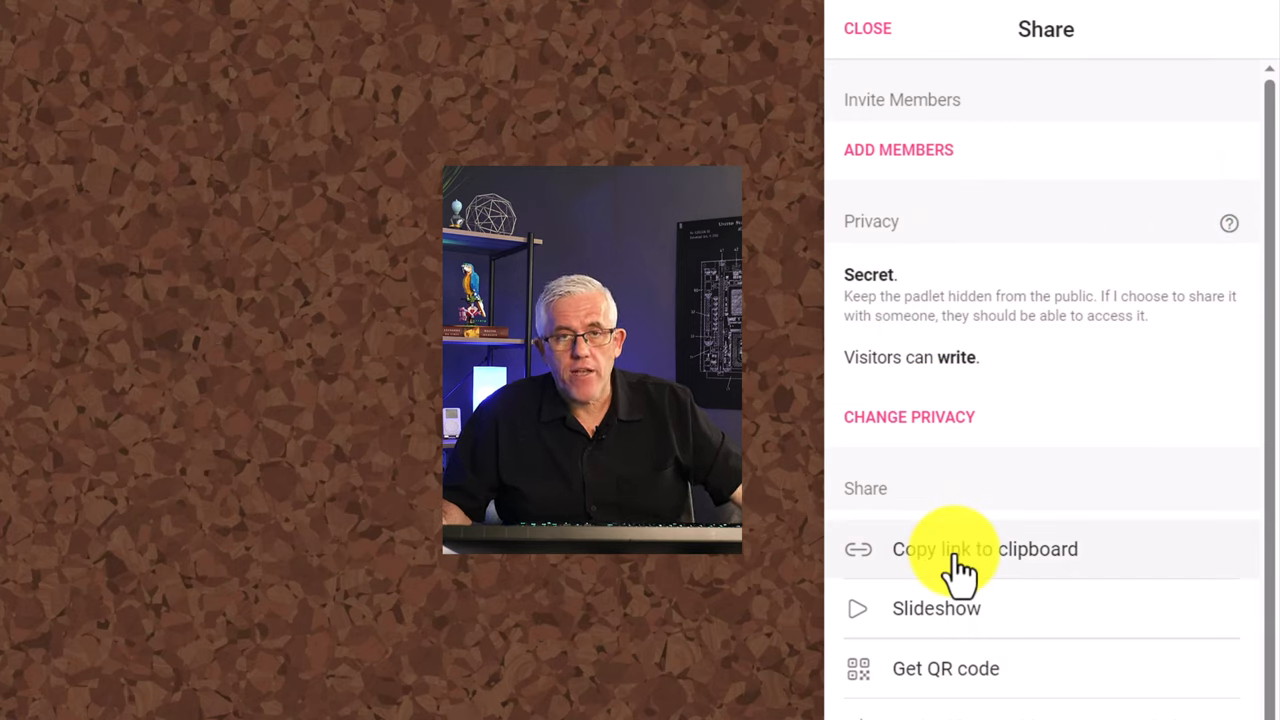
mouse_move(975, 615)
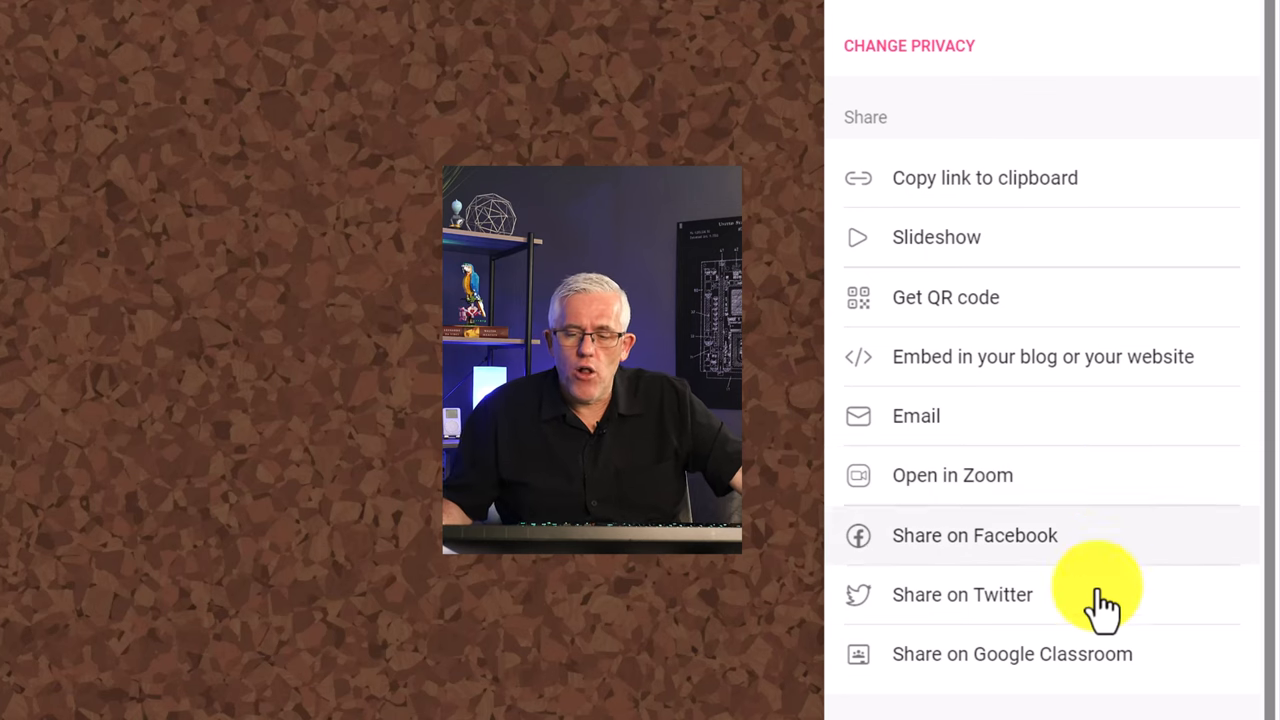
scroll(down, 3)
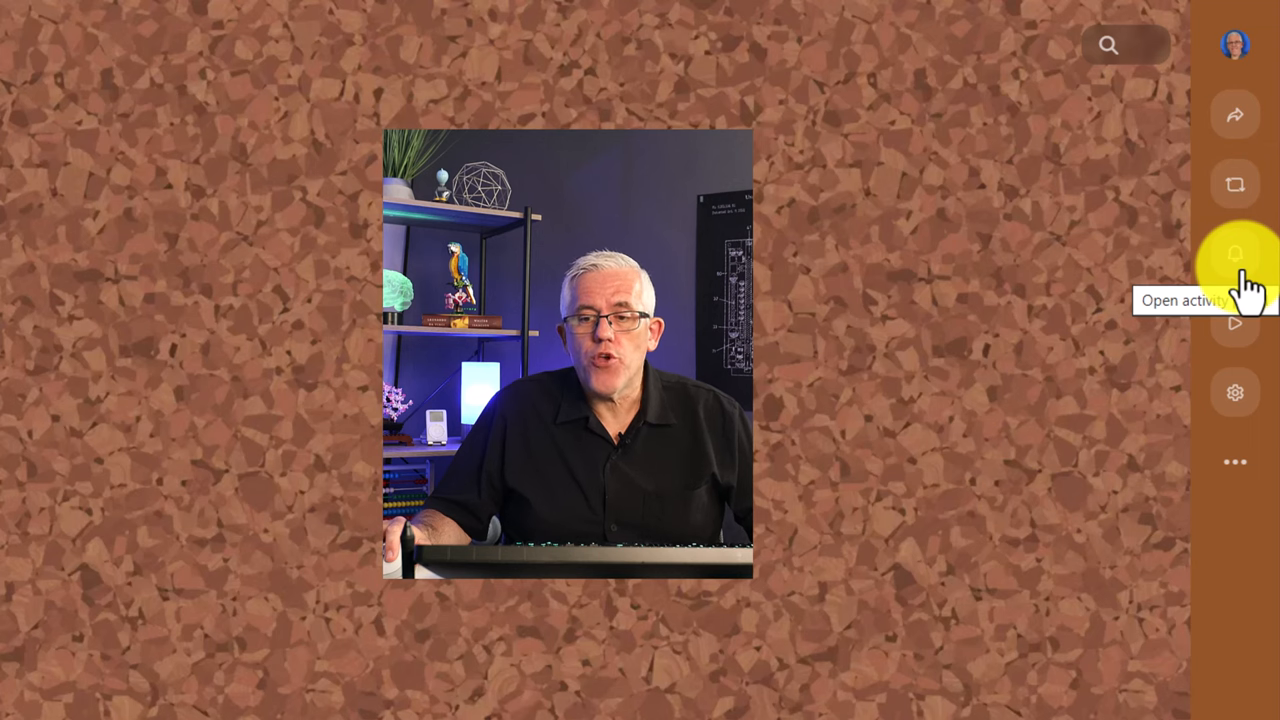
click(1235, 252)
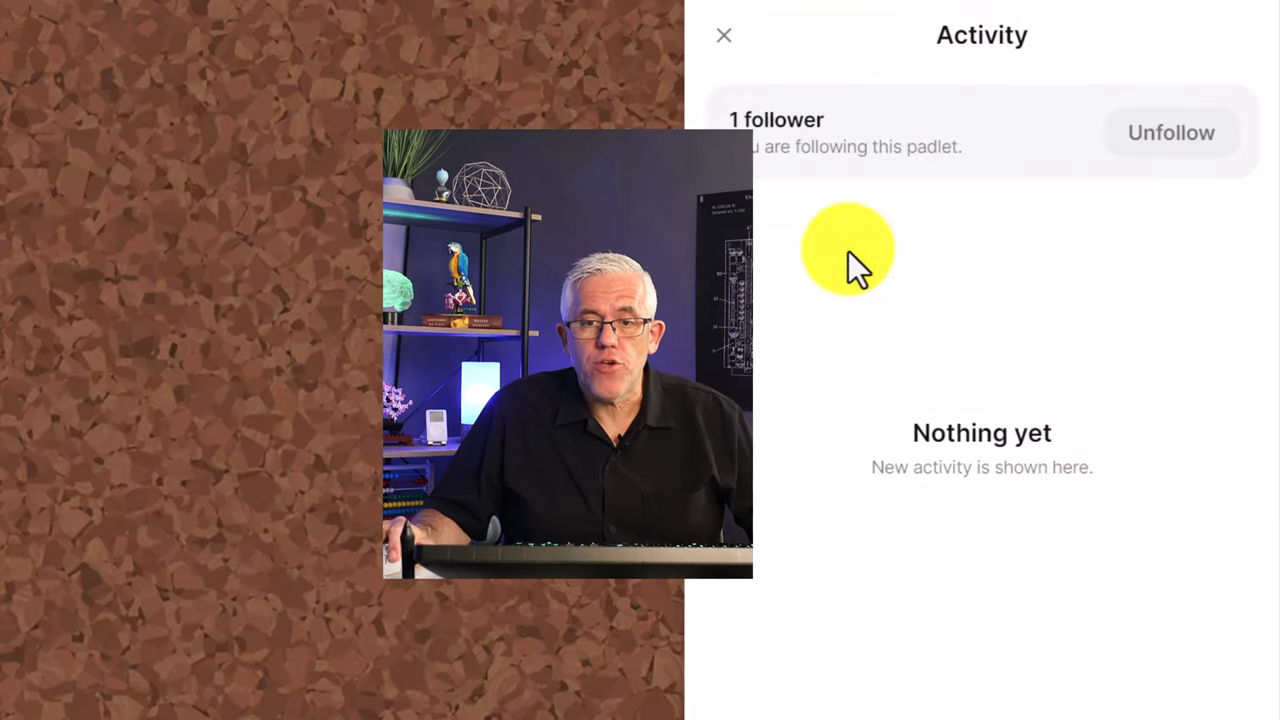
click(724, 35)
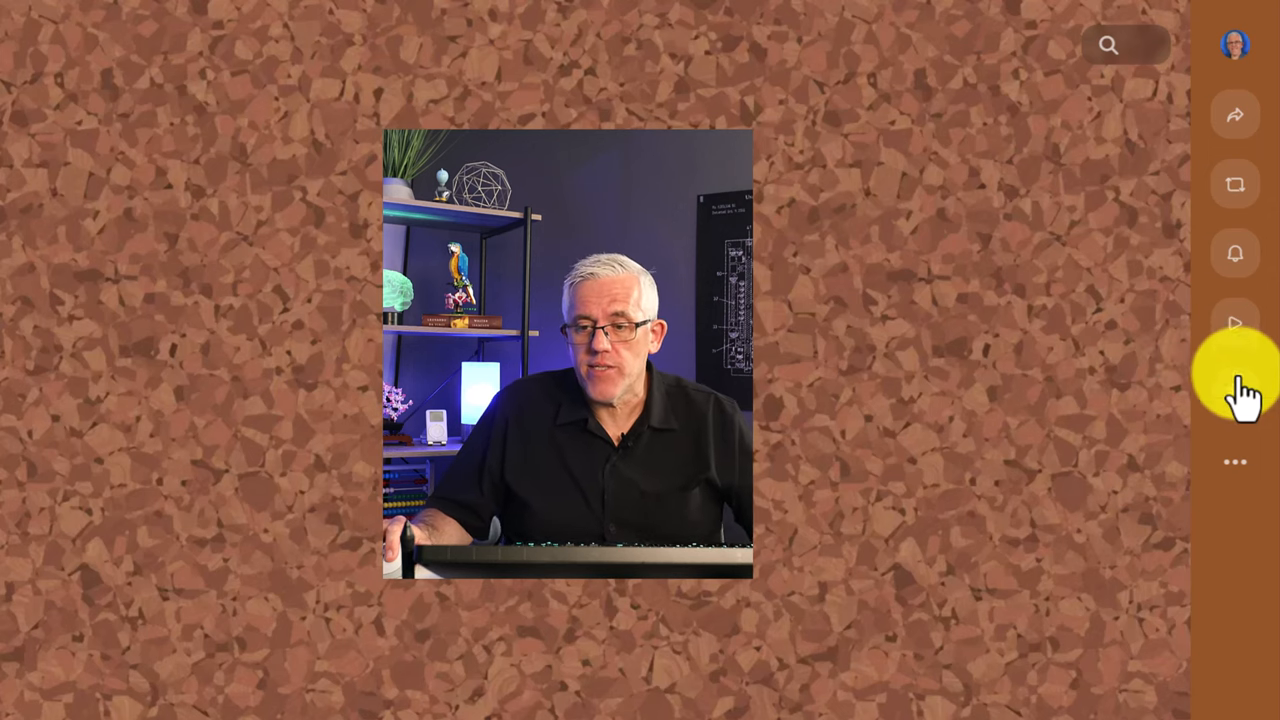
mouse_move(1235, 392)
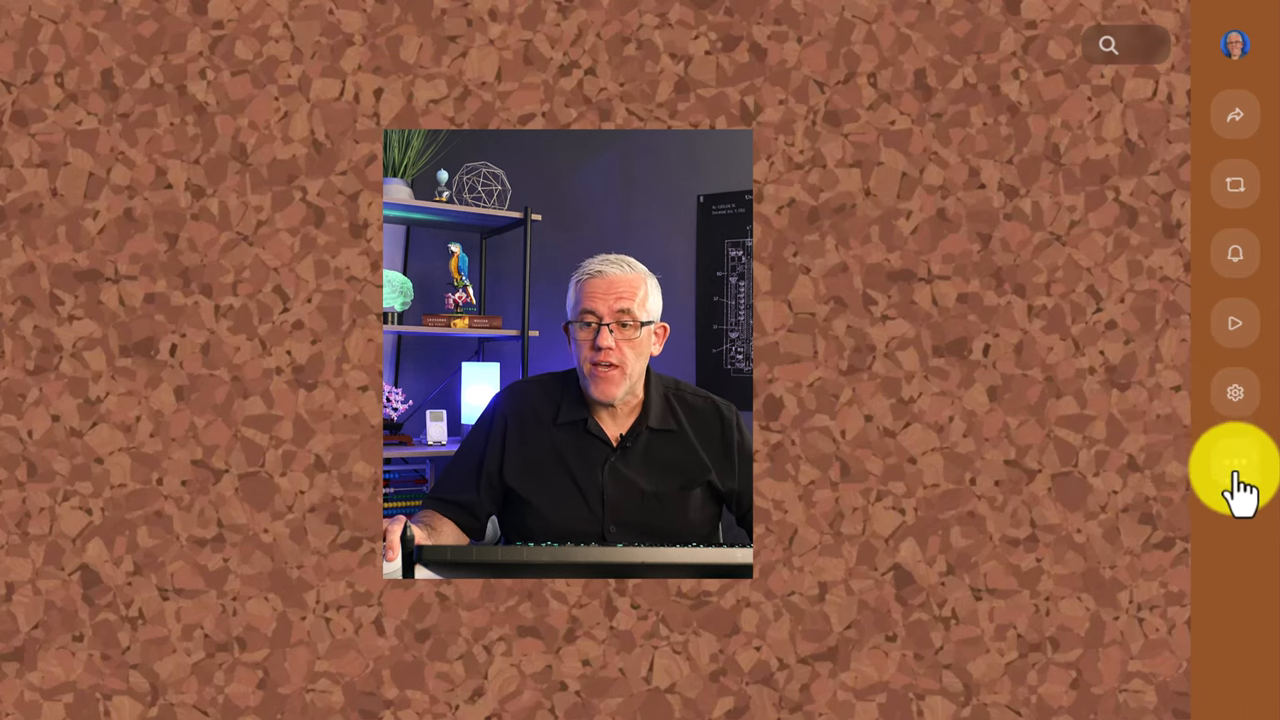
Step: Dismiss the wall's ••• options menu to return to the blank corkboard
click(1234, 463)
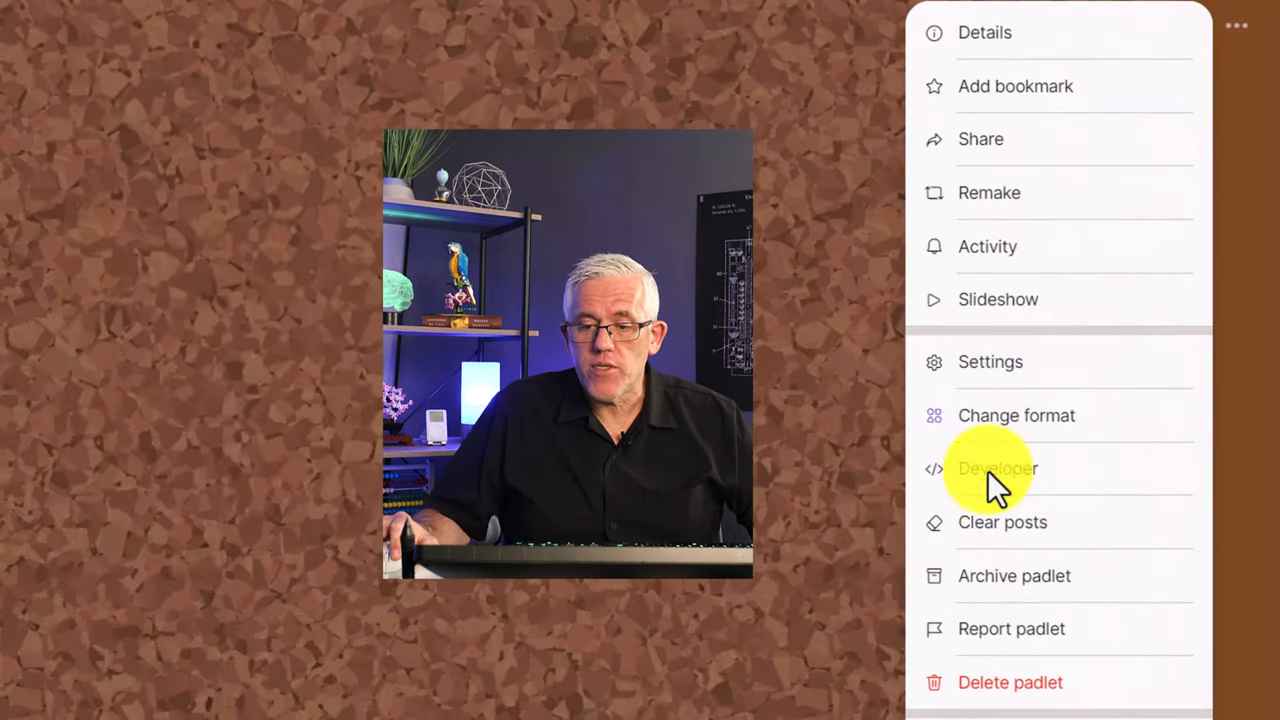
mouse_move(984, 32)
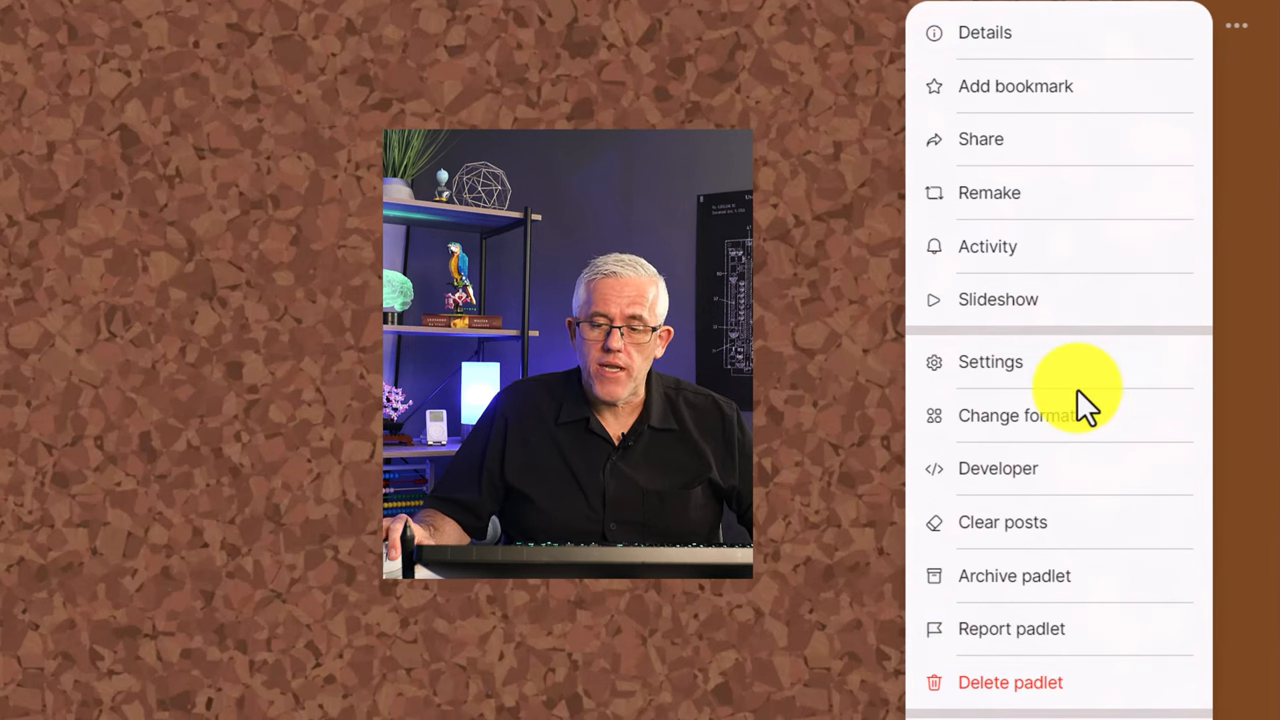
mouse_move(1075, 443)
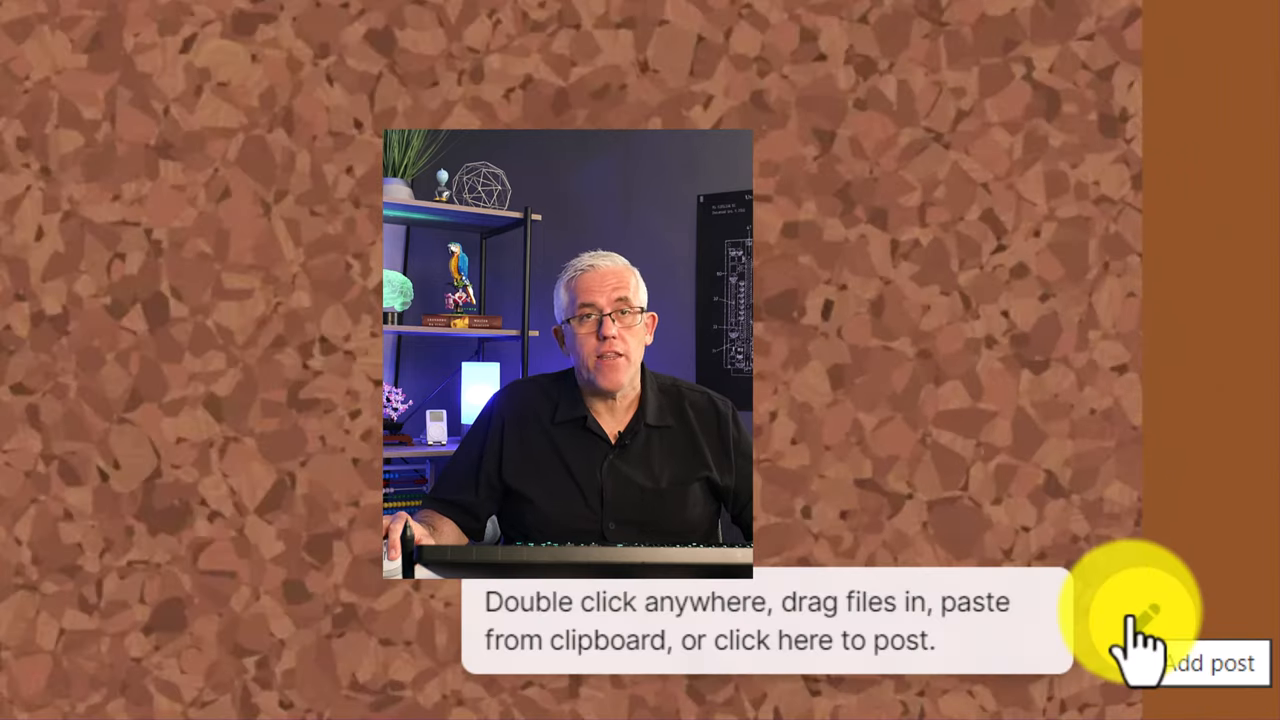
Step: Draft a blue post titled 'My idea is to get coffee' reading 'I like black coffee'
click(1210, 663)
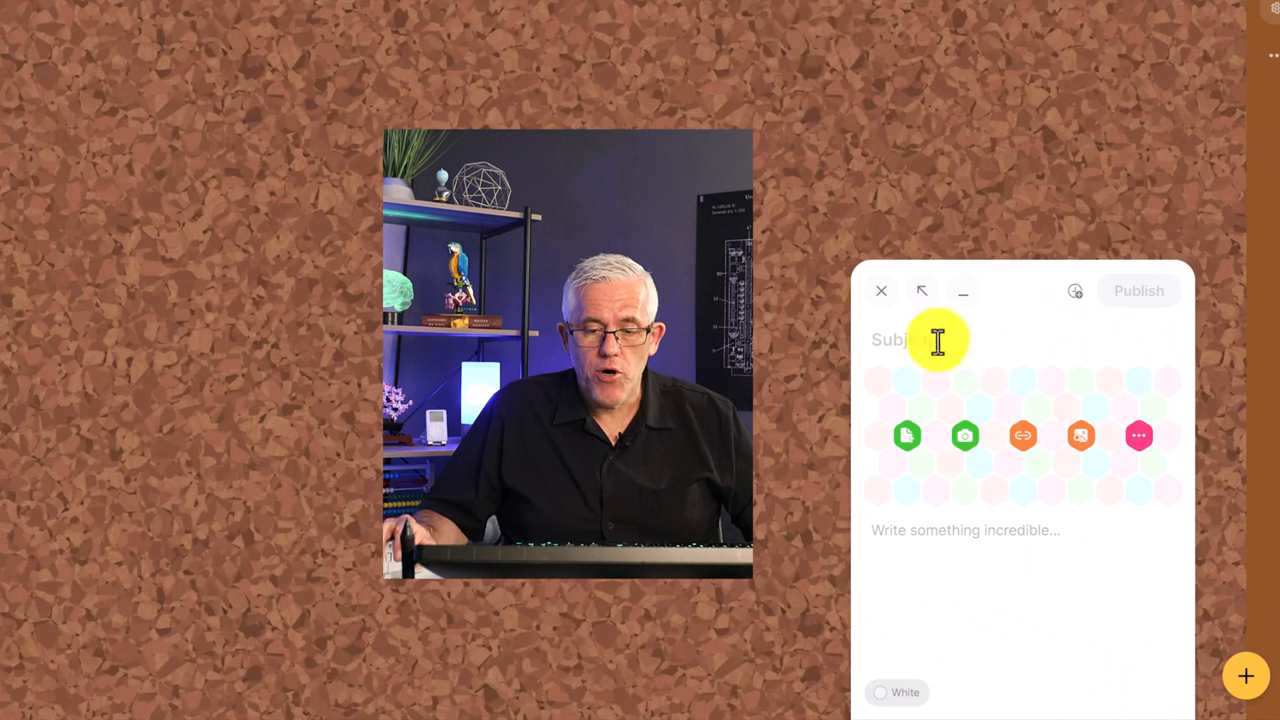
text(My)
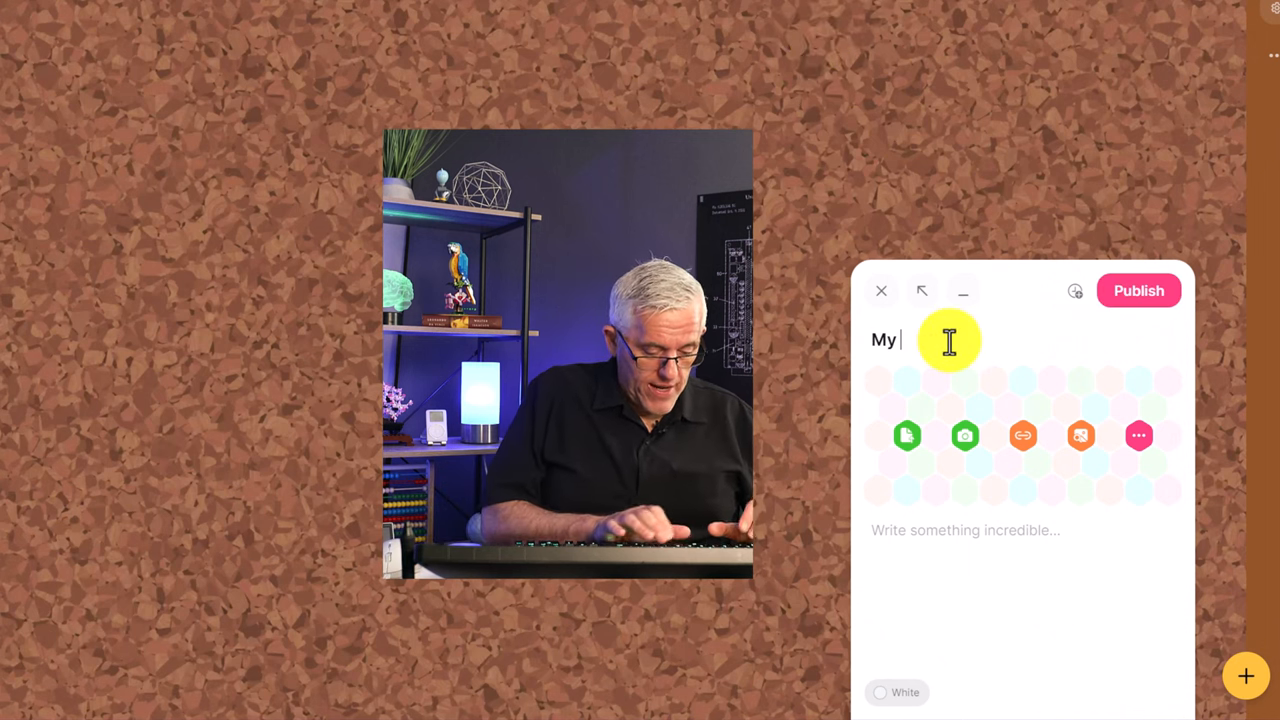
text(idea is to g)
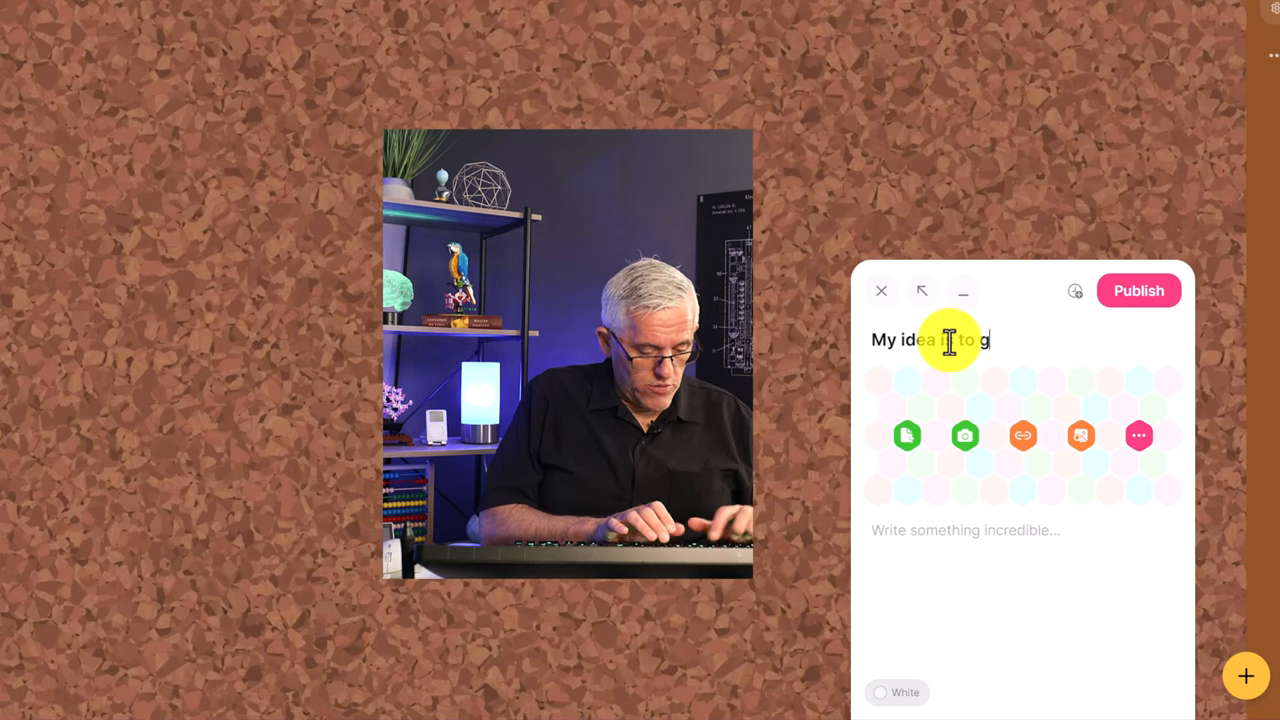
text(et coffee)
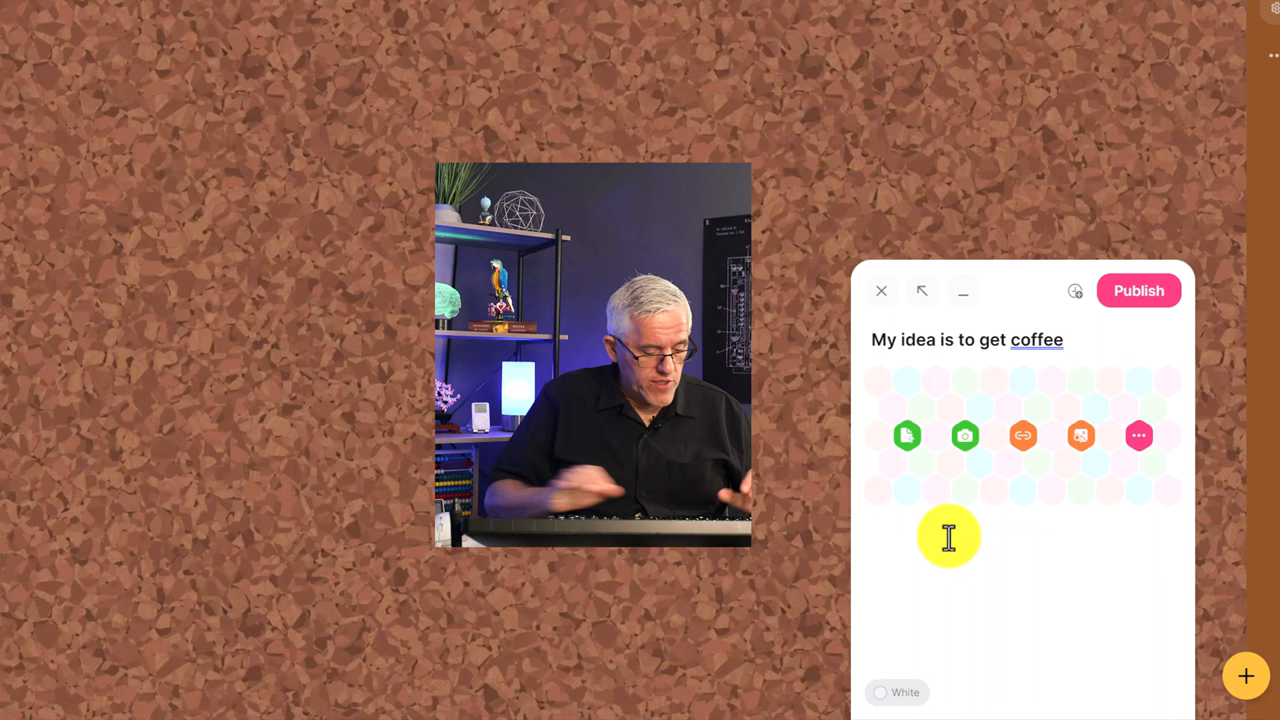
text(I like black coffee)
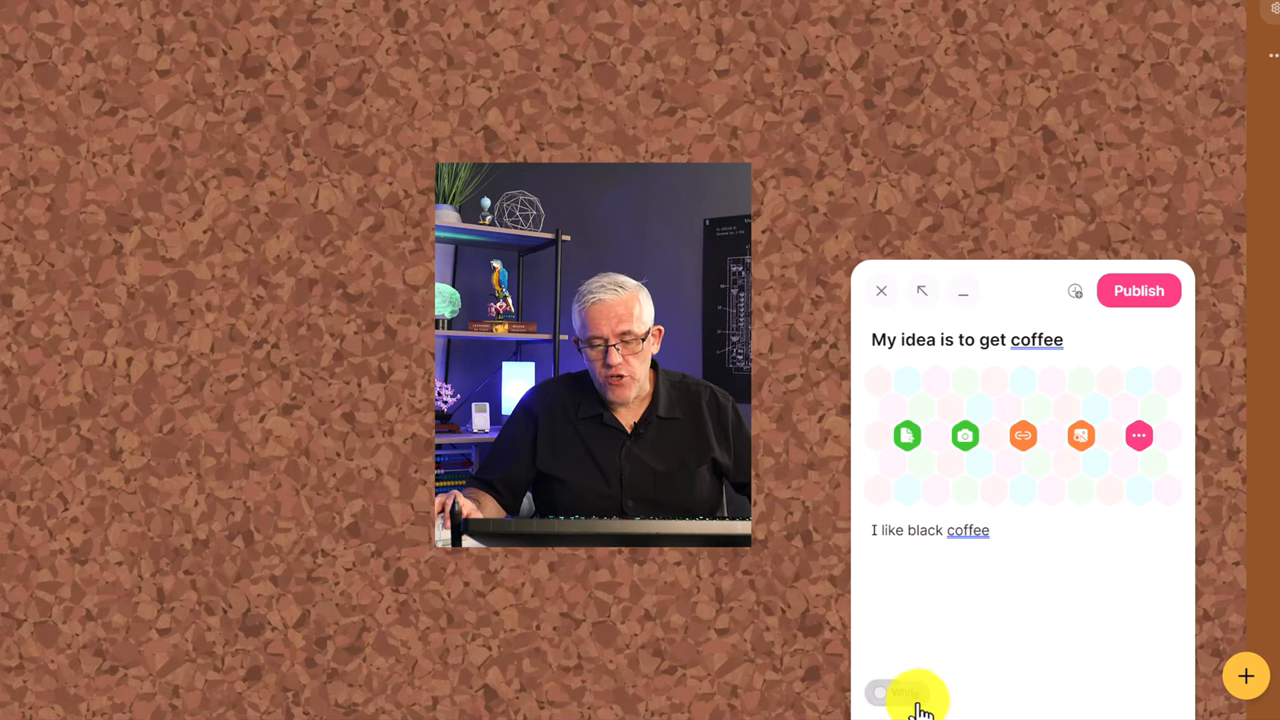
click(893, 692)
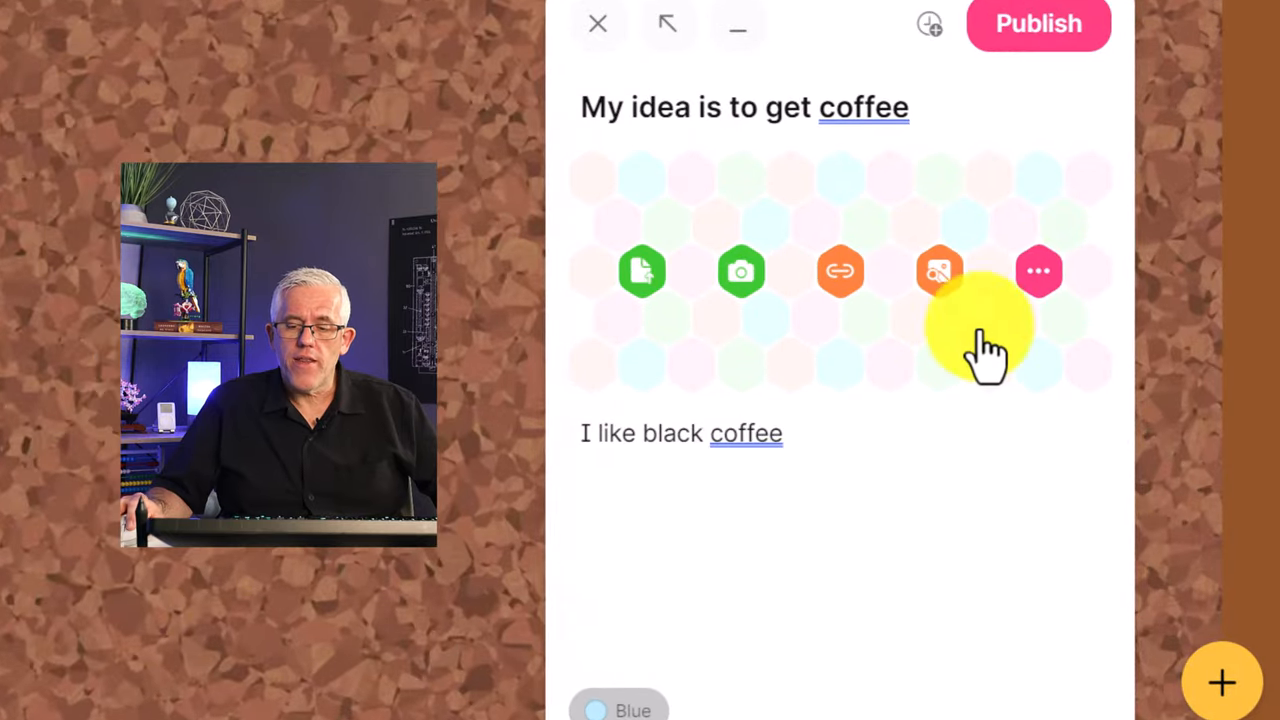
mouse_move(725, 250)
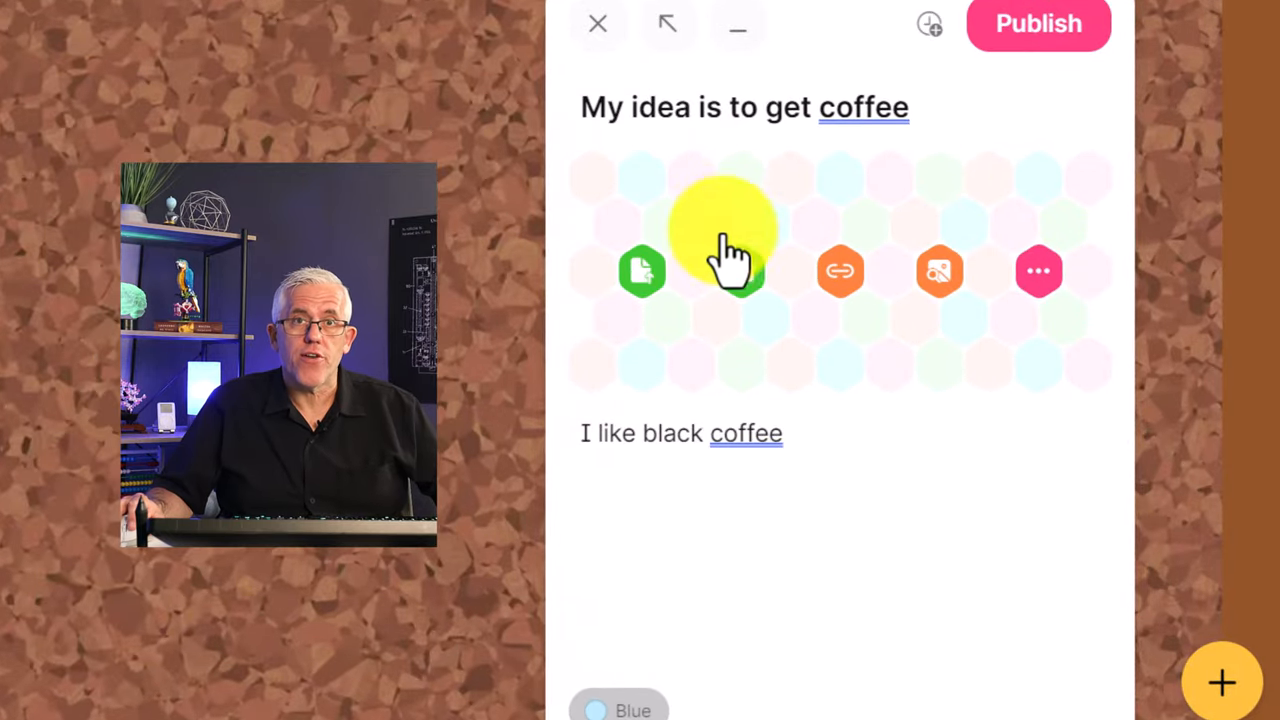
mouse_move(740, 290)
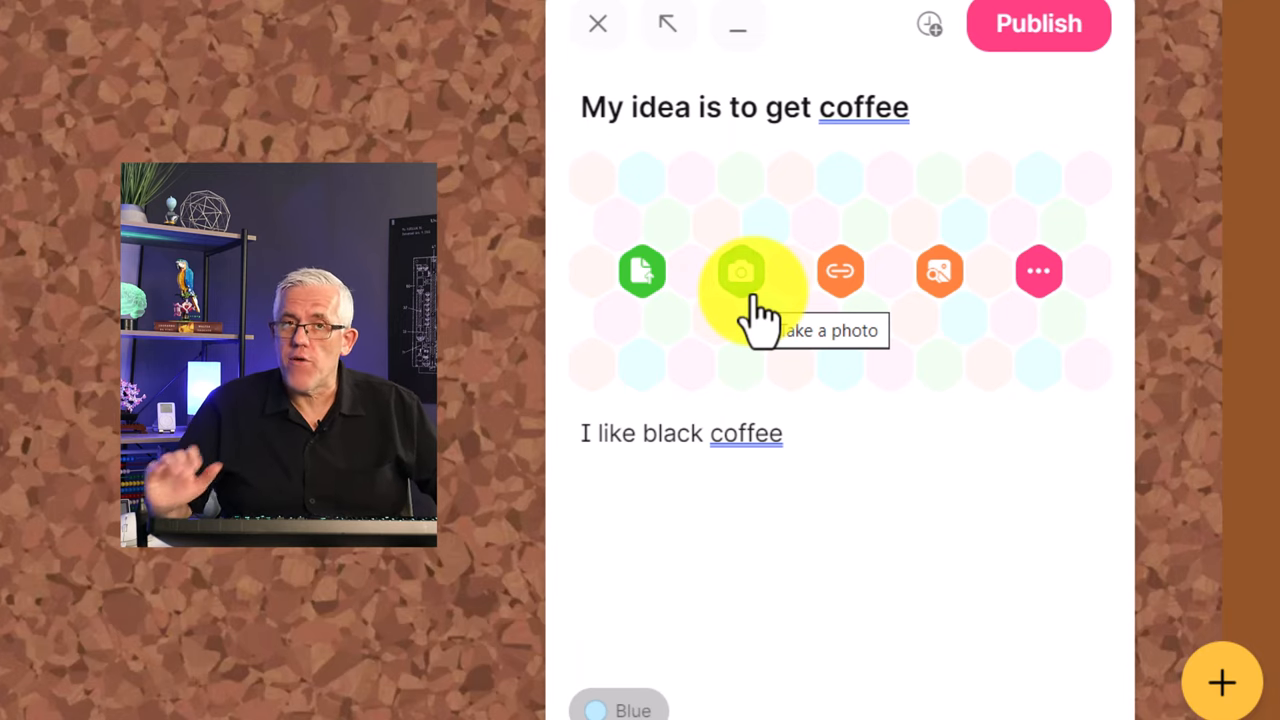
mouse_move(641, 271)
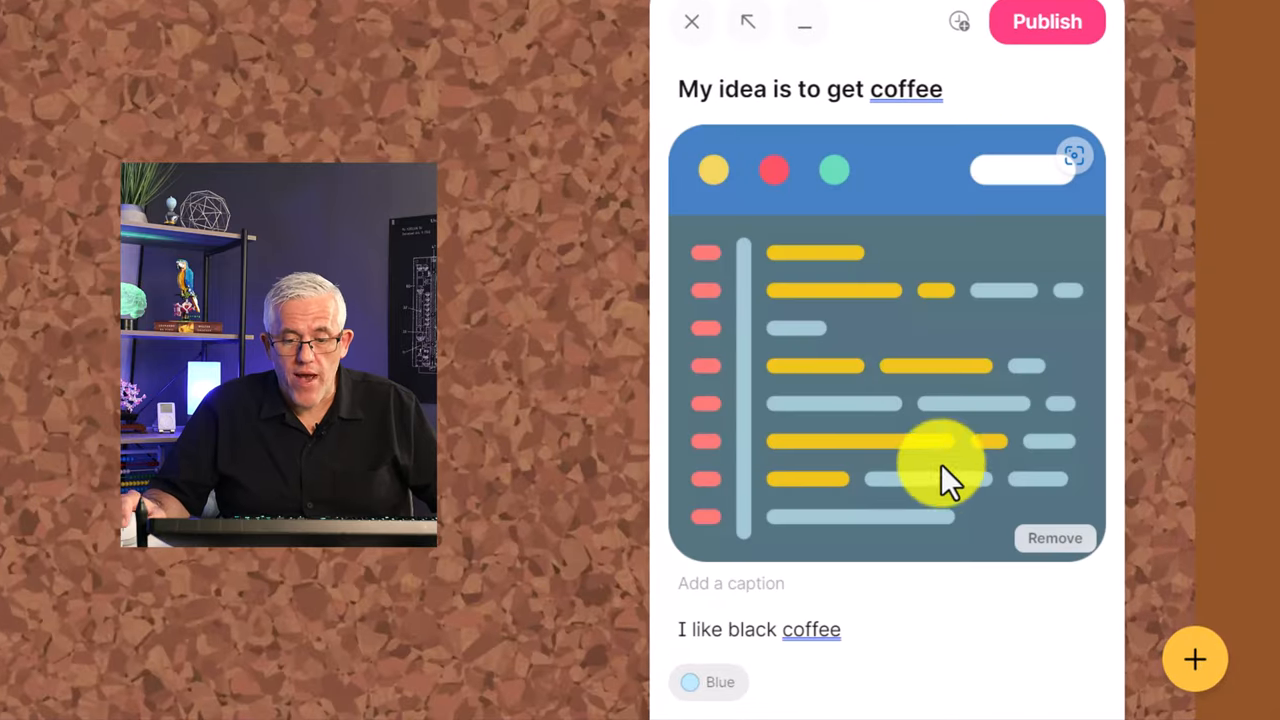
mouse_move(855, 440)
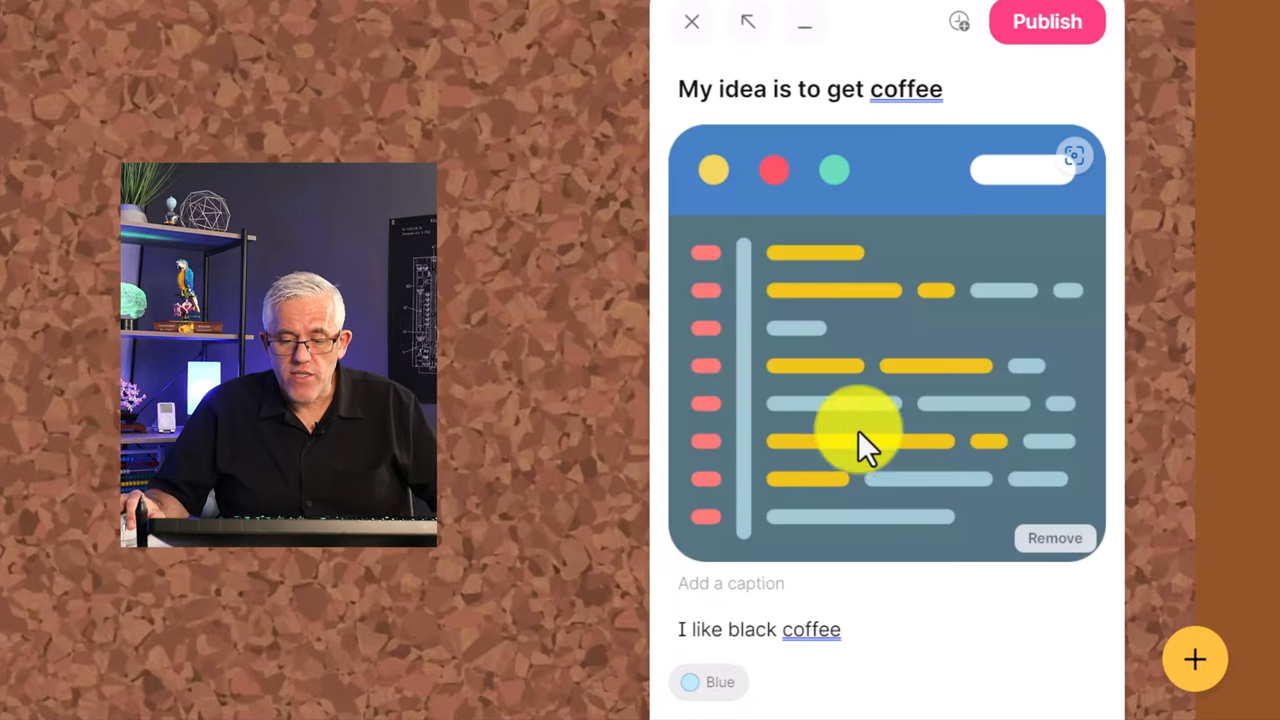
mouse_move(905, 345)
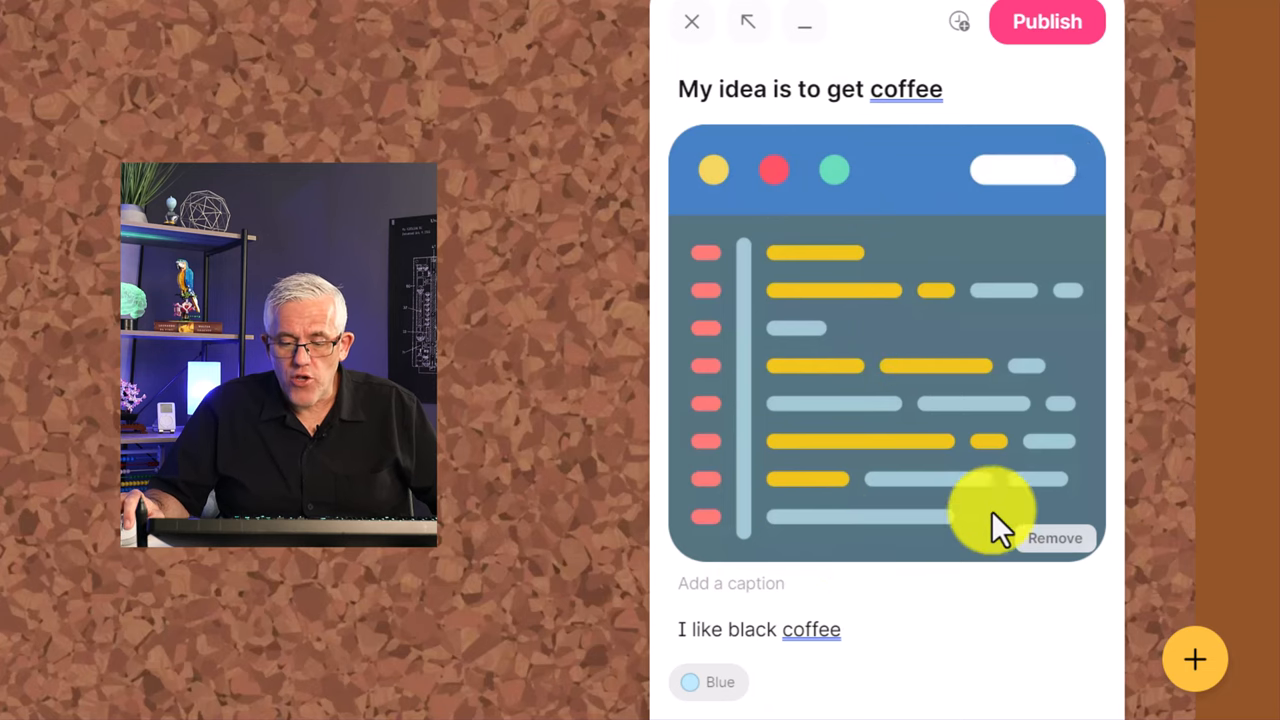
mouse_move(960, 50)
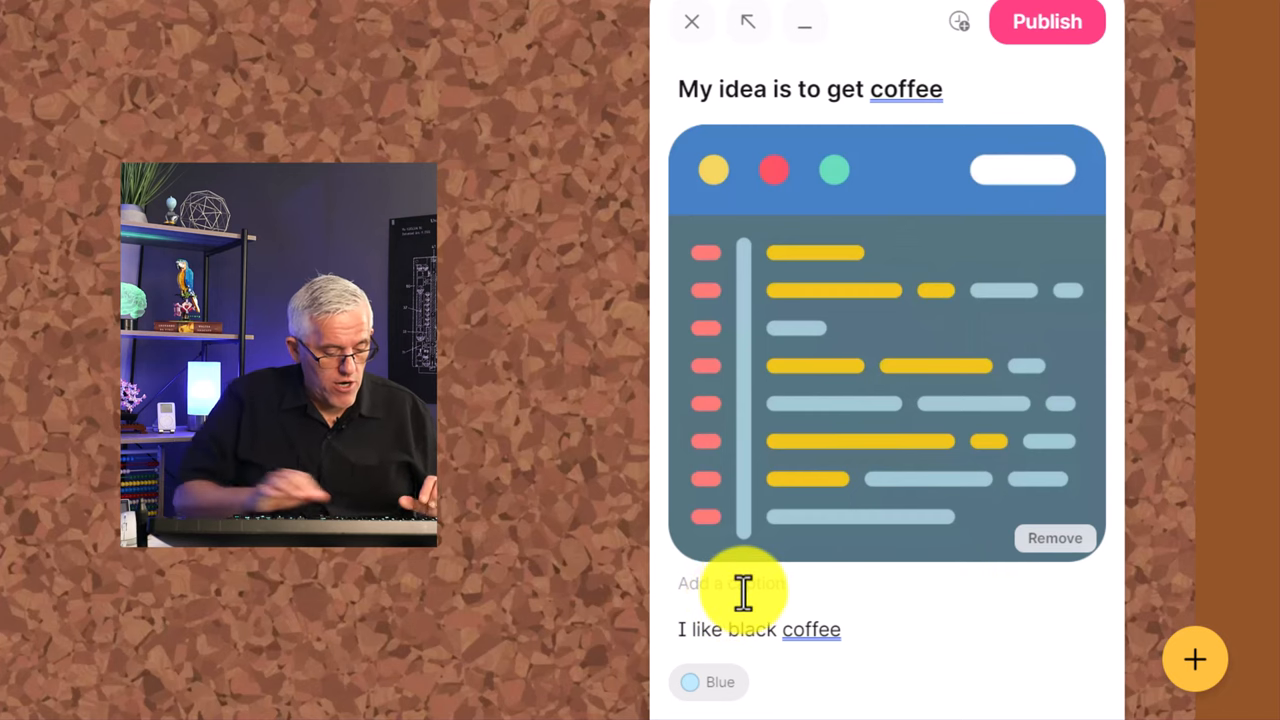
Step: Caption the post's image 'My logo' and publish the coffee post
text(My)
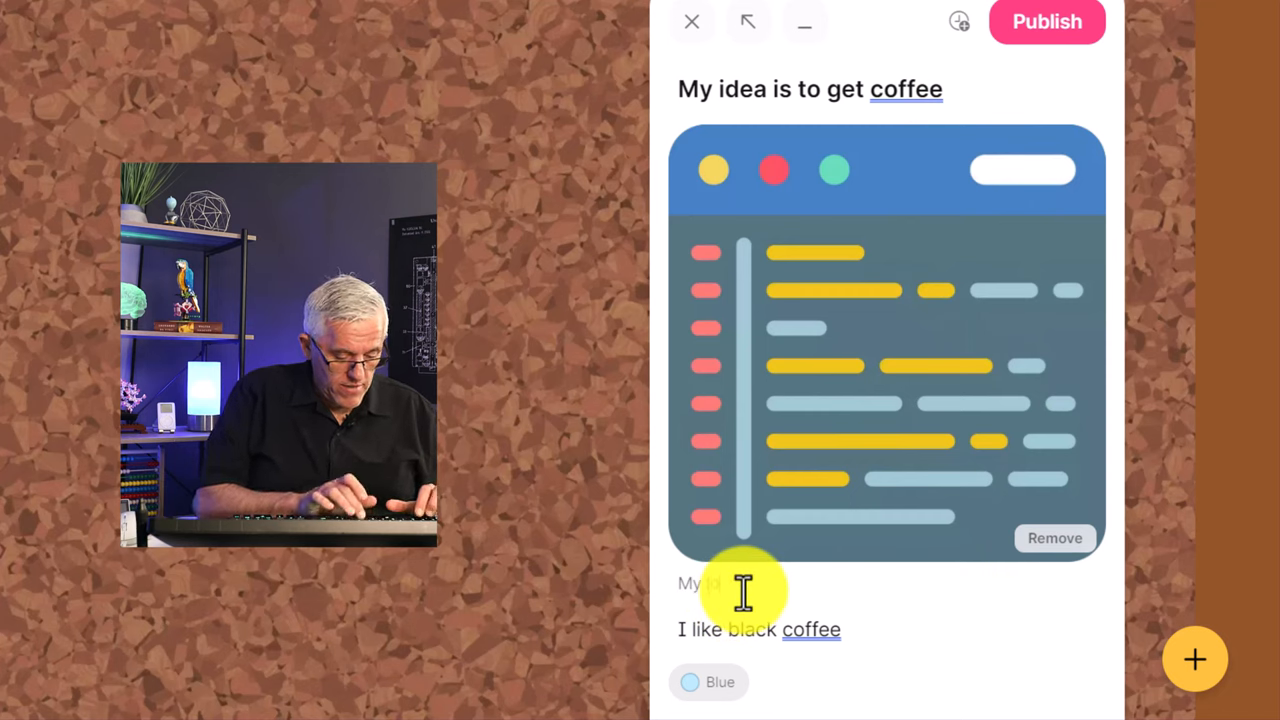
text(logo)
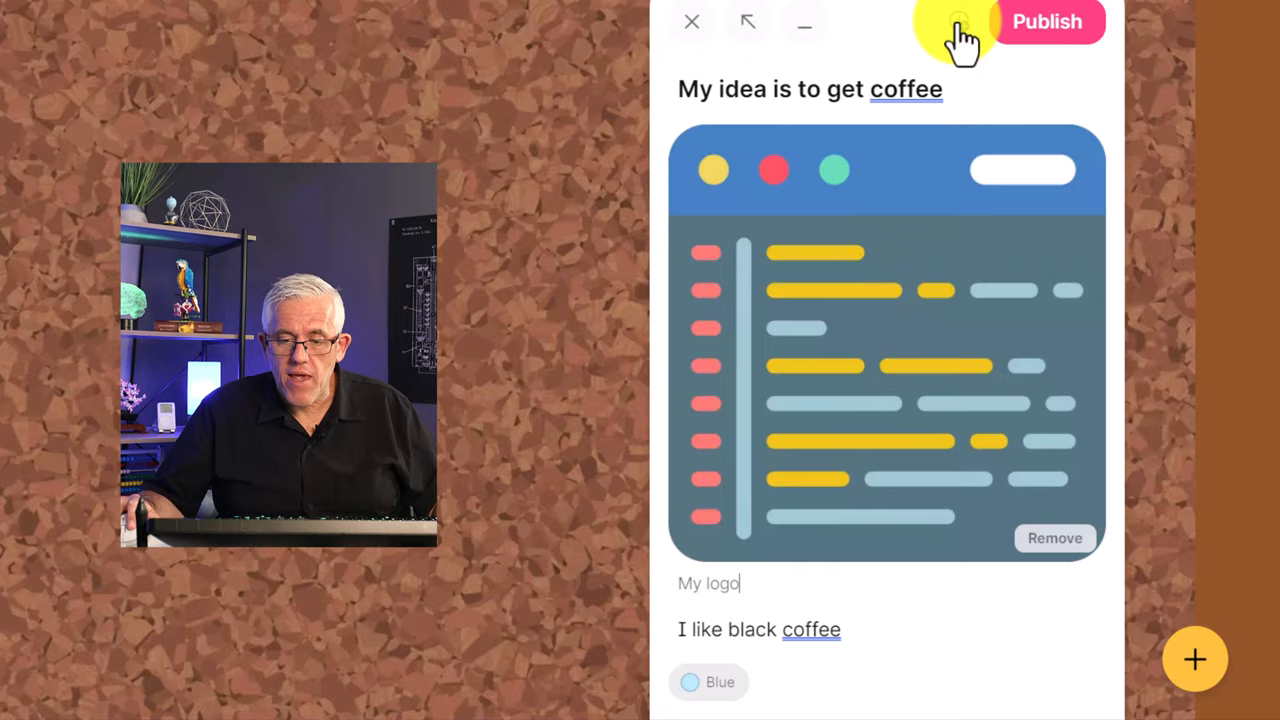
click(691, 21)
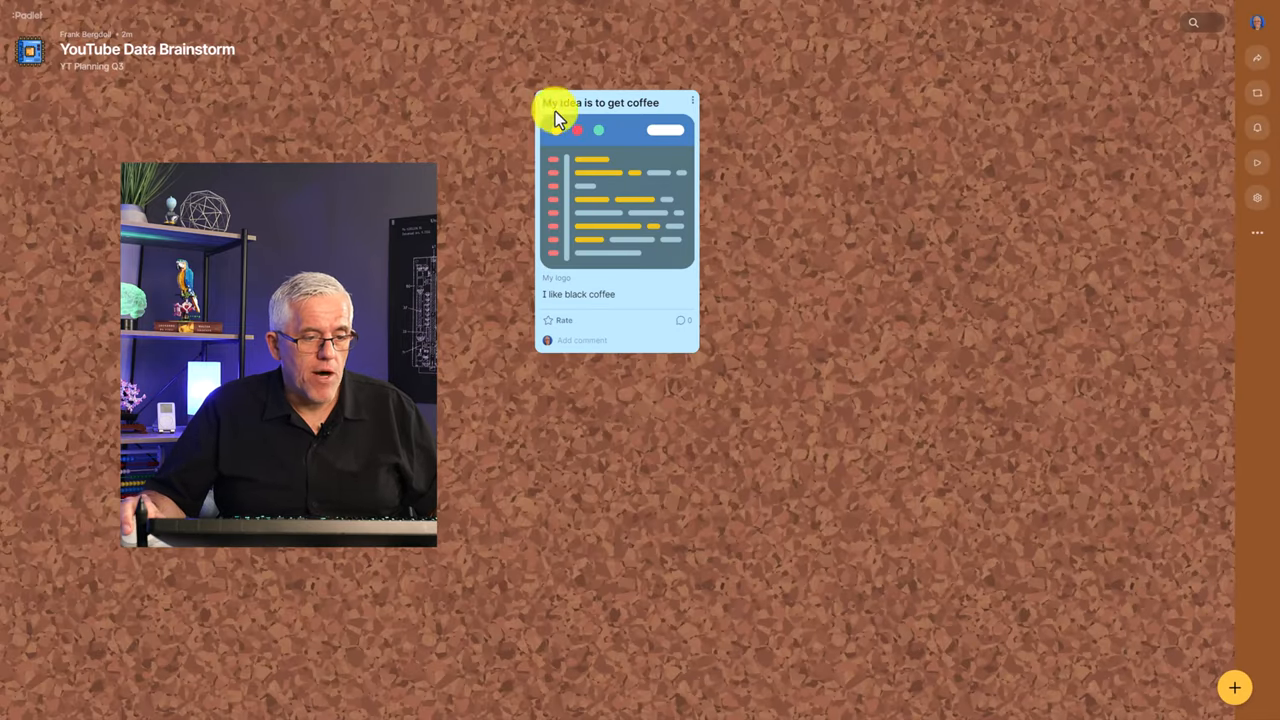
mouse_move(840, 283)
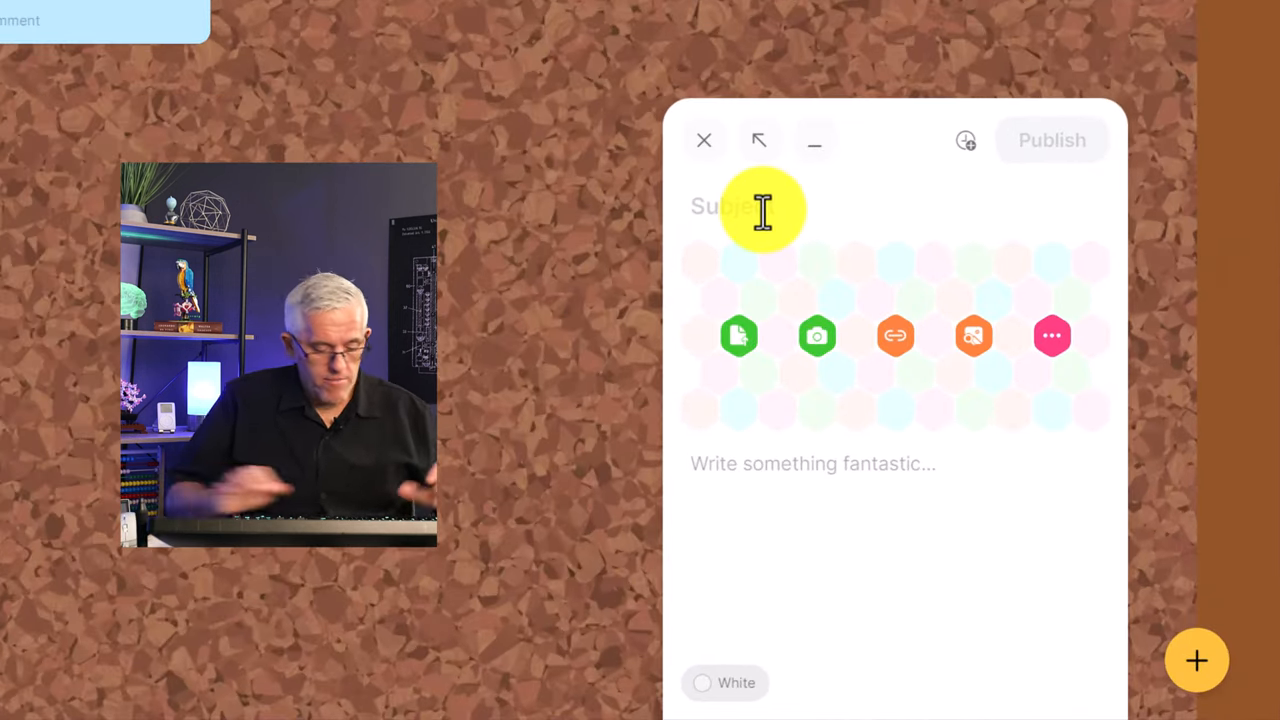
Step: Write a post with subject 'My other idea' and body 'Another idea'
text(My othert idea)
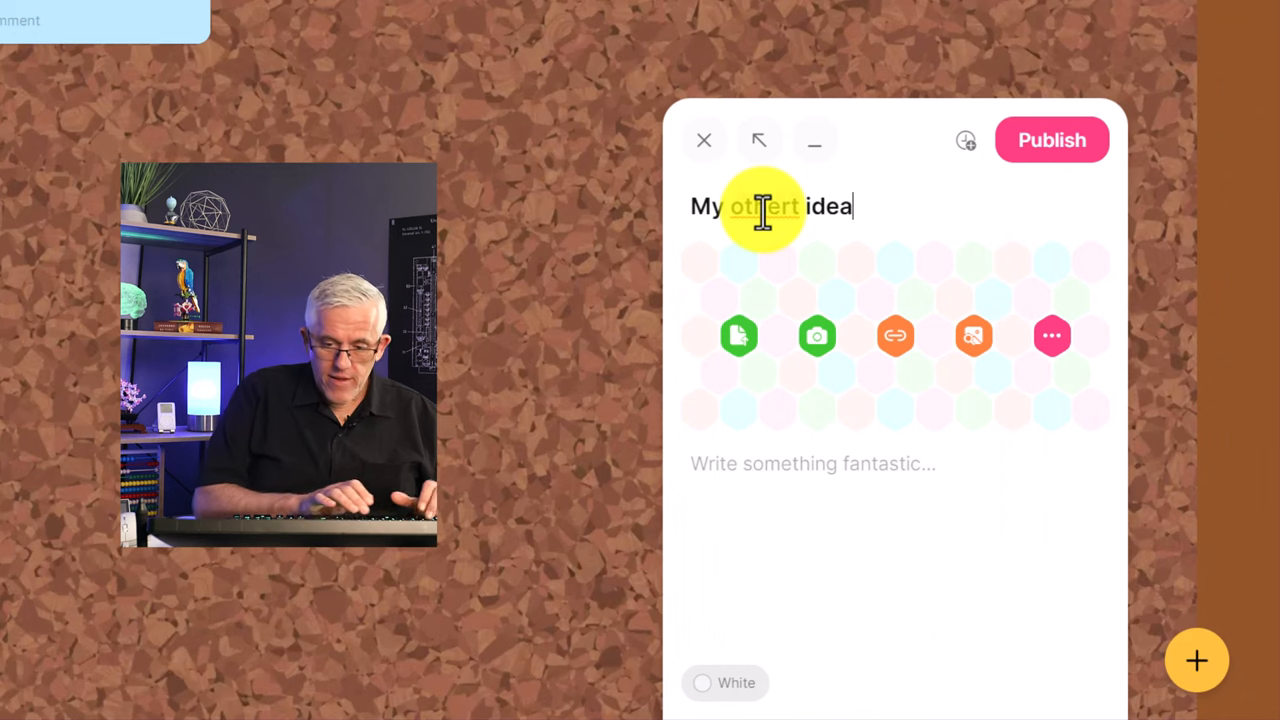
key(Backspace)
text(A)
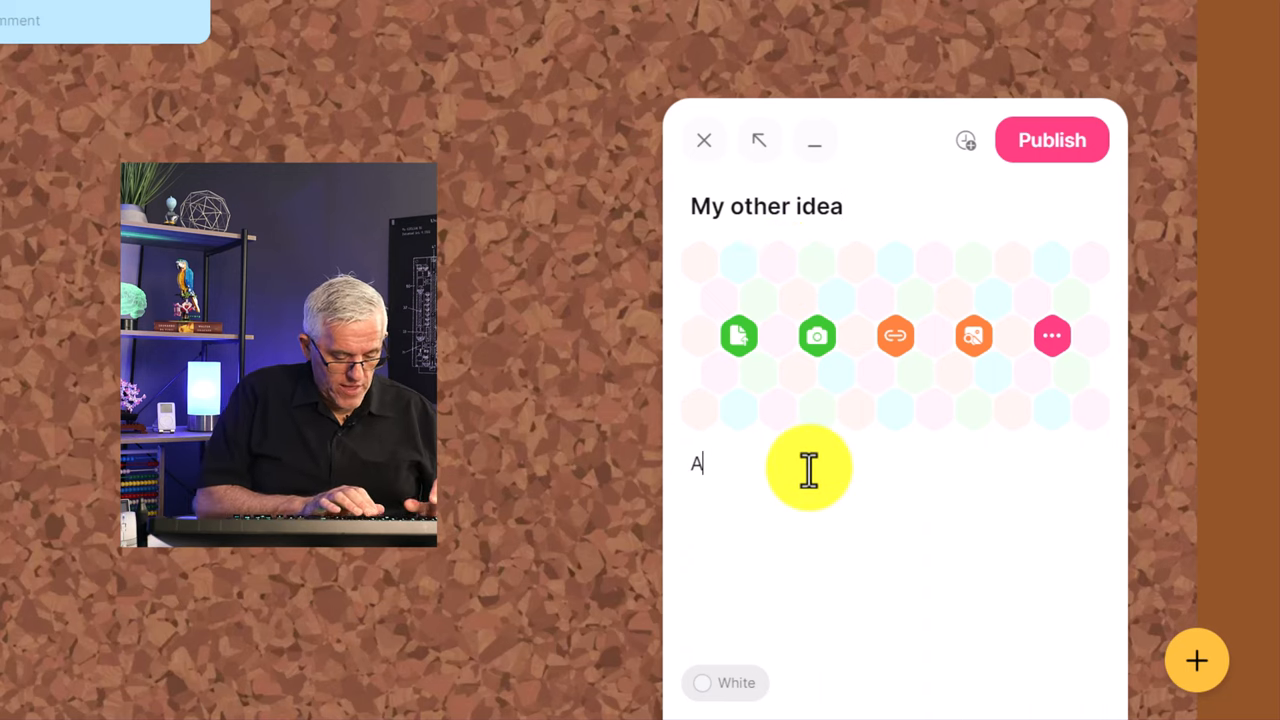
text(nother idea)
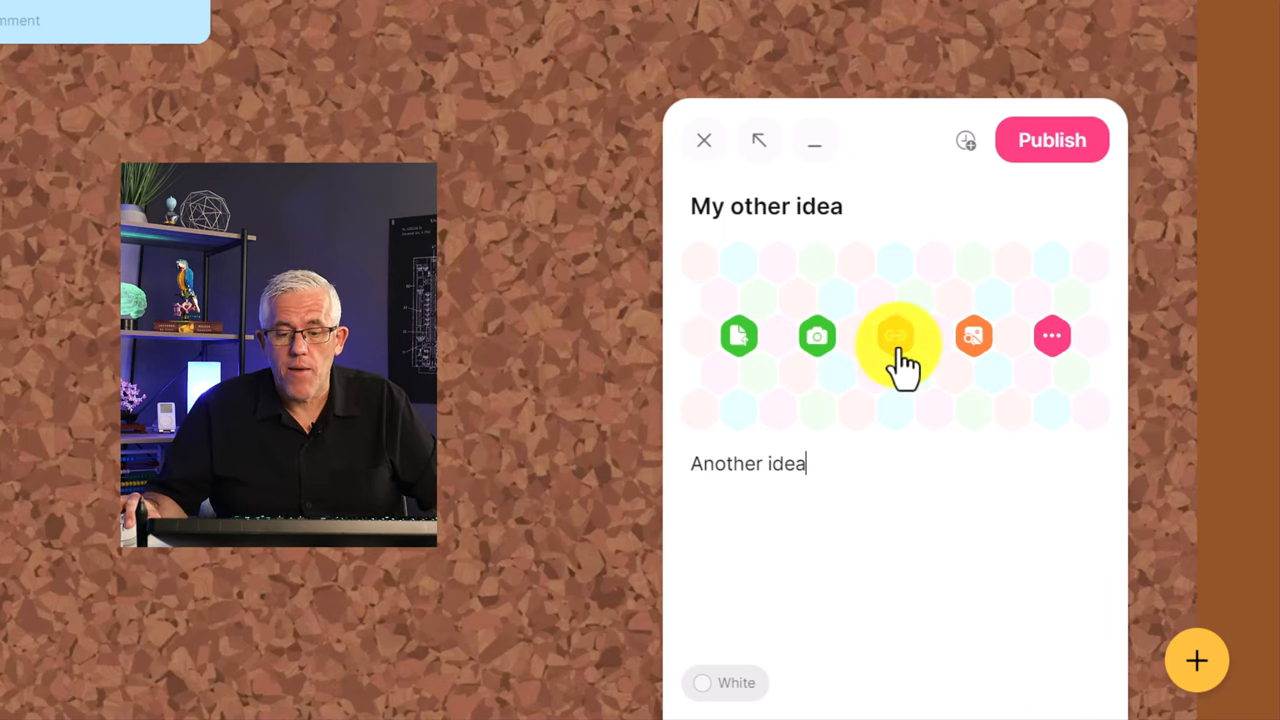
Step: Choose 'I can't draw' from the new post's attachment choices
click(895, 335)
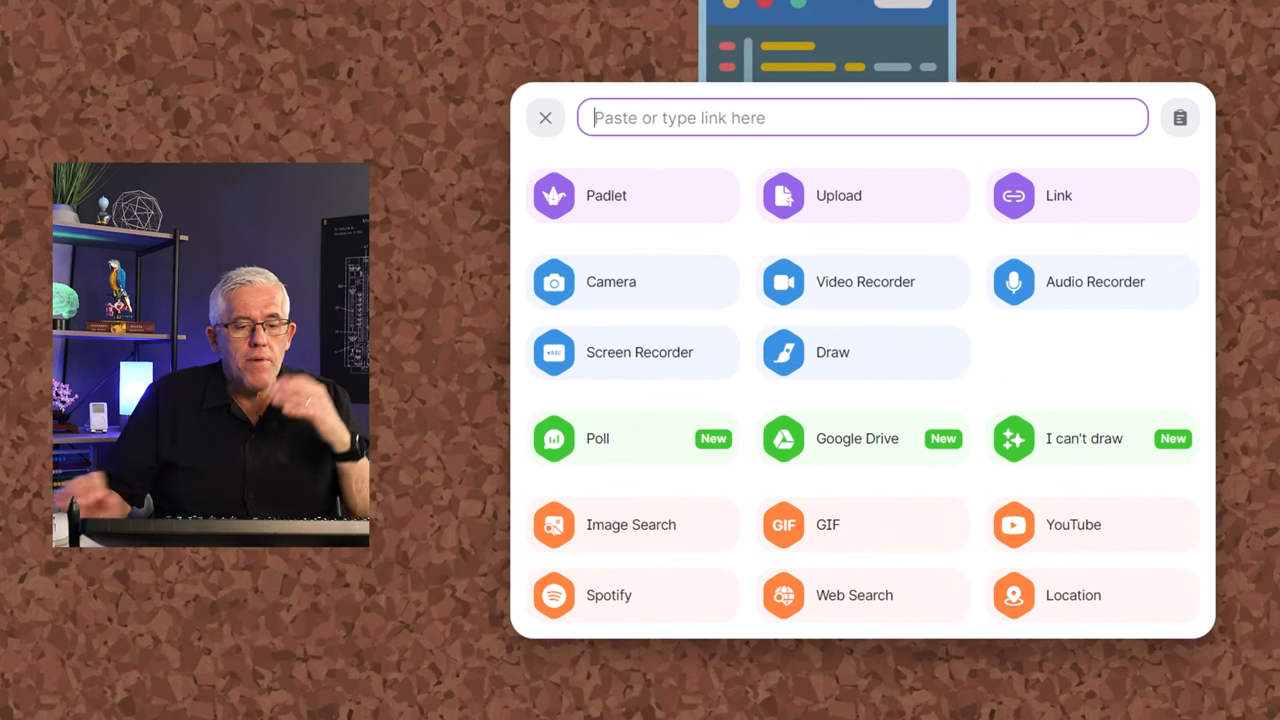
mouse_move(1080, 320)
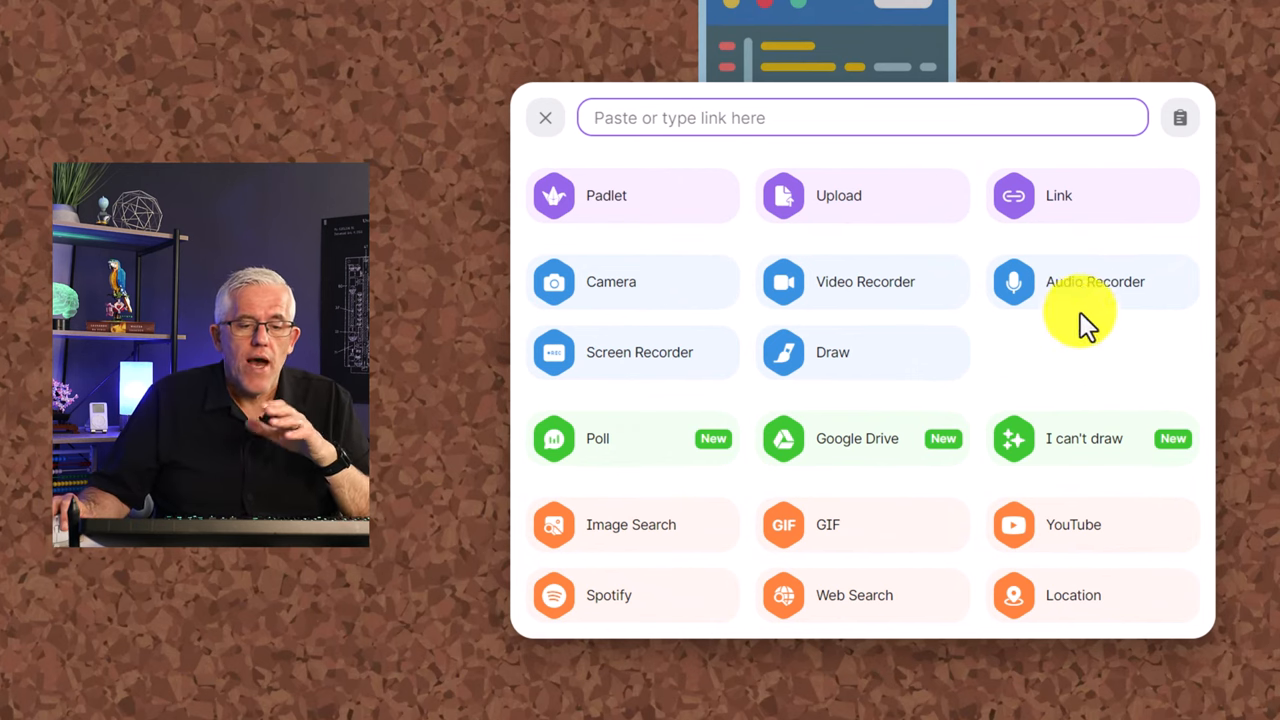
mouse_move(955, 320)
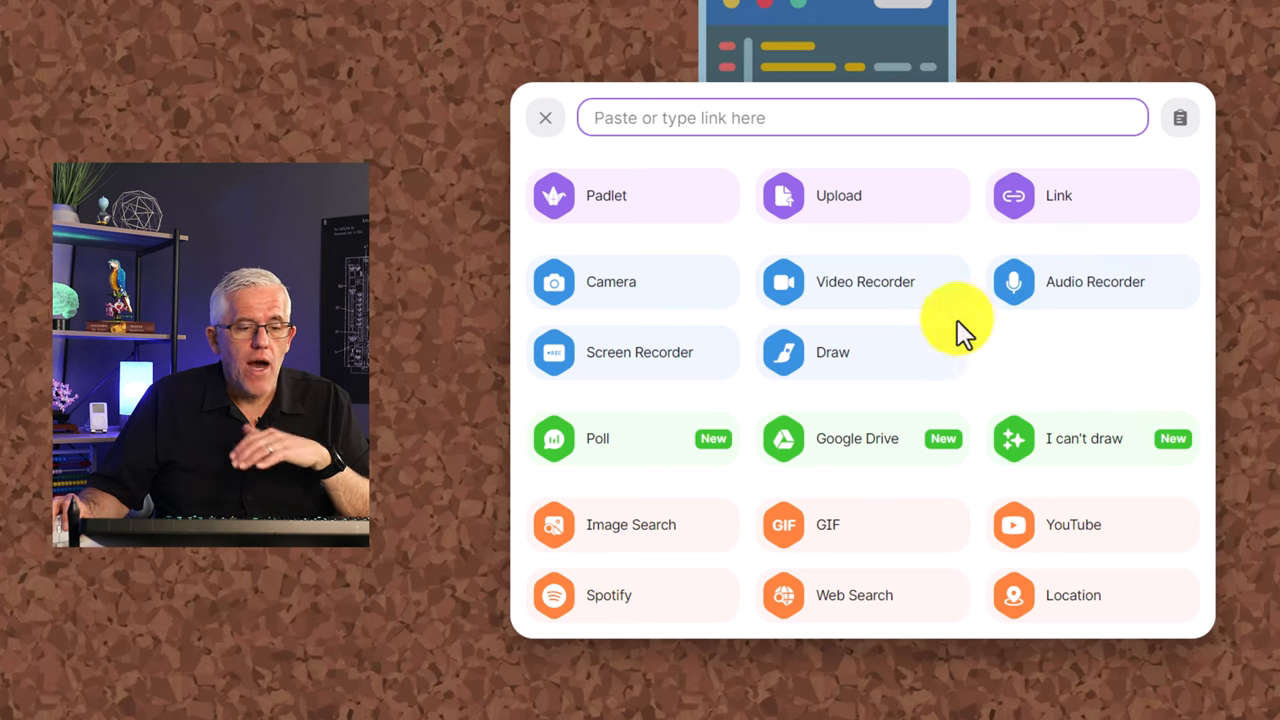
mouse_move(625, 360)
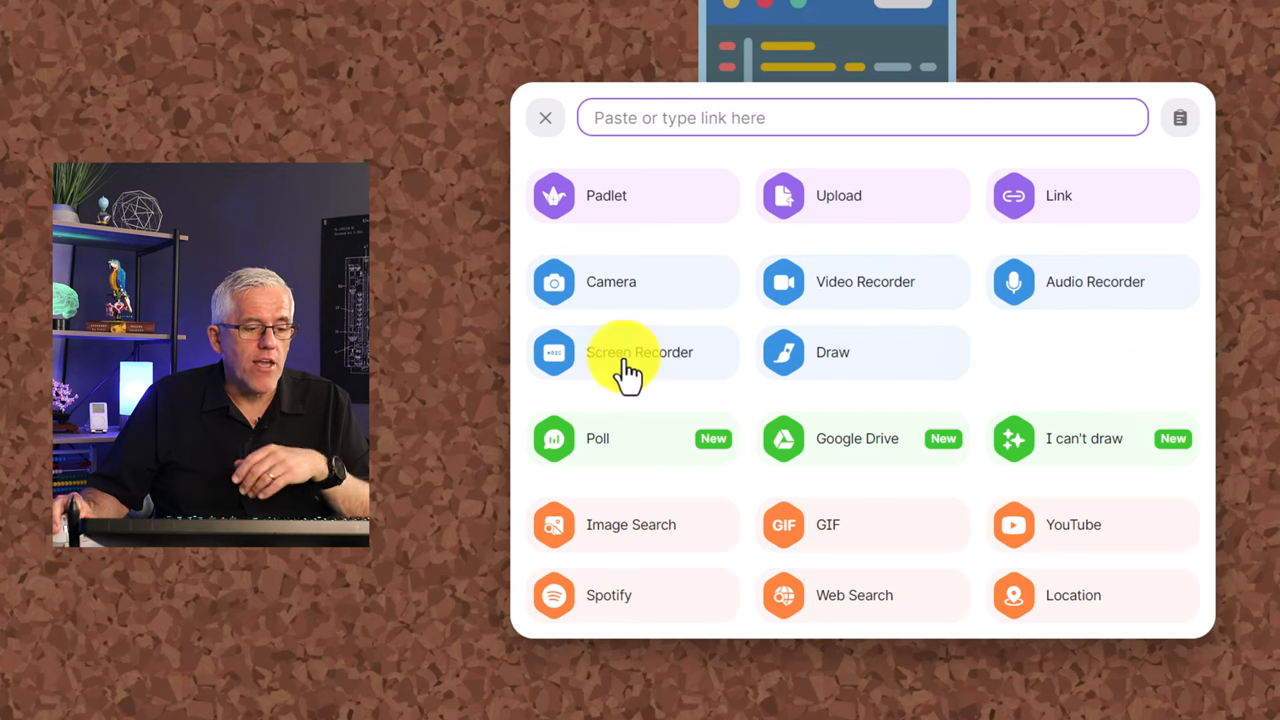
mouse_move(790, 375)
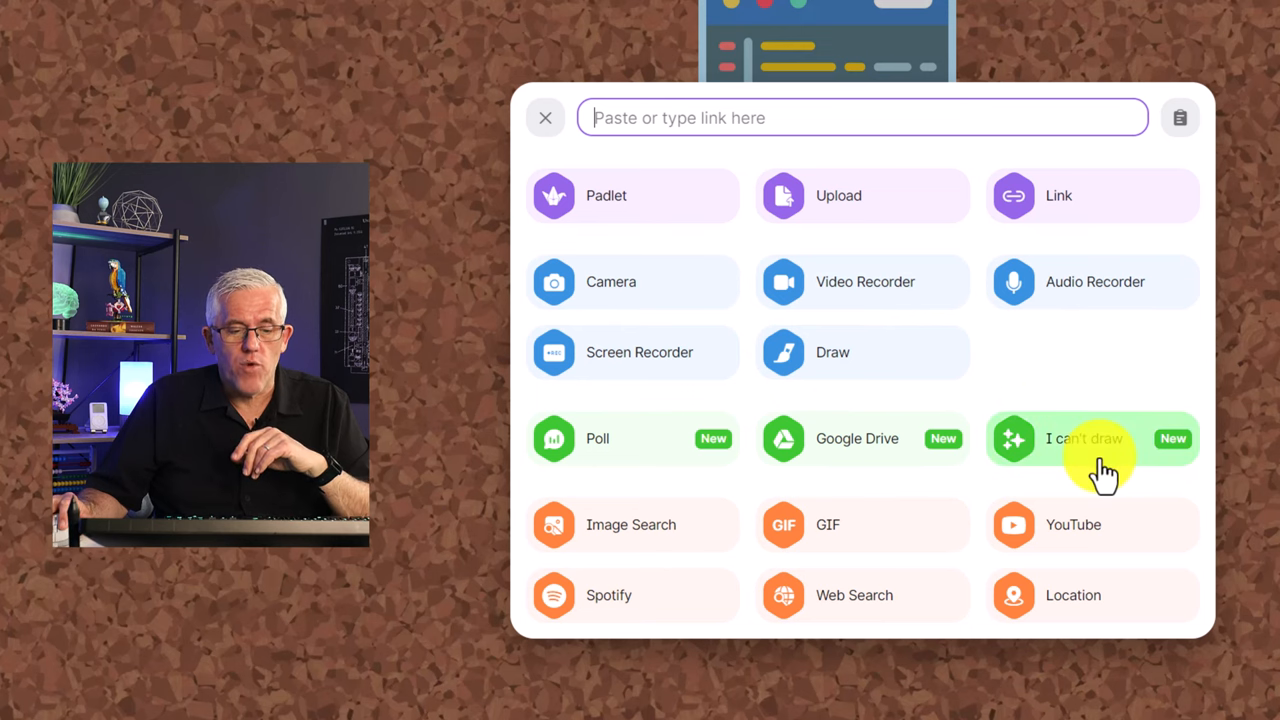
mouse_move(1098, 458)
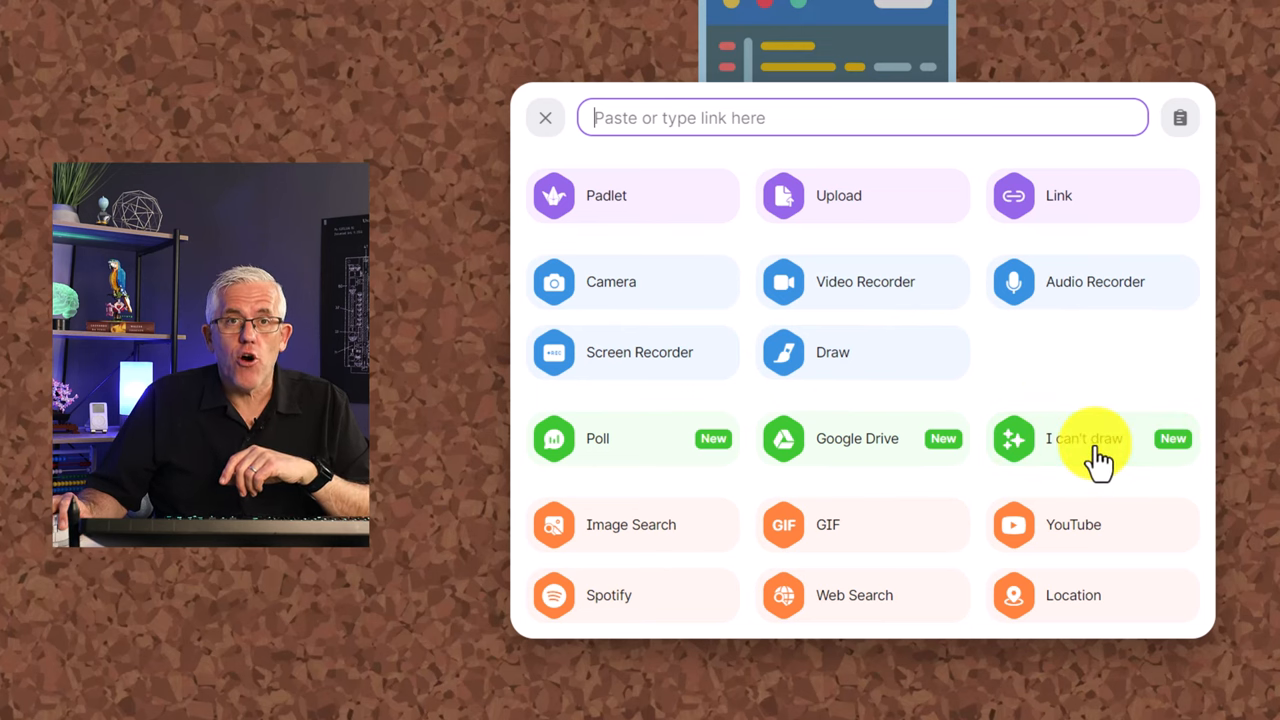
click(1090, 438)
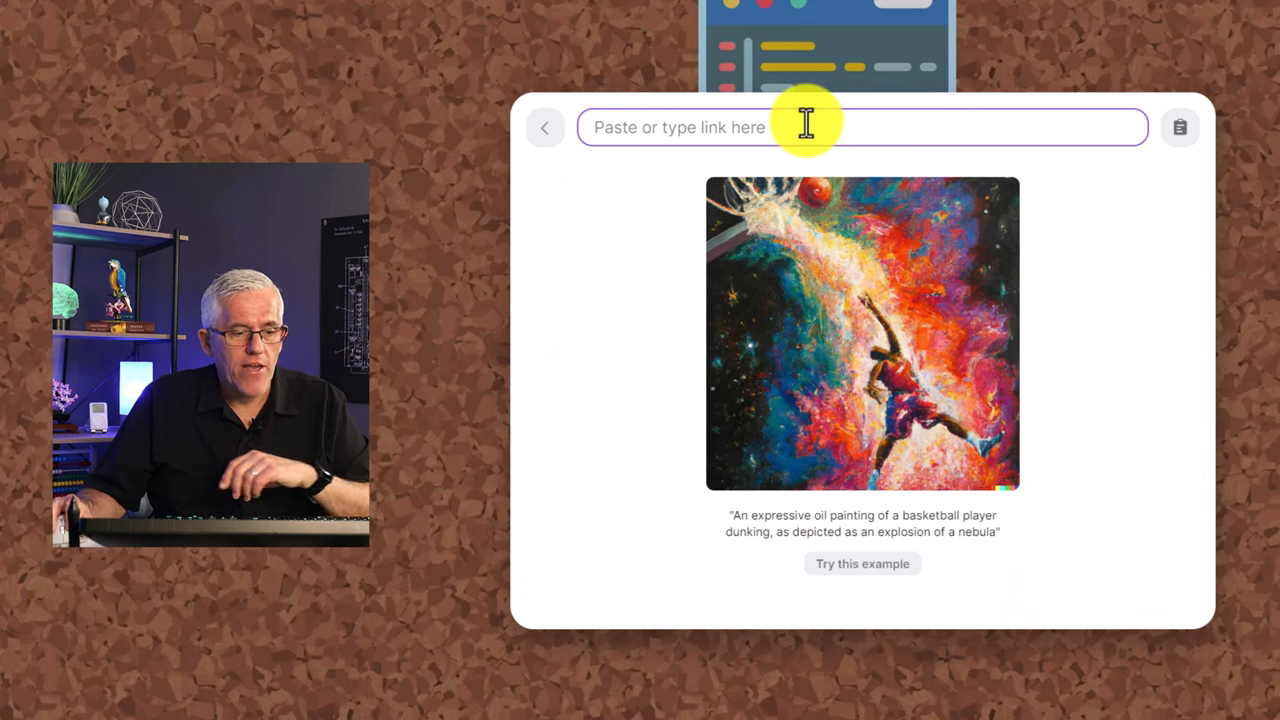
Step: Generate a penguin image from a 'pen…' prompt and publish the post
text(pen)
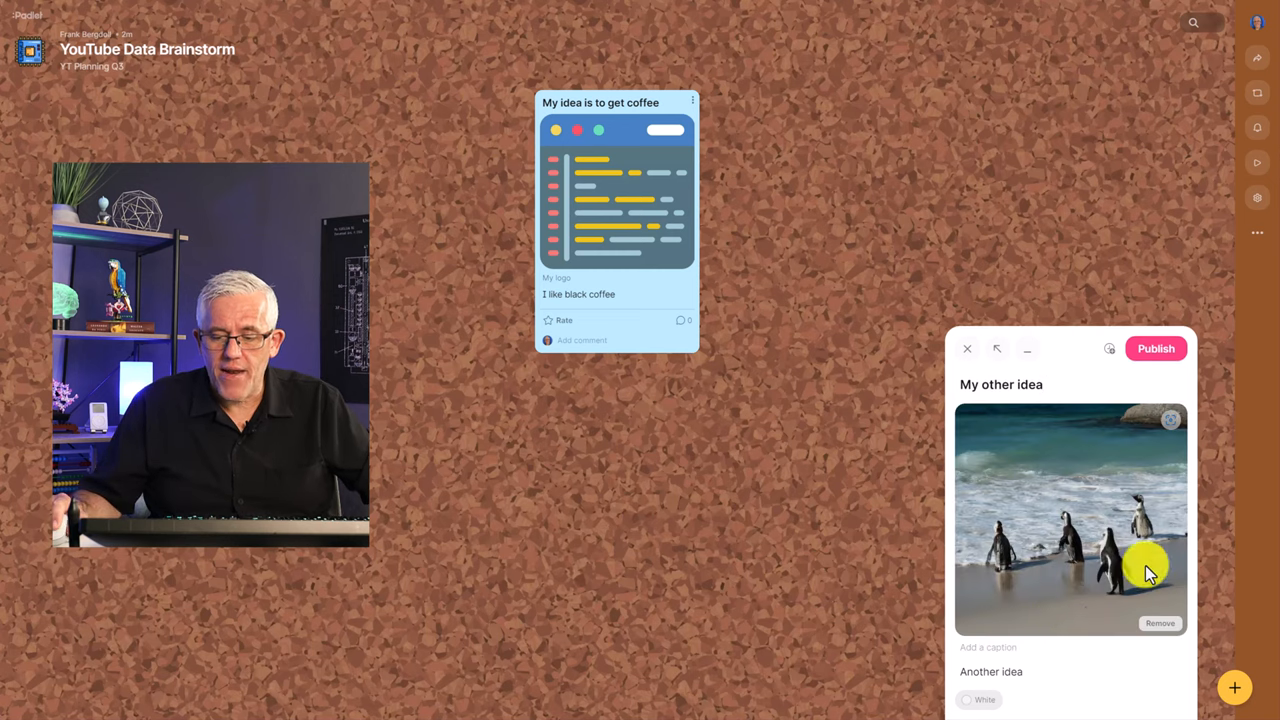
click(966, 348)
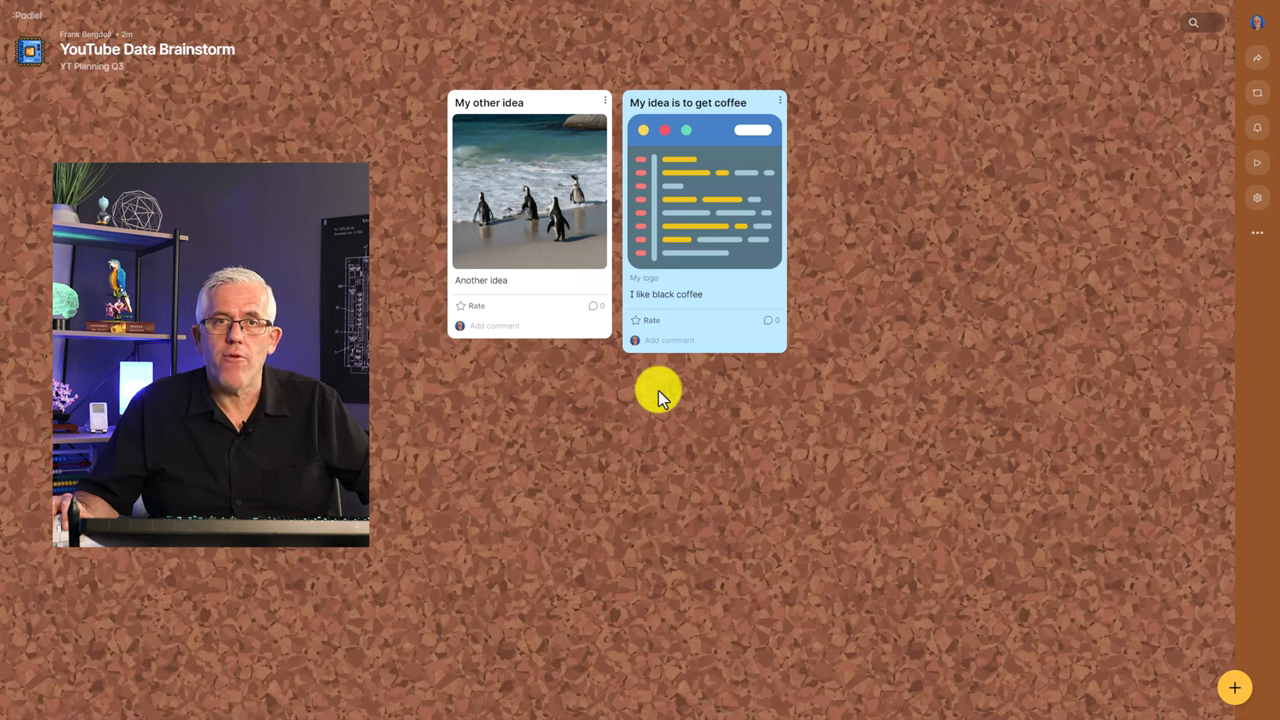
mouse_move(760, 225)
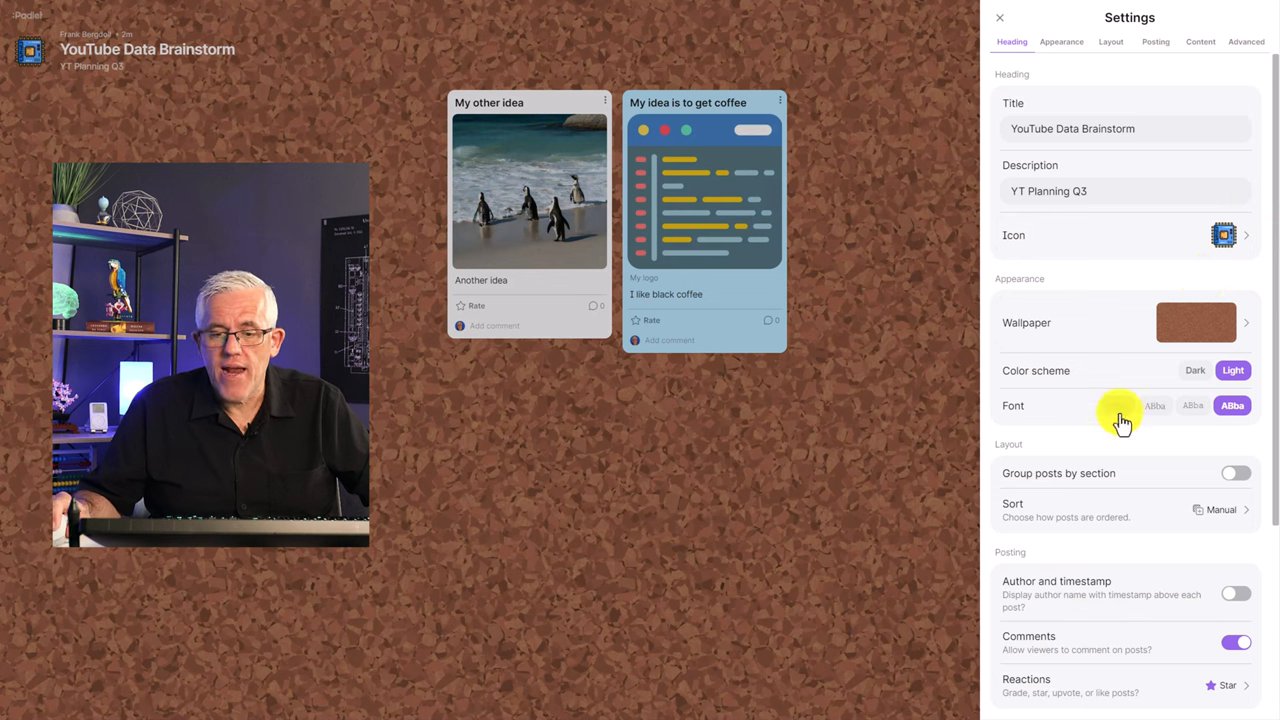
mouse_move(1070, 483)
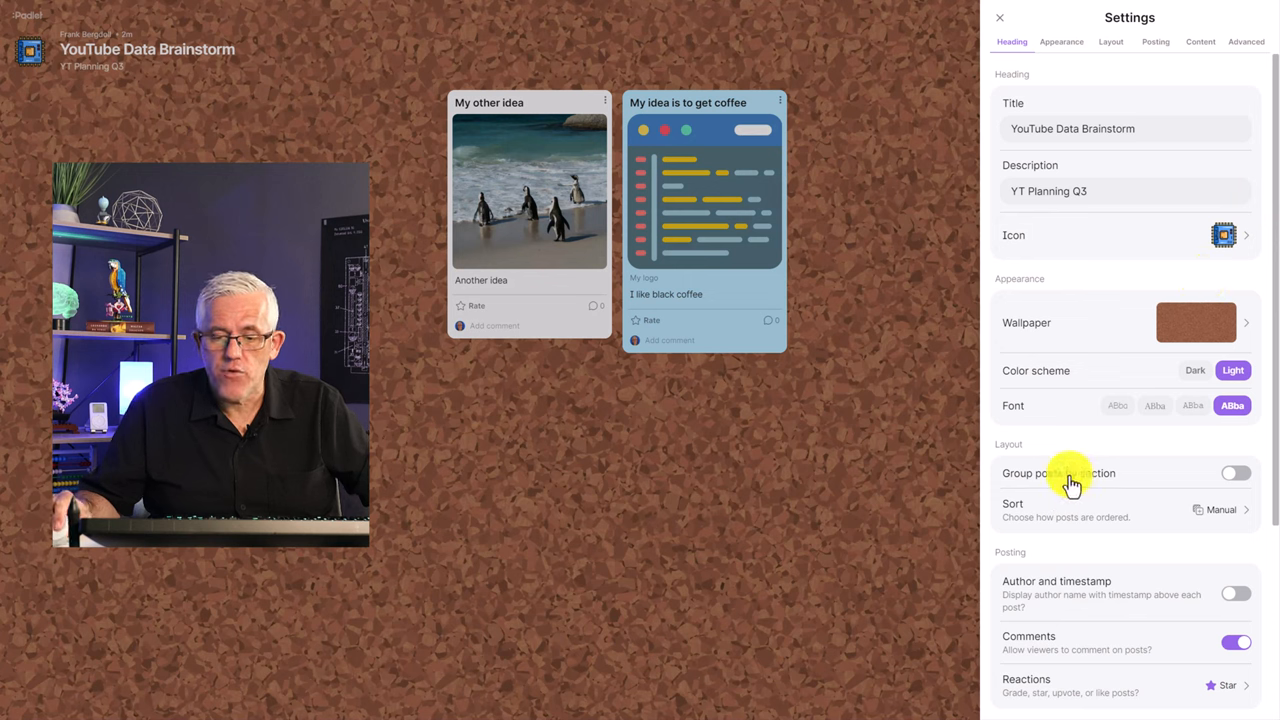
Step: Keep section grouping off and manual sorting, close Settings, and start a blank post
click(1220, 510)
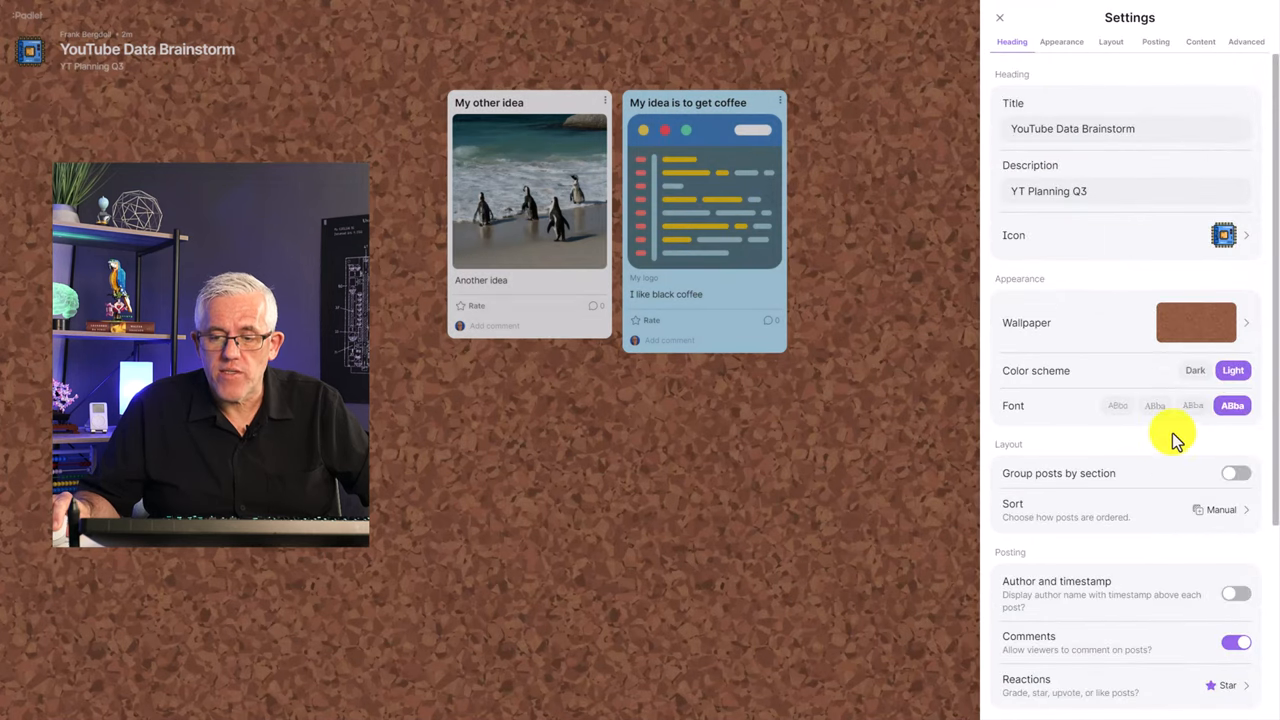
click(1236, 473)
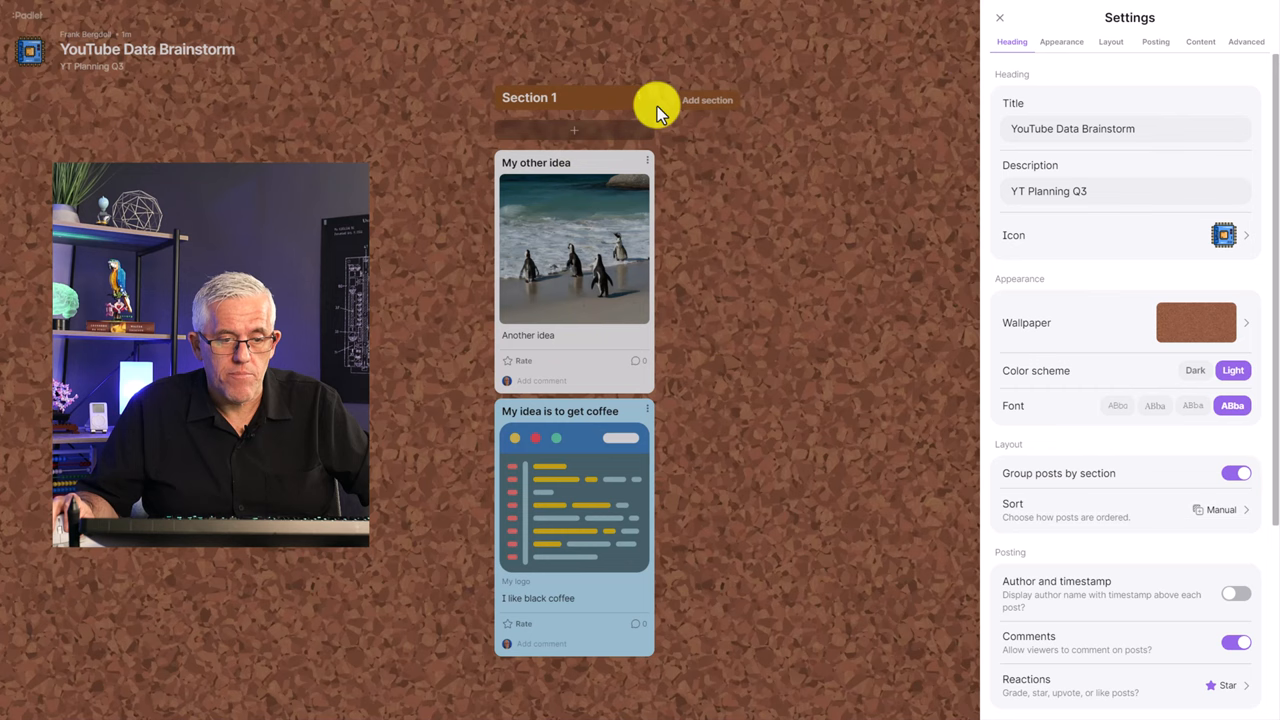
click(1236, 473)
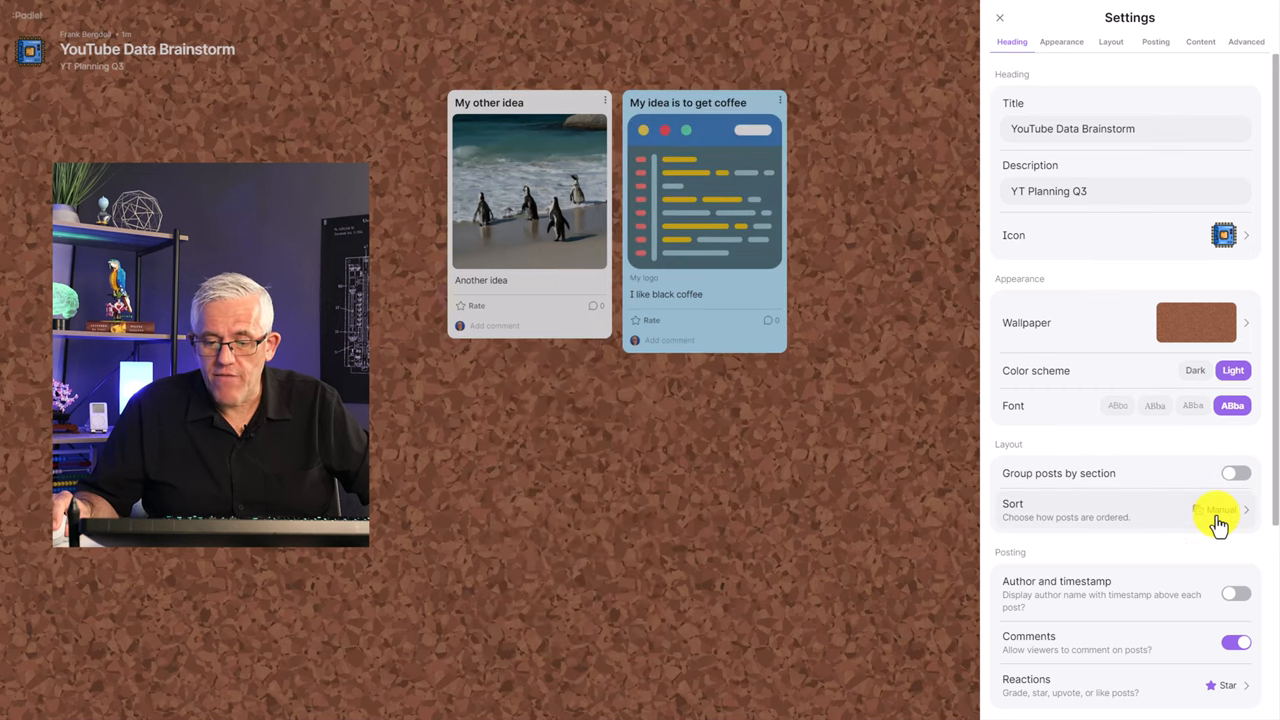
click(1218, 510)
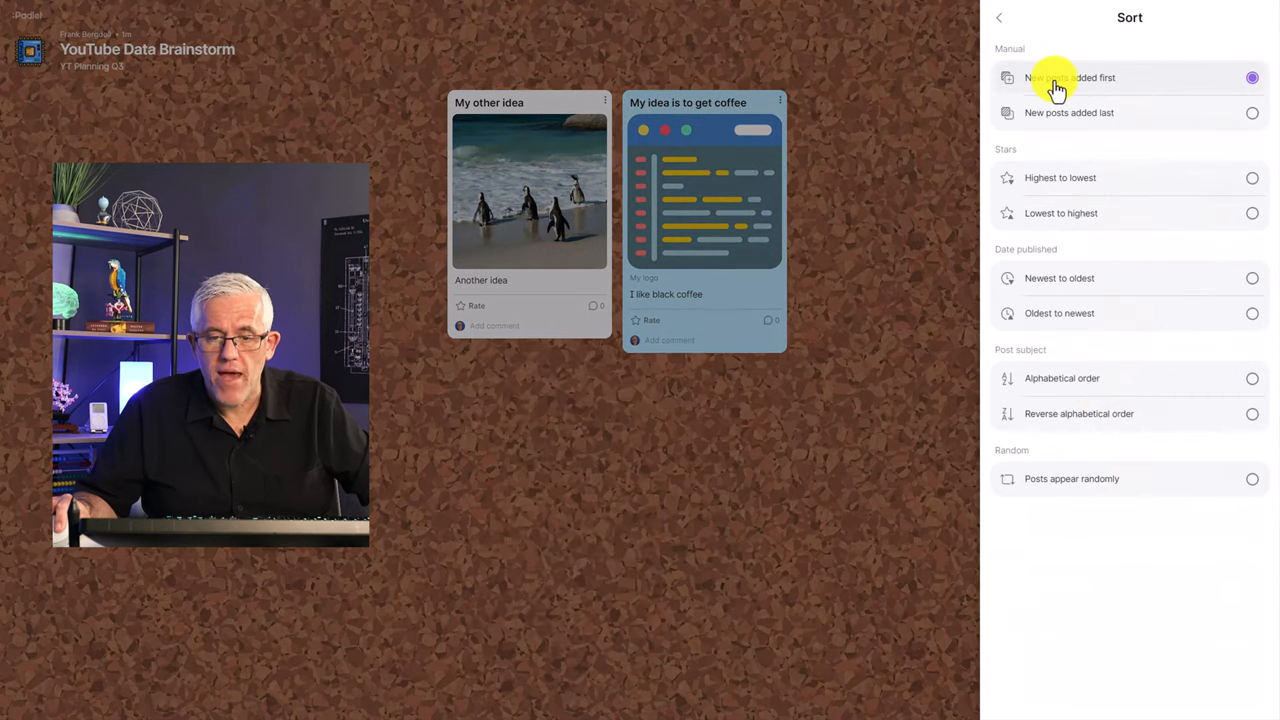
mouse_move(1071, 500)
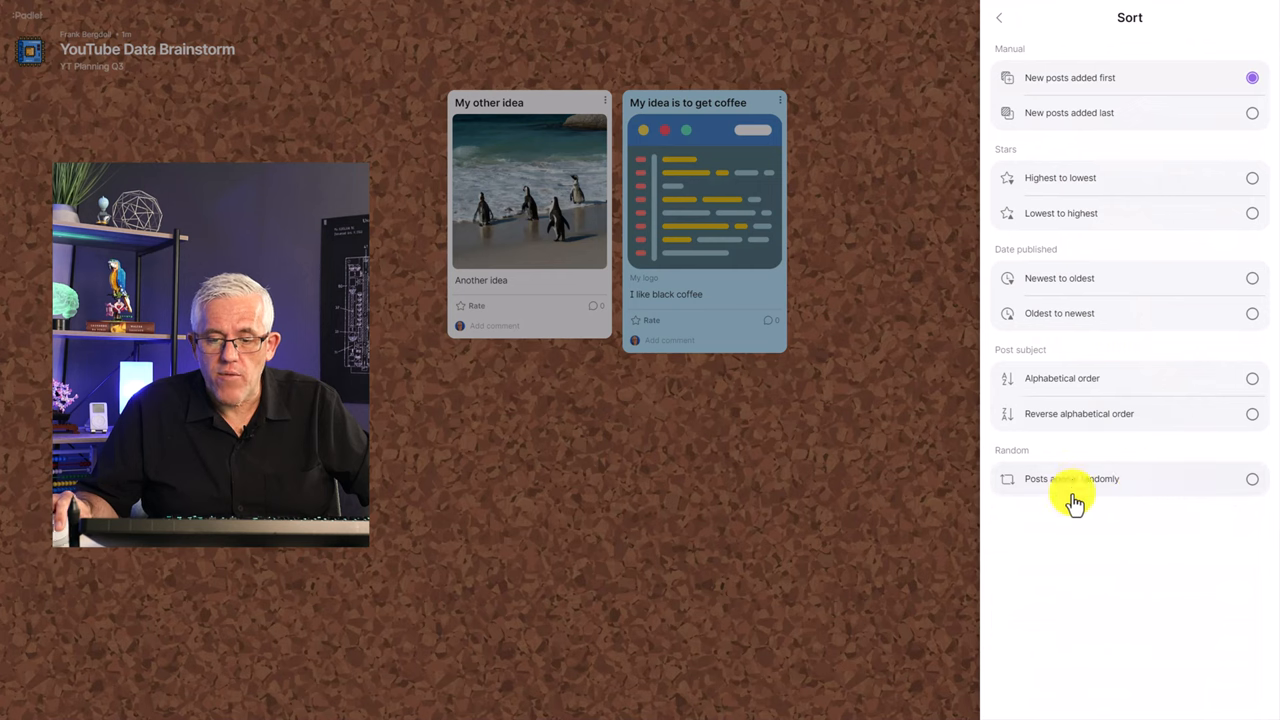
click(998, 17)
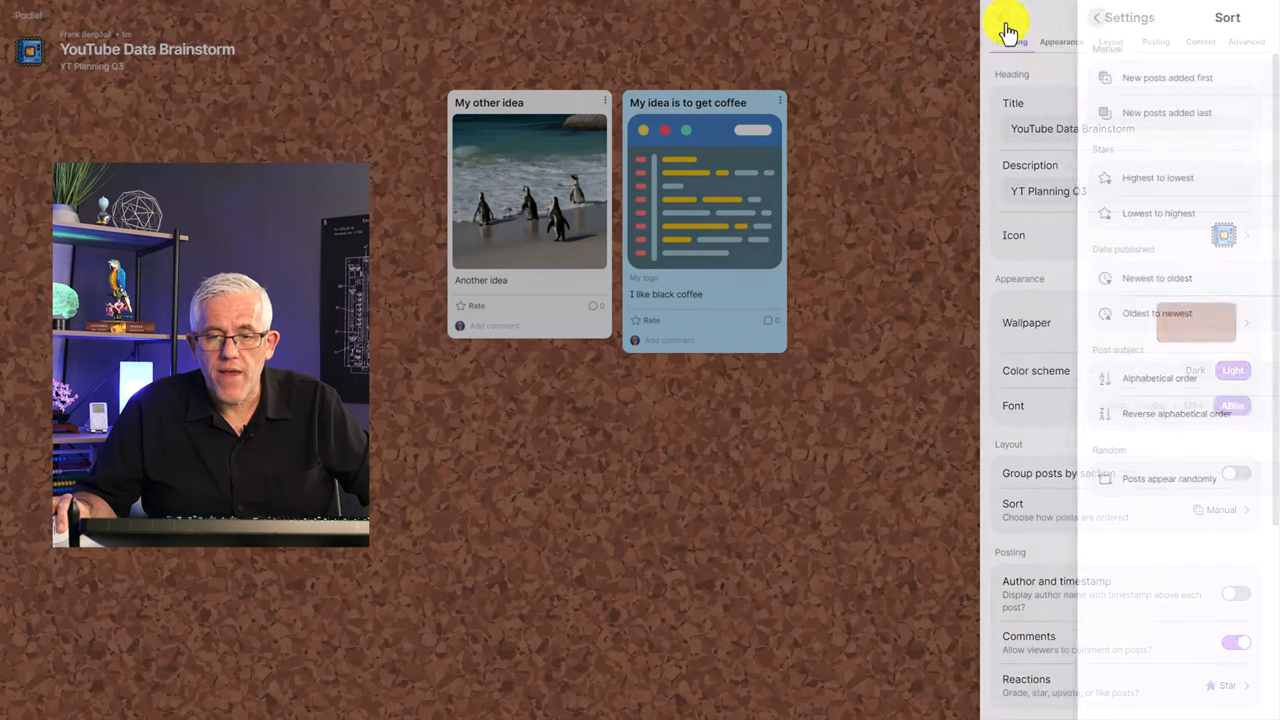
click(1007, 22)
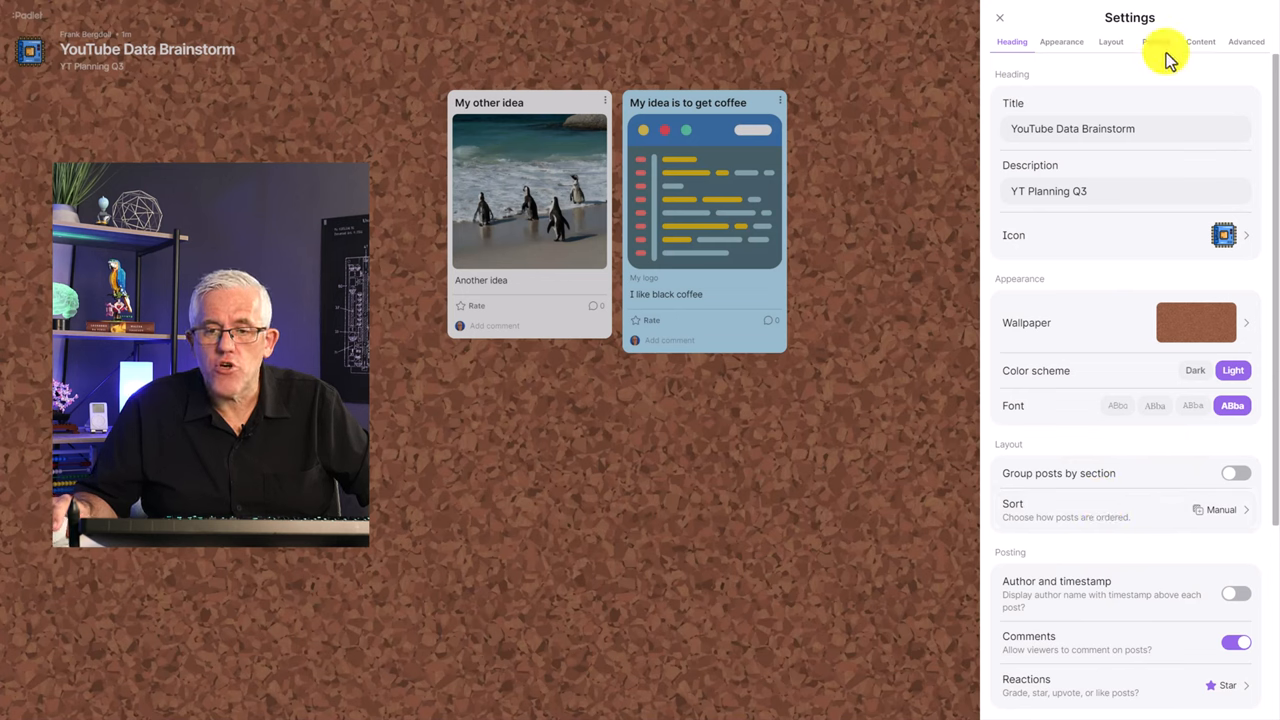
click(1156, 42)
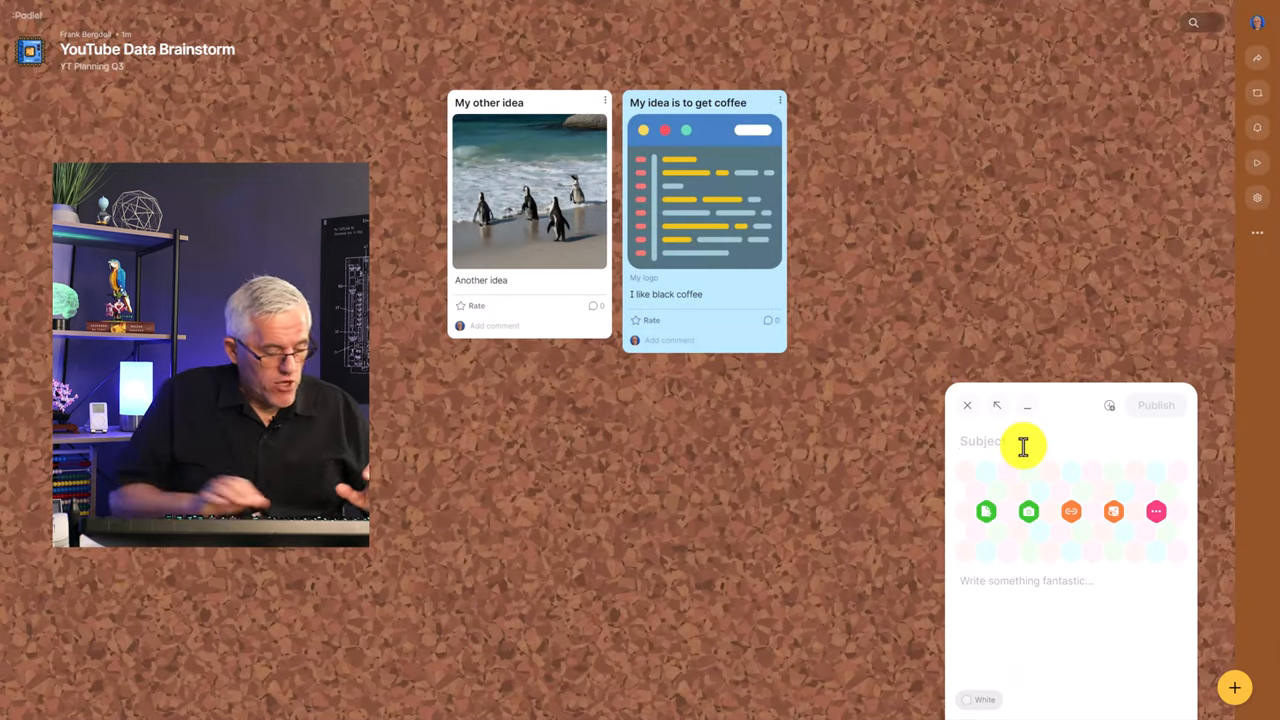
Step: Title the new post 'Idea three' and try the attachment search
text(Idea)
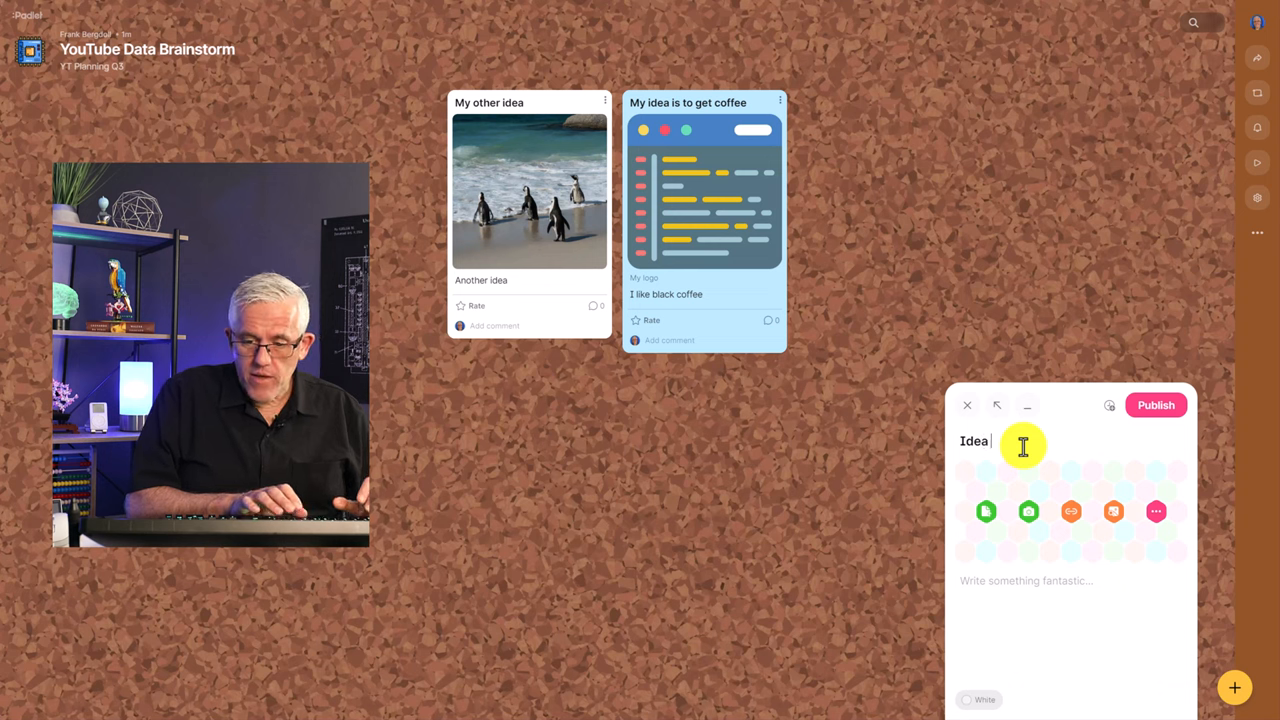
text(three)
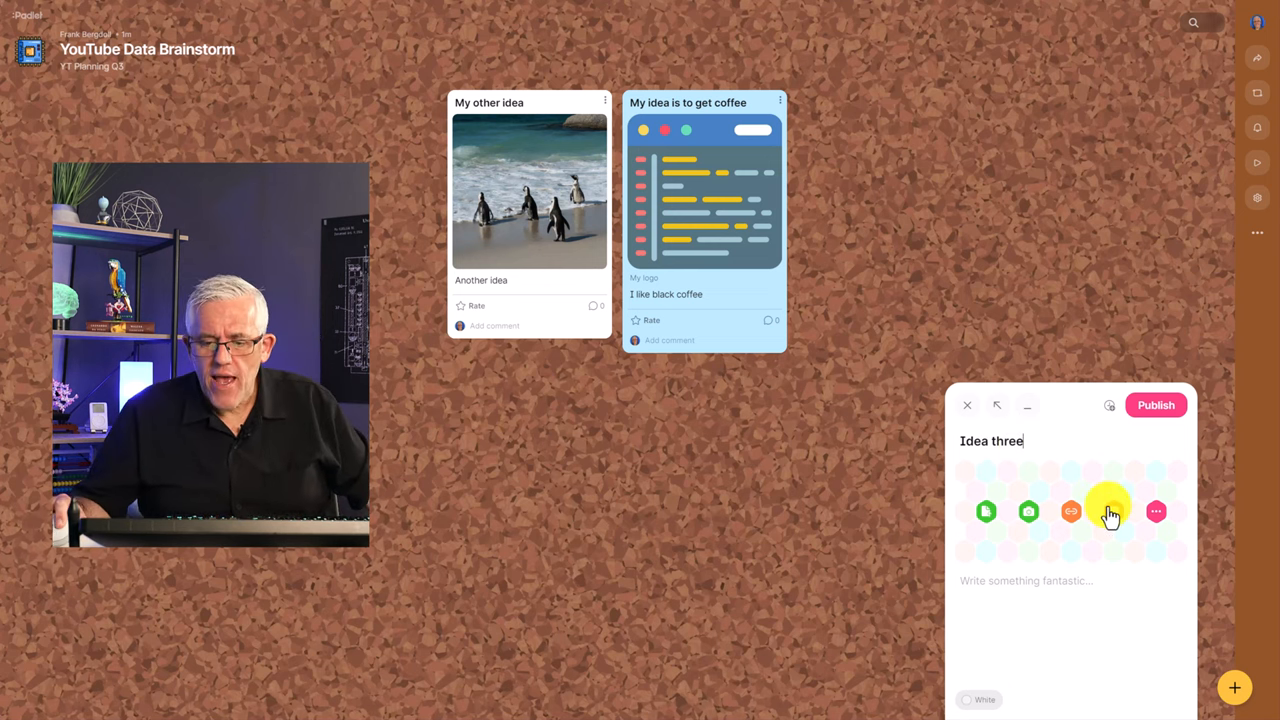
mouse_move(1113, 515)
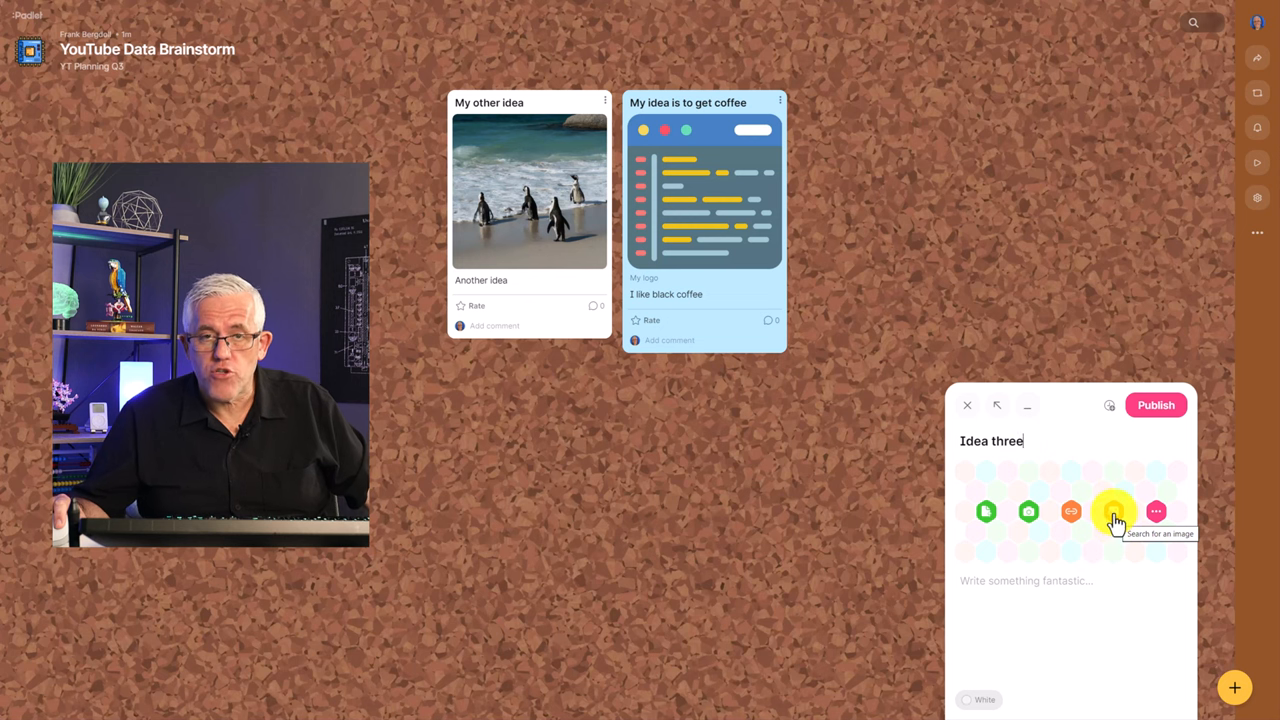
click(1113, 511)
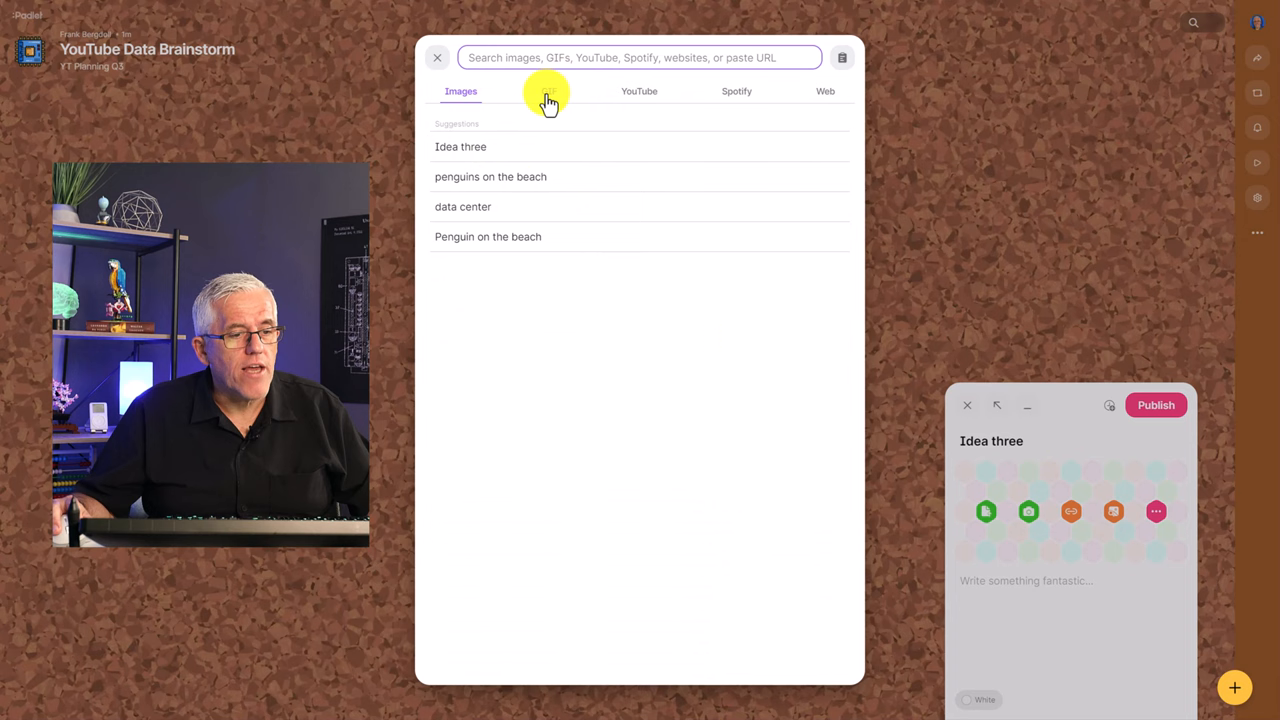
click(639, 91)
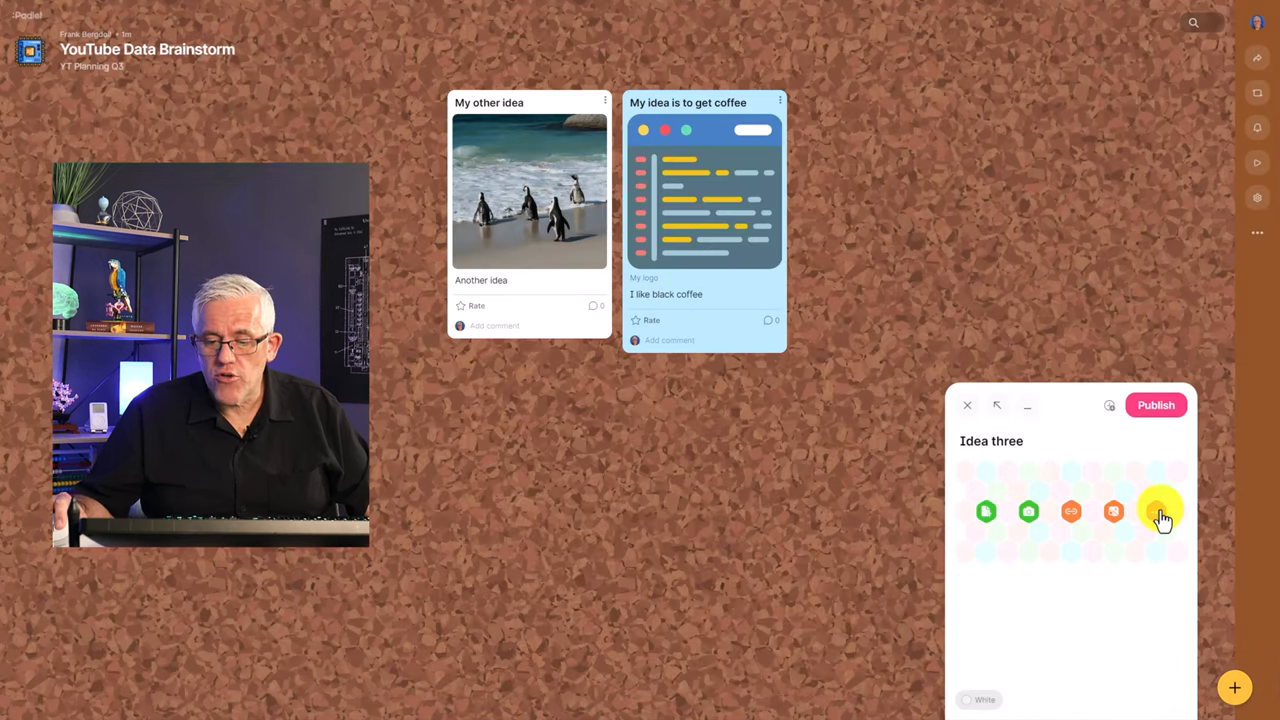
Step: Search YouTube for the education video with 'learning and technology with frank'
click(1159, 511)
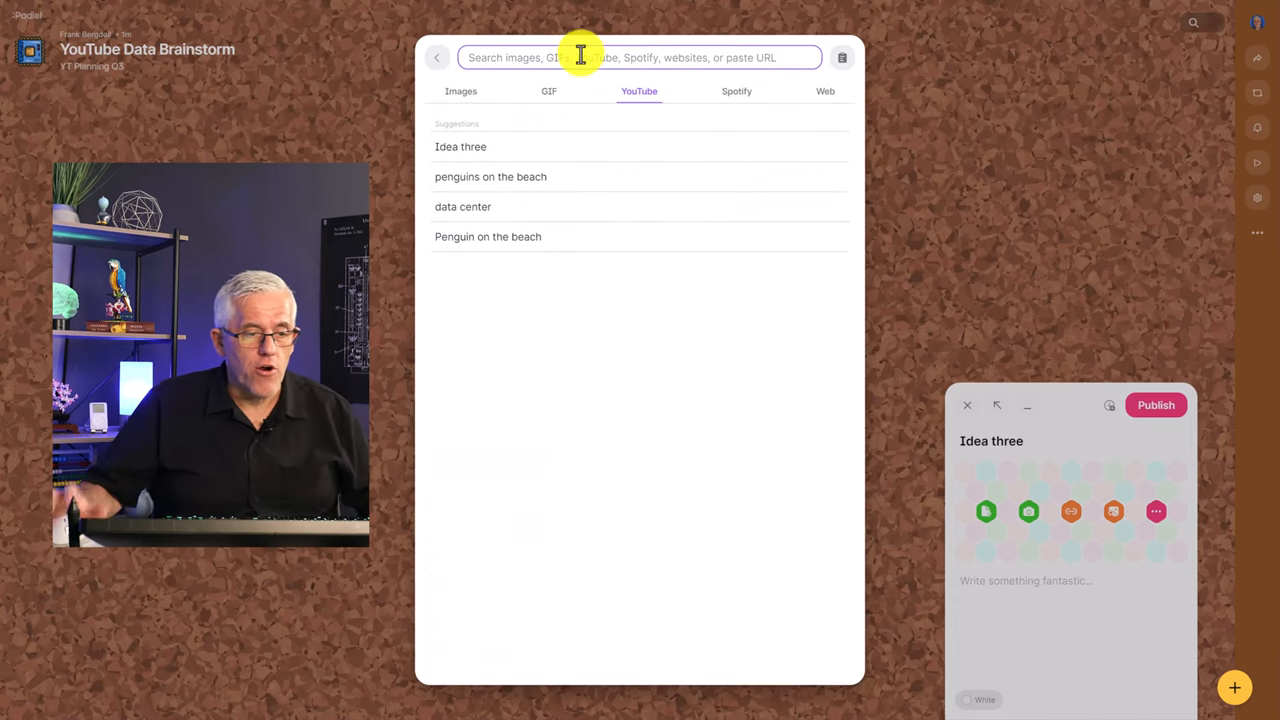
text(learning ant)
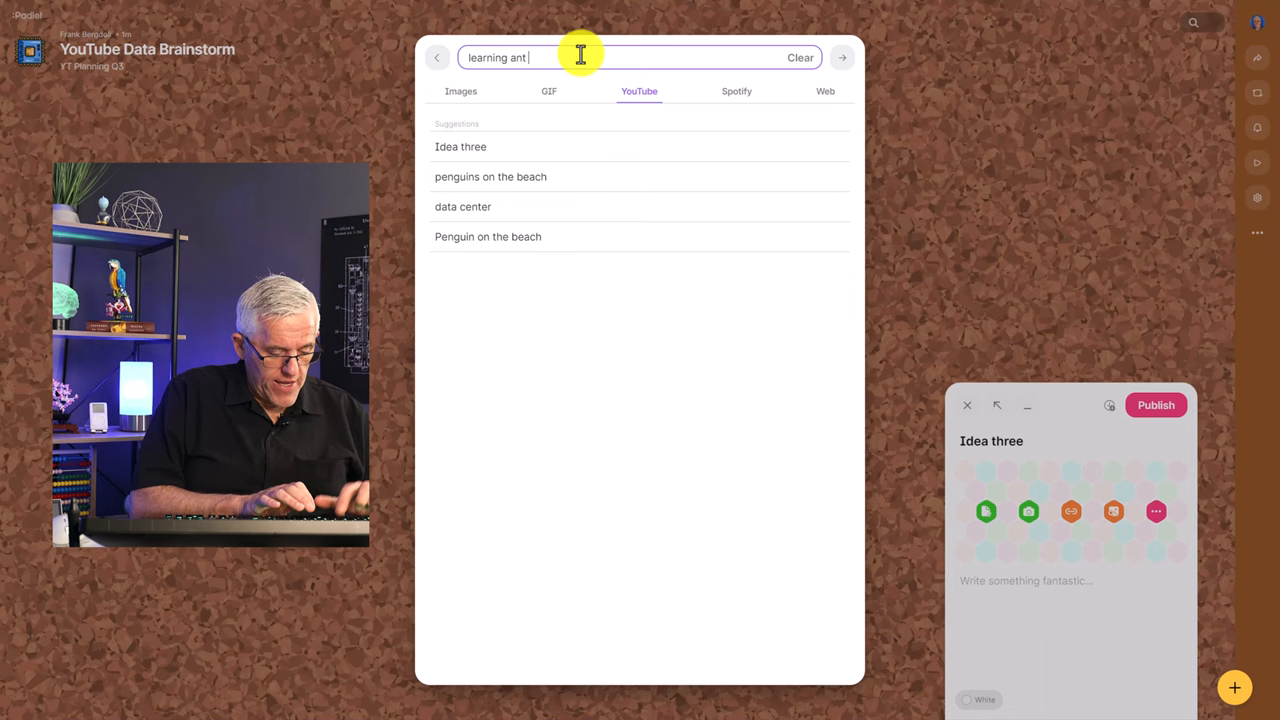
text(technology)
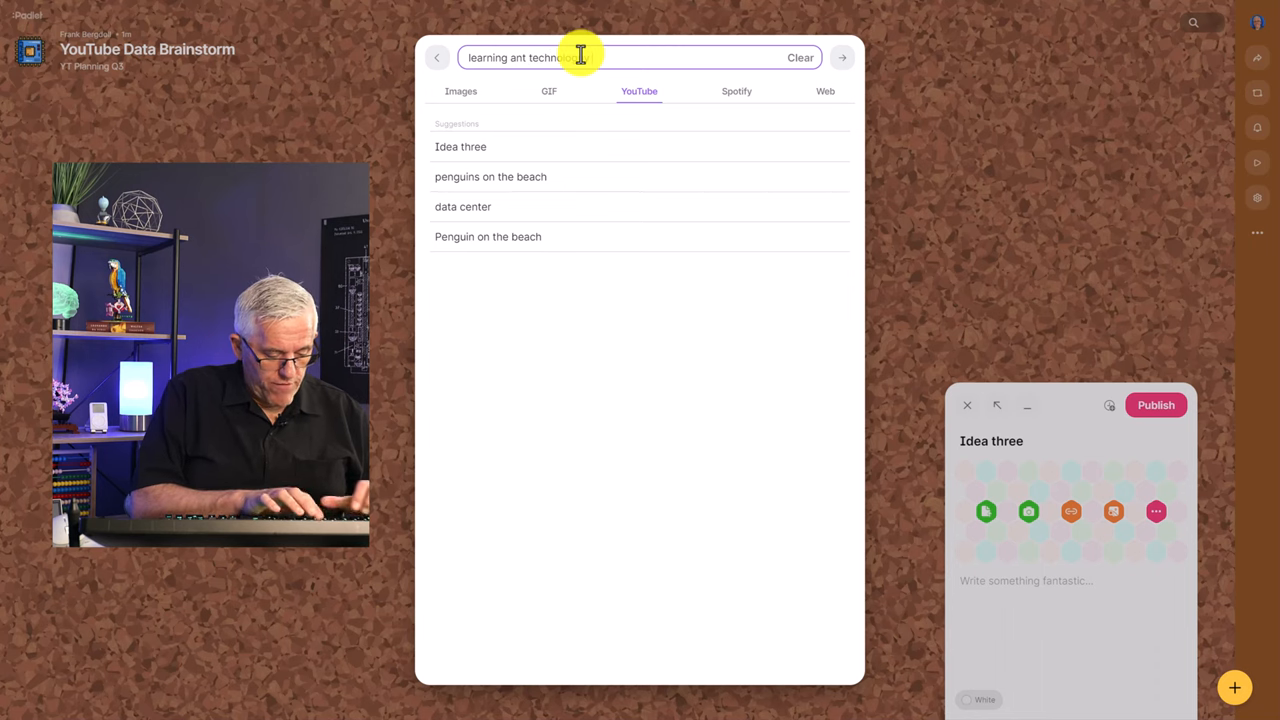
text(with frank)
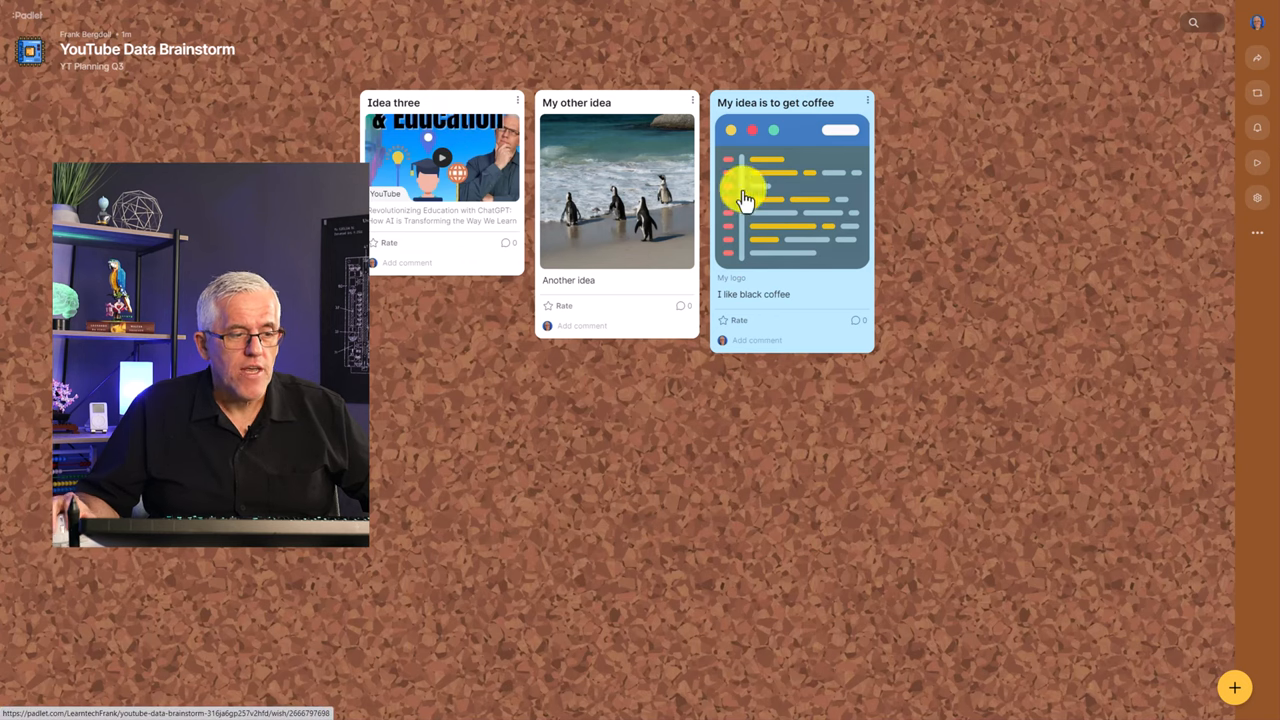
mouse_move(595, 313)
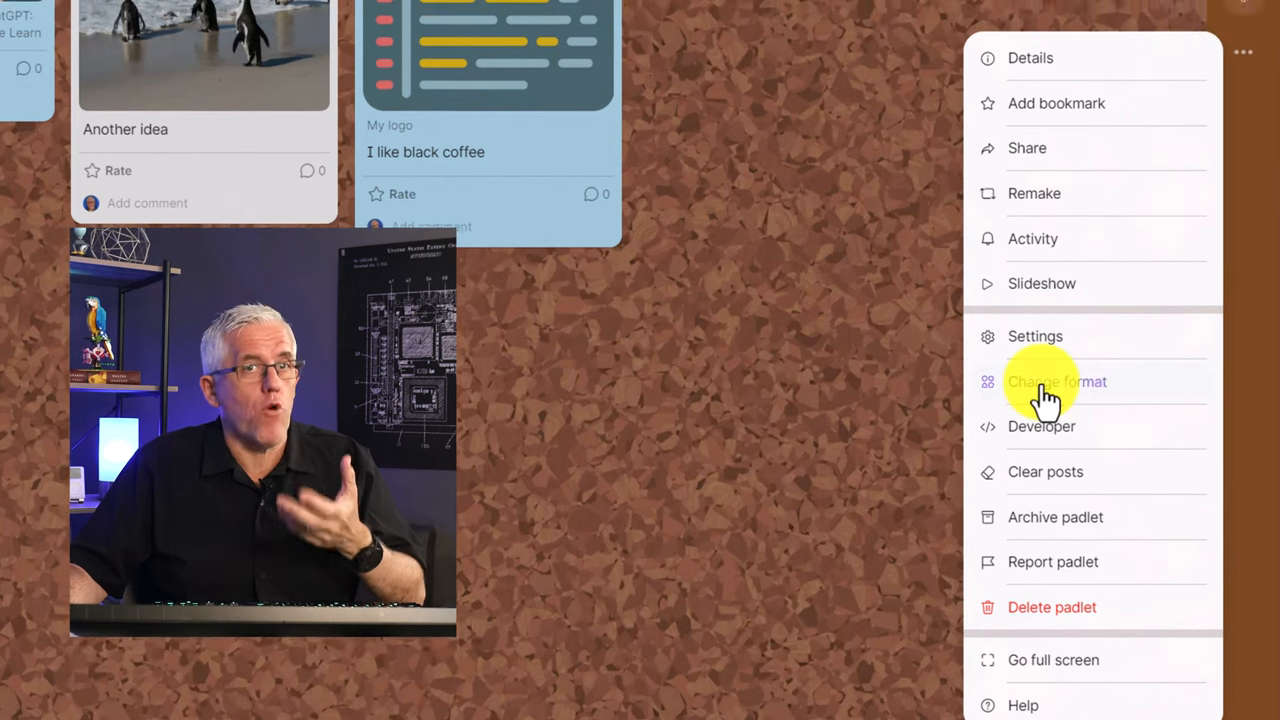
Step: Change the padlet format to Wall with sections (Shelf)
click(1057, 381)
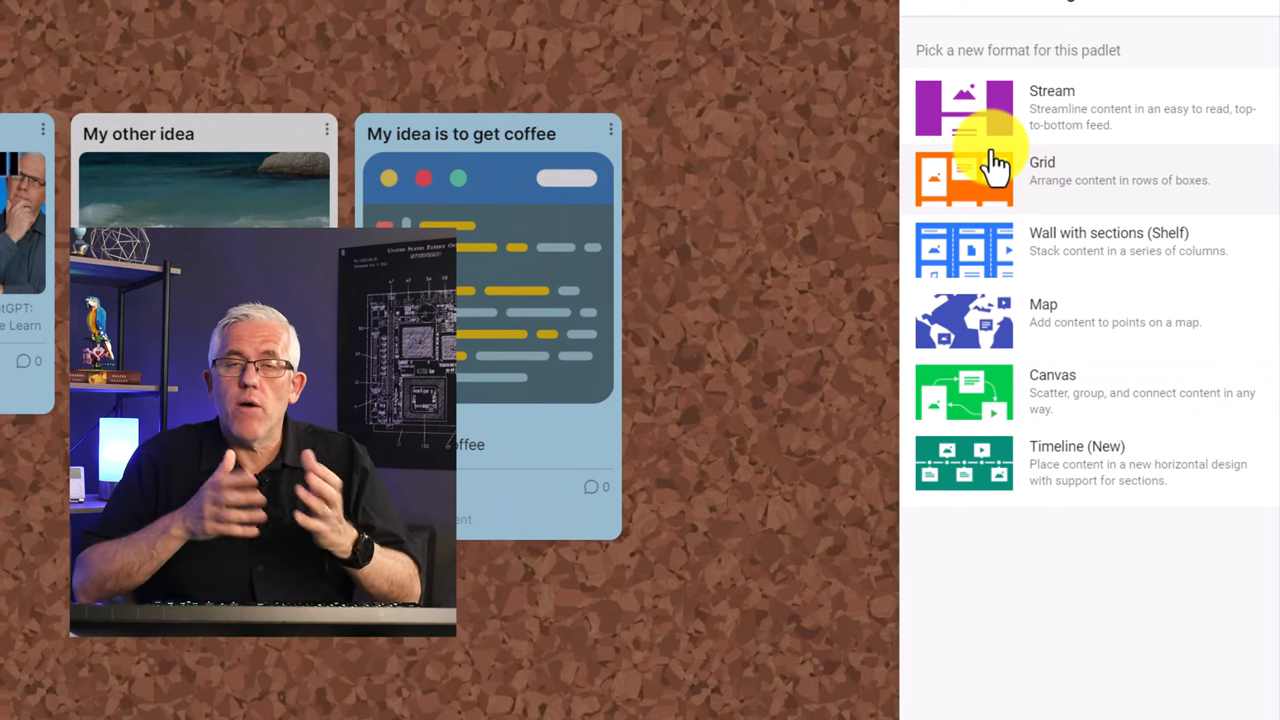
mouse_move(985, 225)
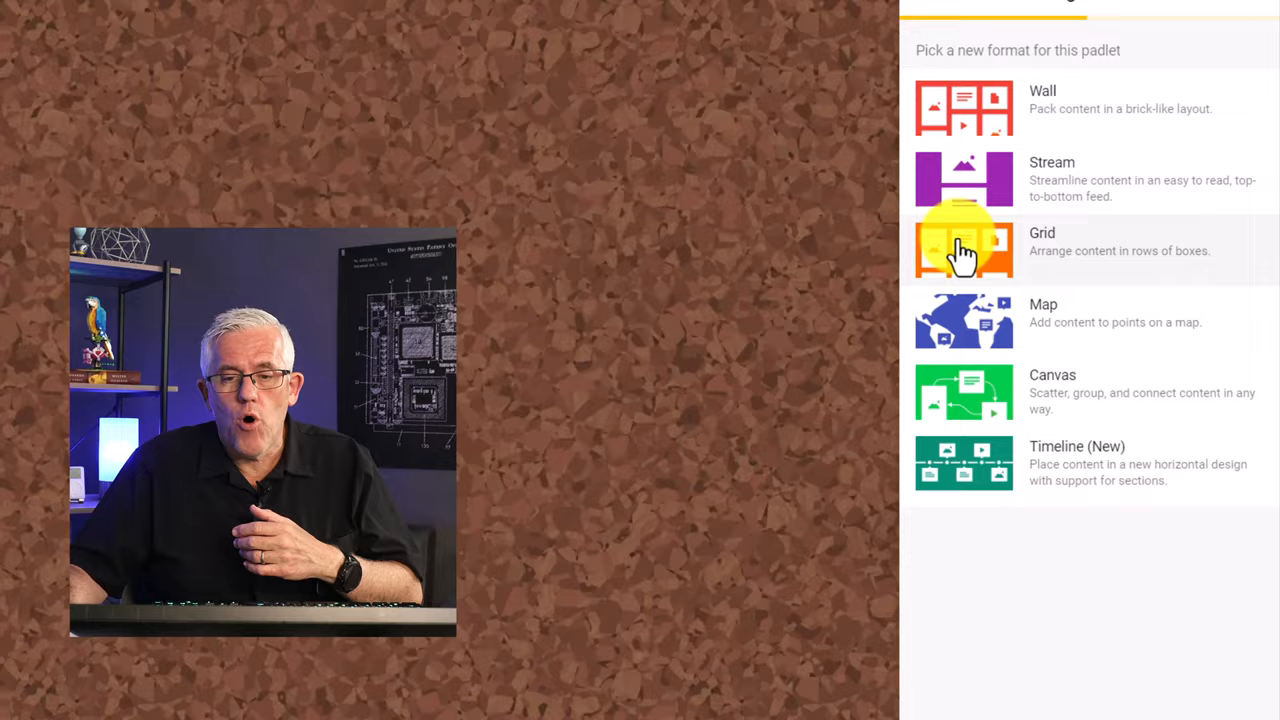
click(963, 247)
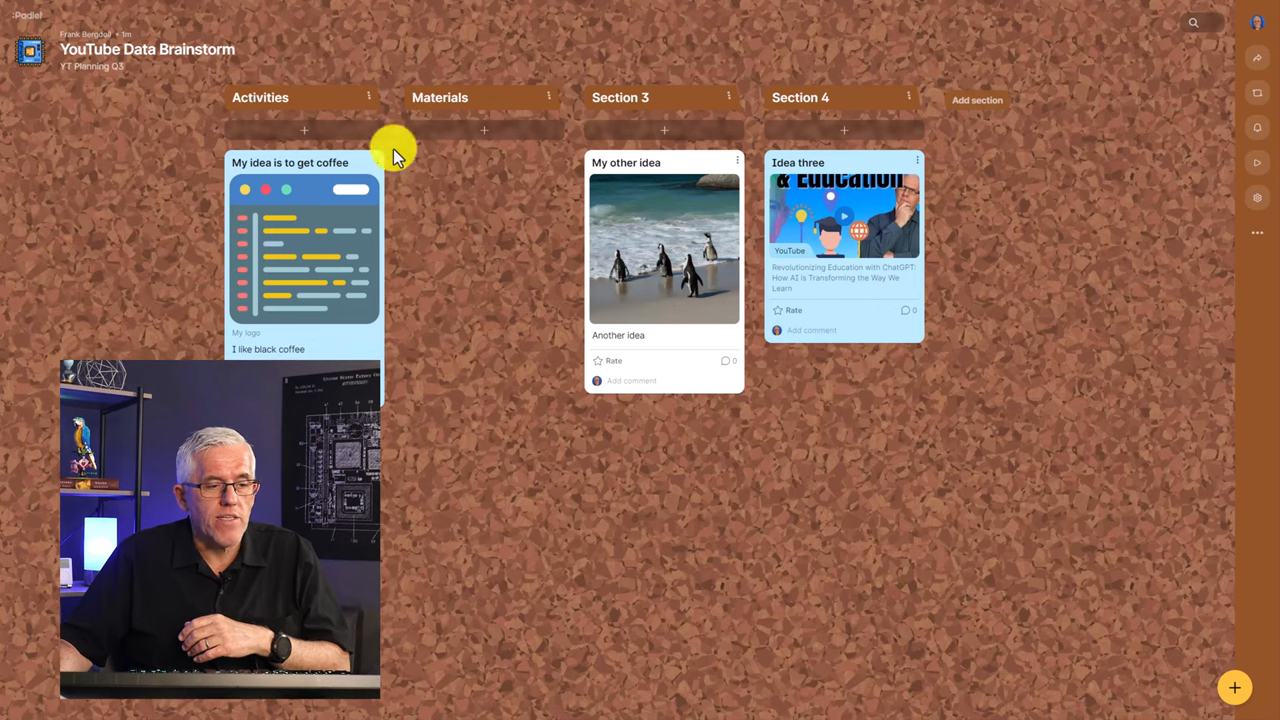
mouse_move(735, 115)
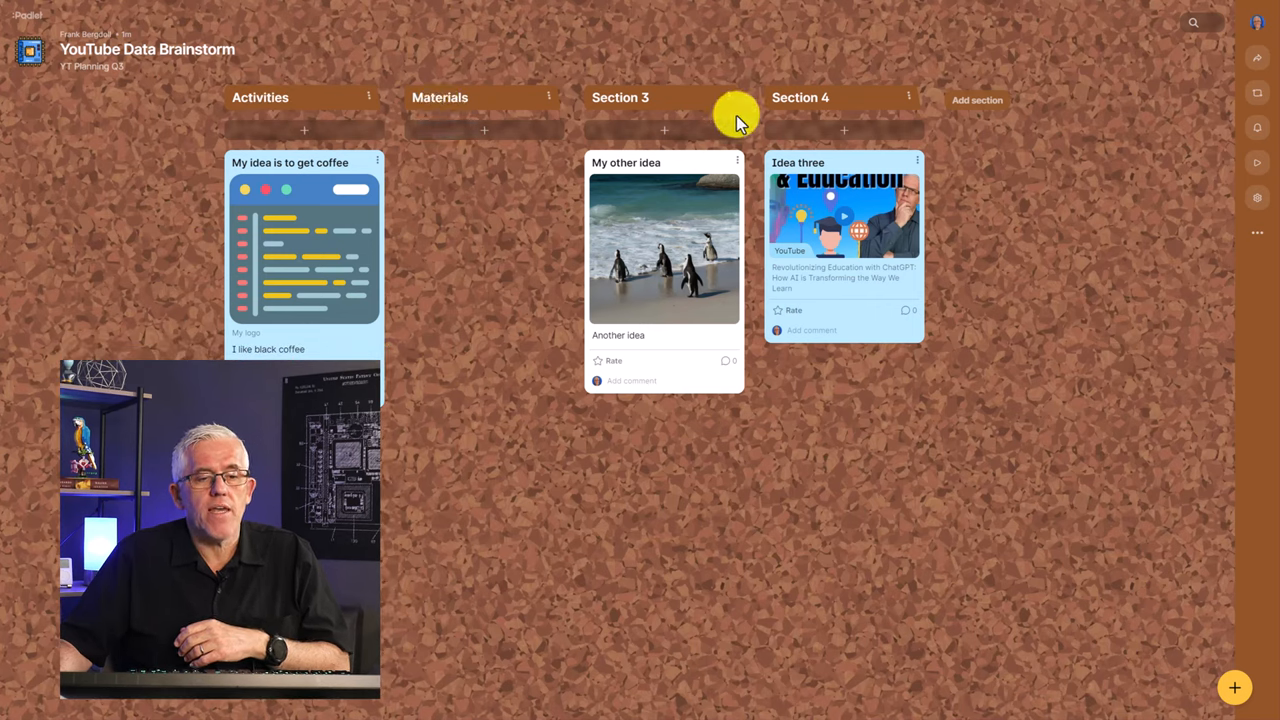
Step: Drag the penguin post into the Section 4 column
drag(843, 245, 484, 245)
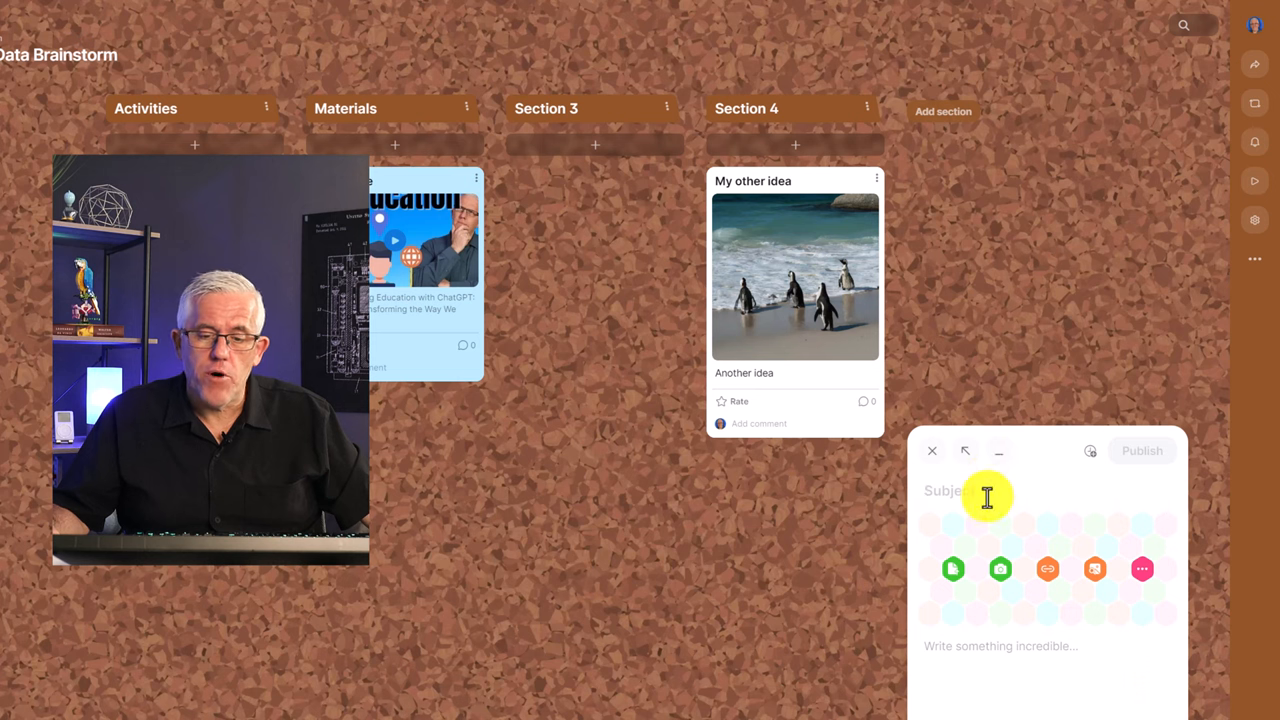
Step: Create 'Discussion starter' post saying 'Why is thre air?' scheduled for Aug 20, 4:26 PM
text(Discussion starter)
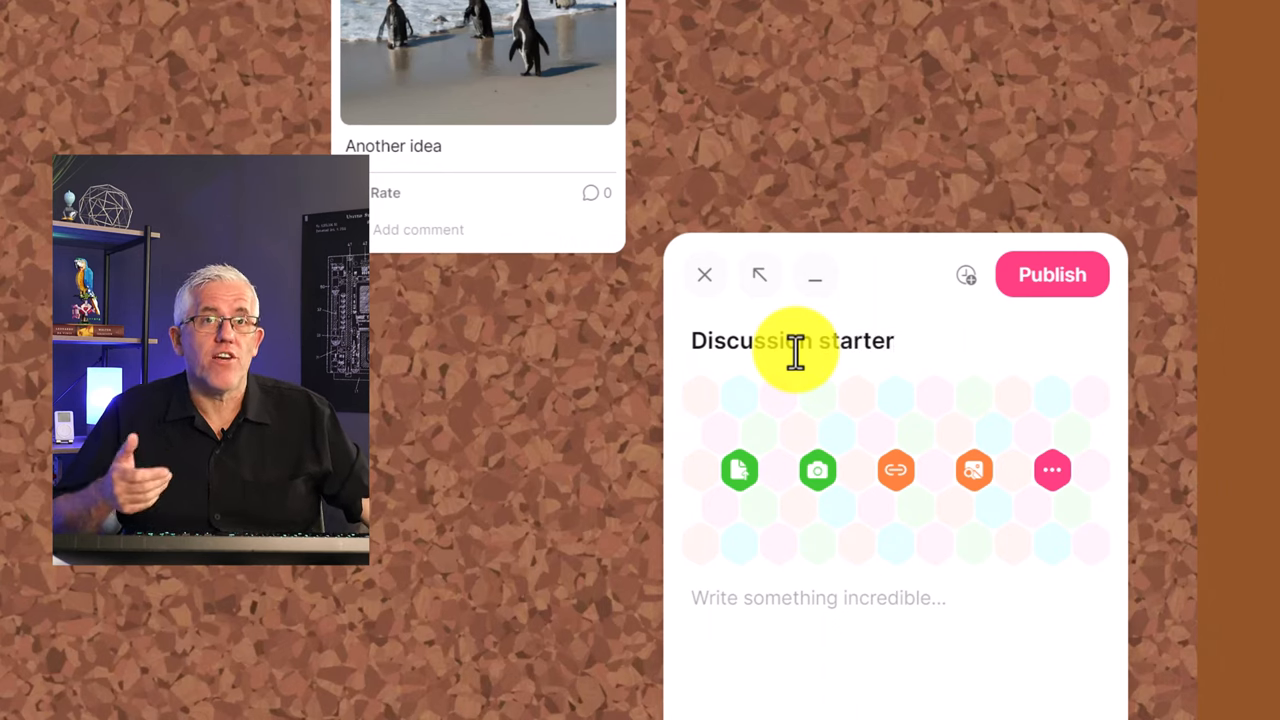
mouse_move(810, 385)
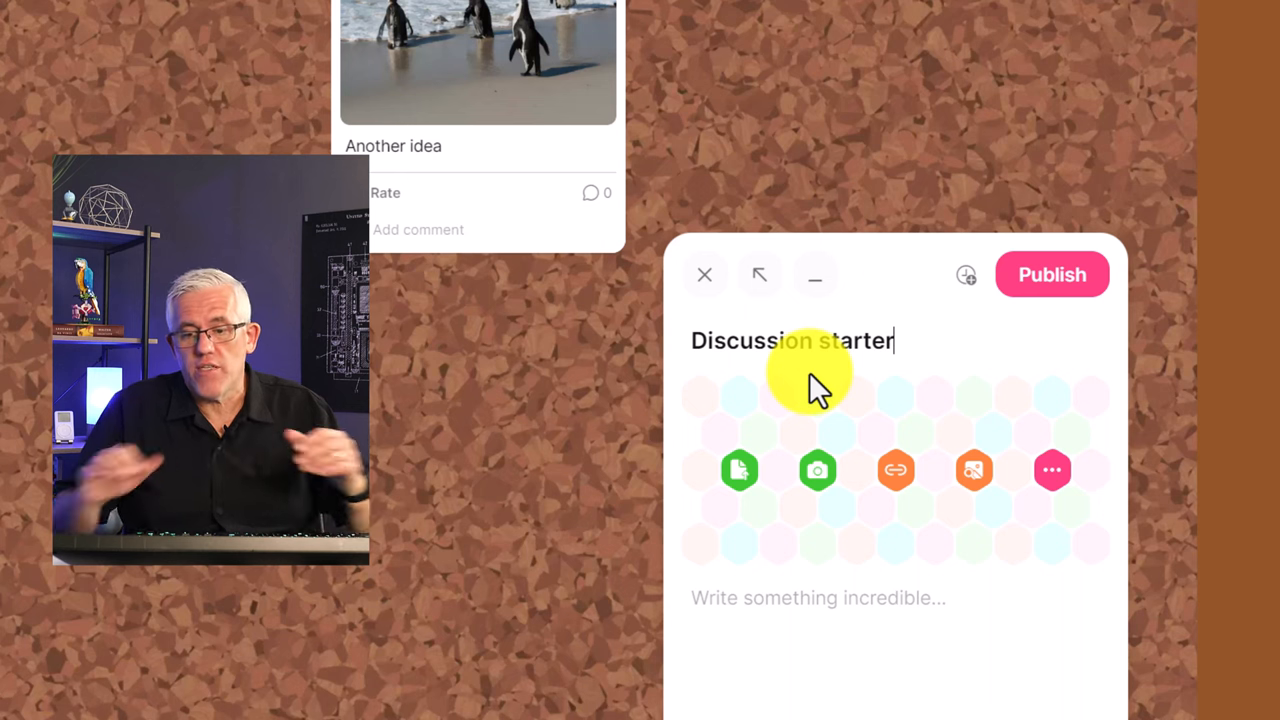
click(965, 274)
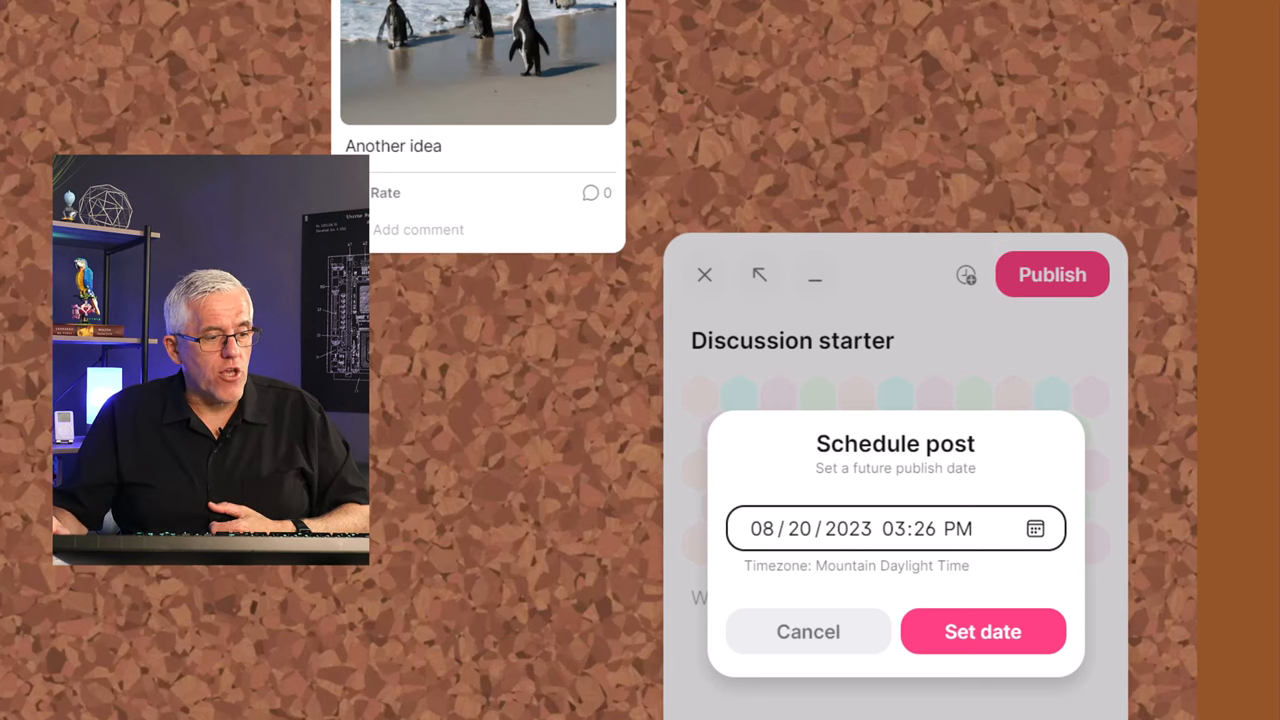
mouse_move(800, 460)
text(4)
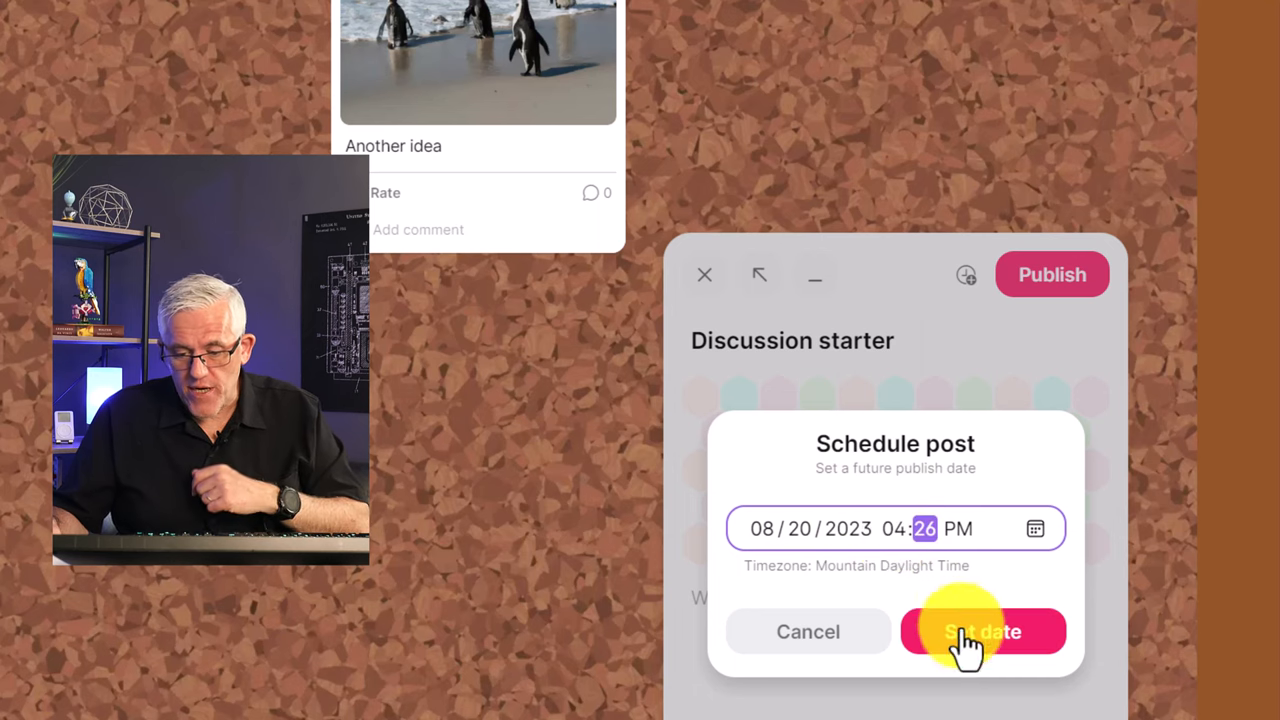
click(982, 631)
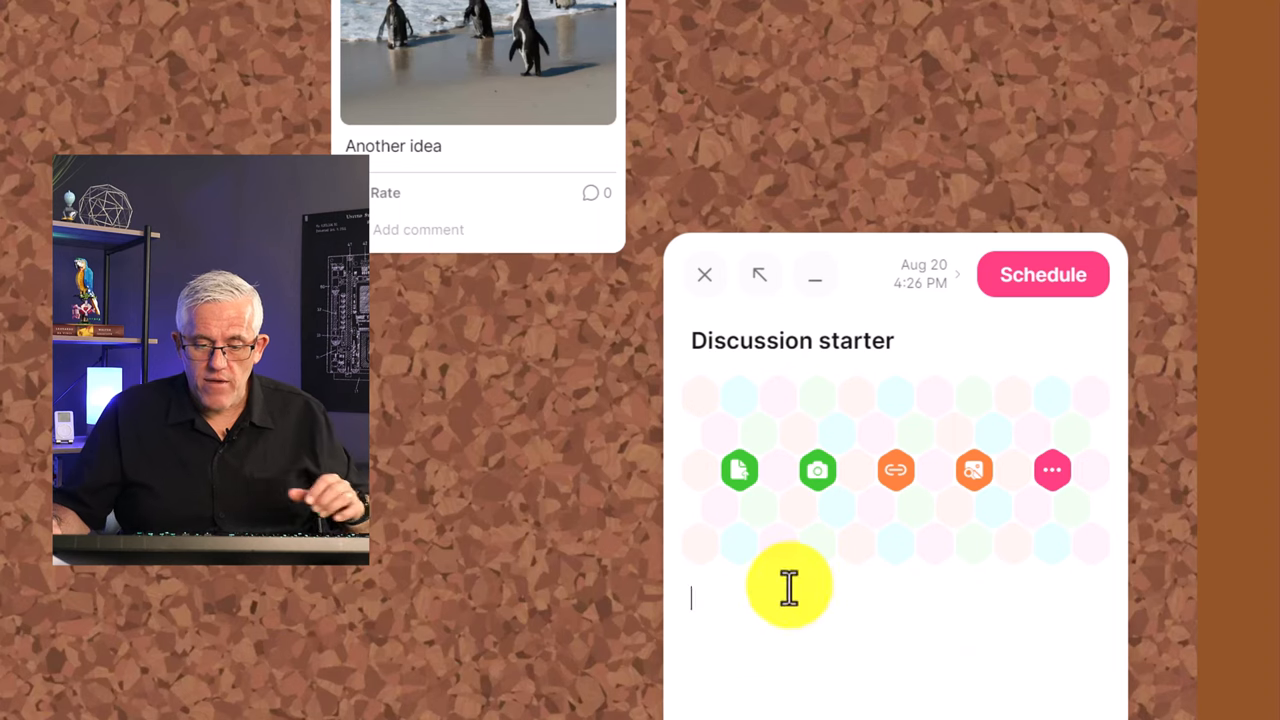
text(Why is thre air?)
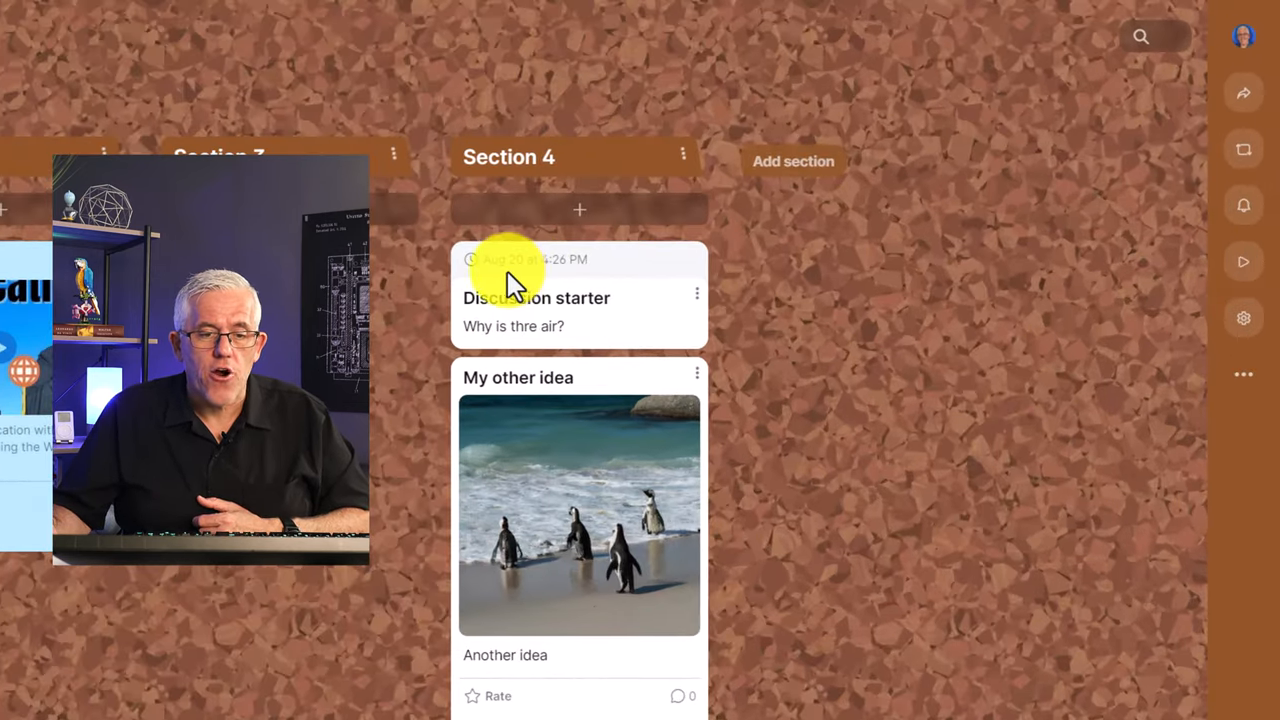
mouse_move(560, 290)
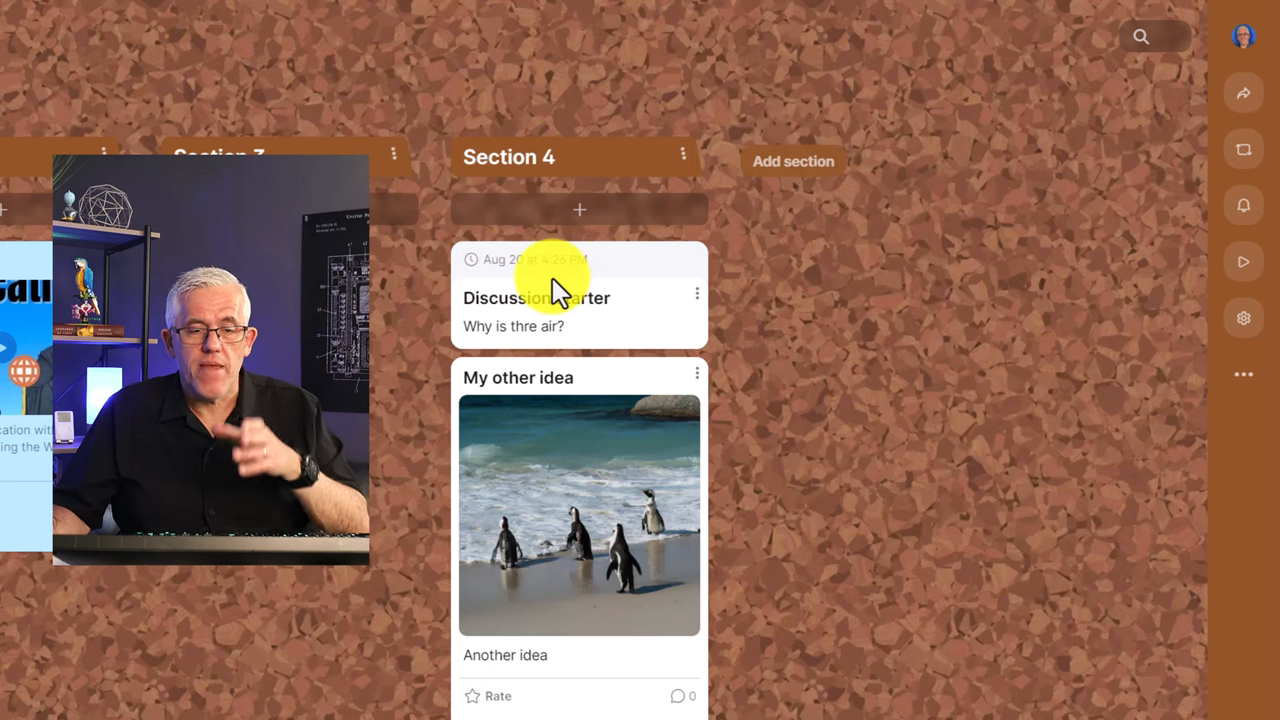
mouse_move(660, 425)
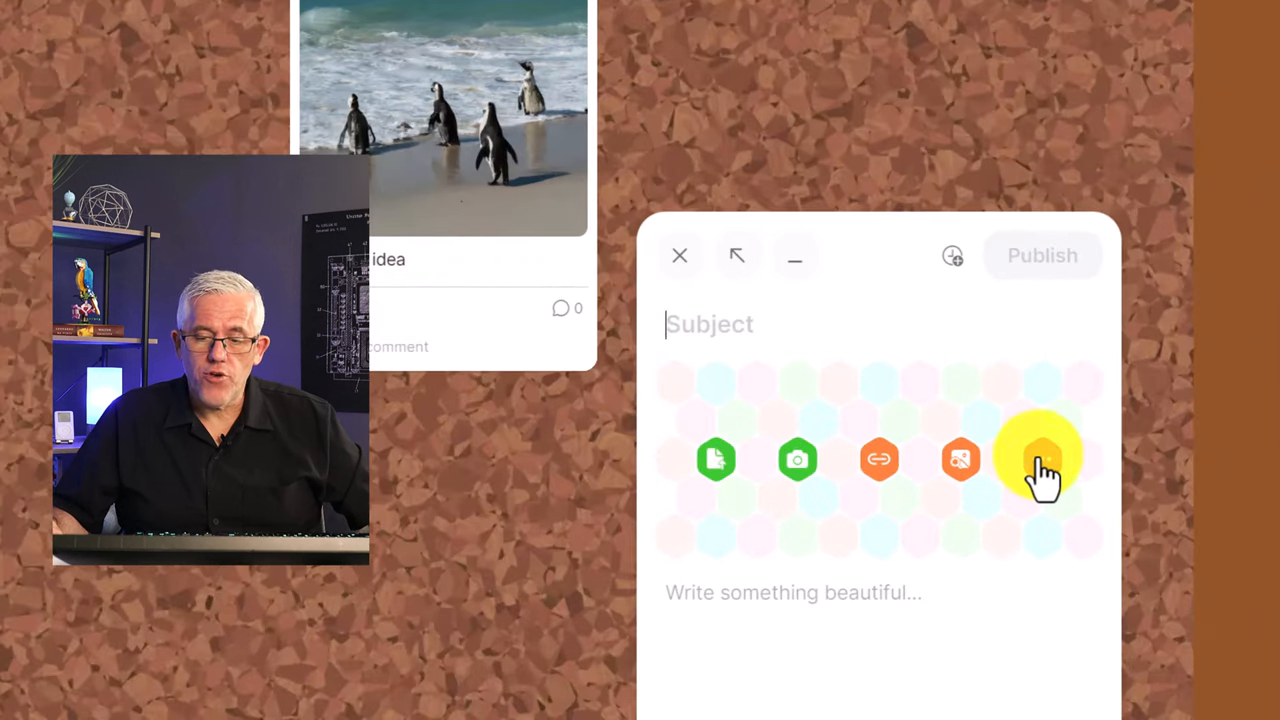
Step: Attach a favourite-pet poll with choices Dog, Cat and Guinea Pig
click(1043, 459)
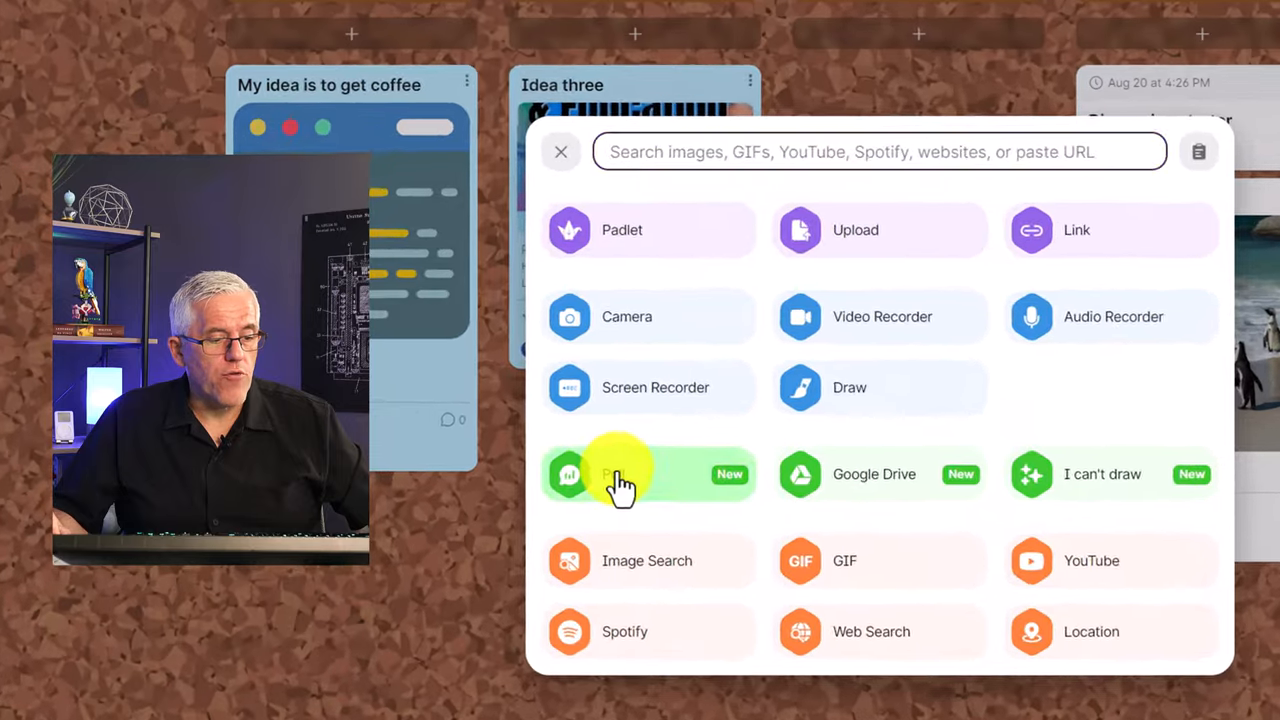
click(620, 474)
text(What is)
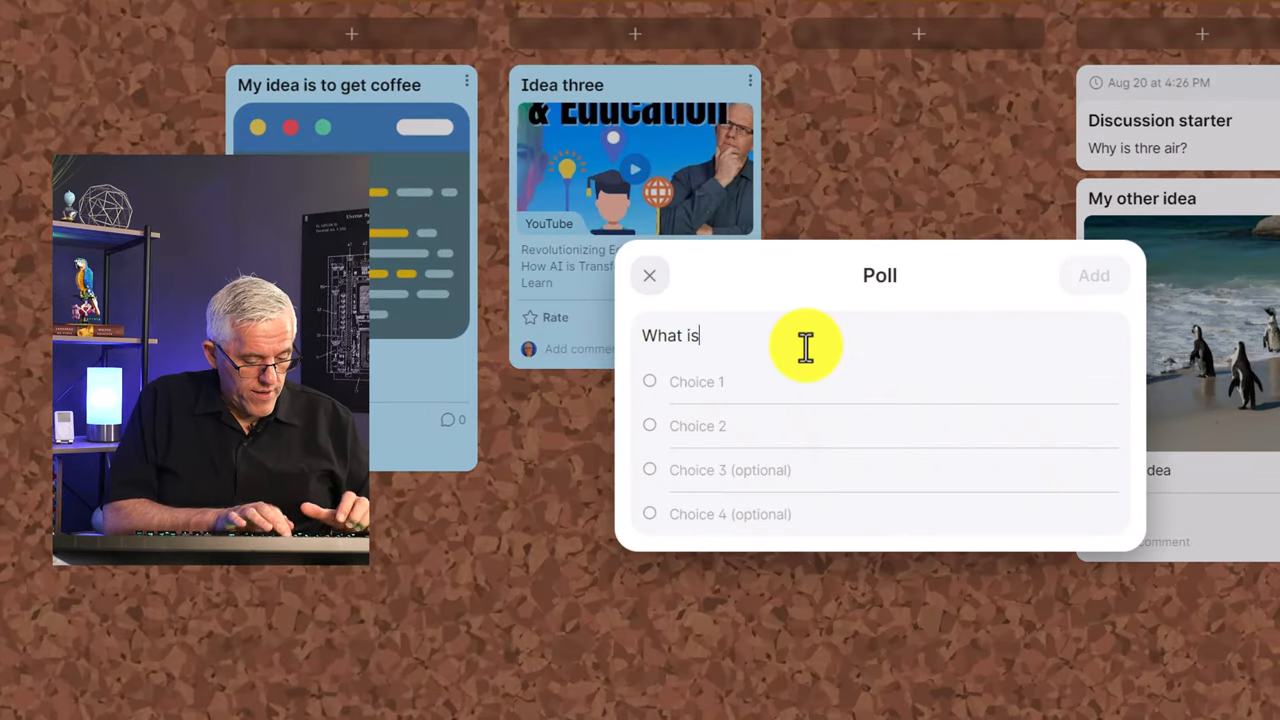
text(your favo)
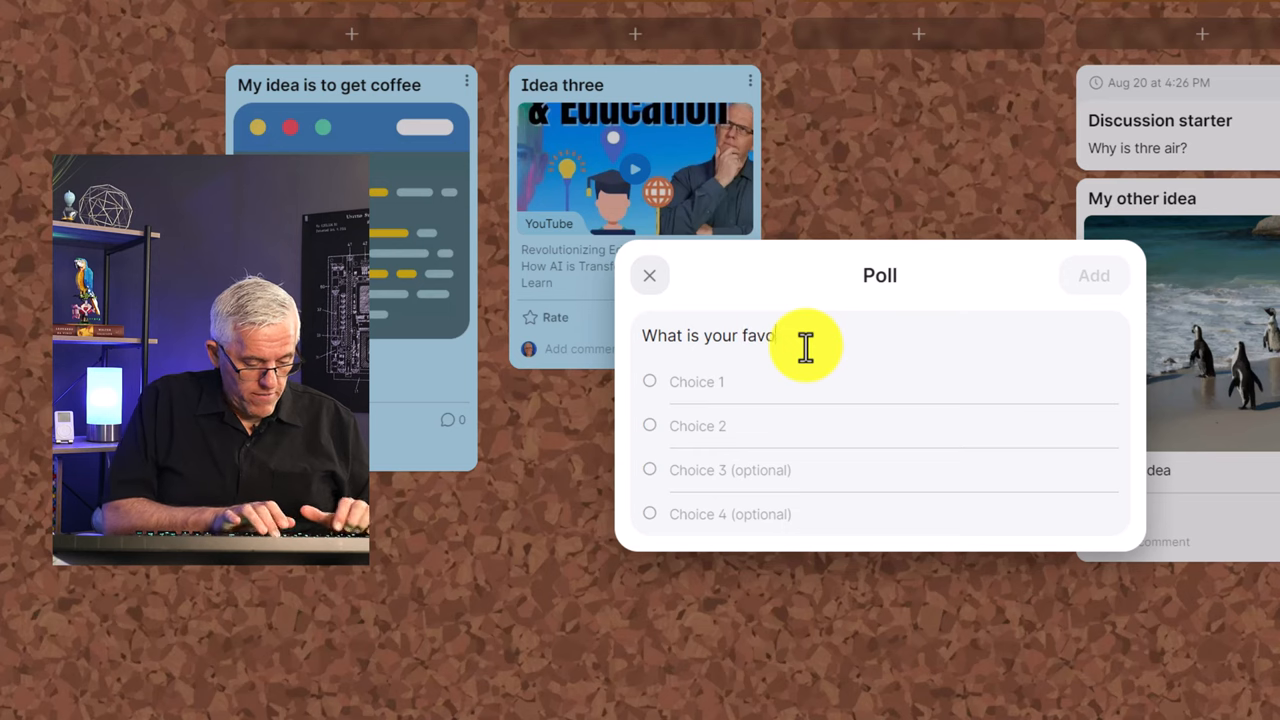
text(ourite pet)
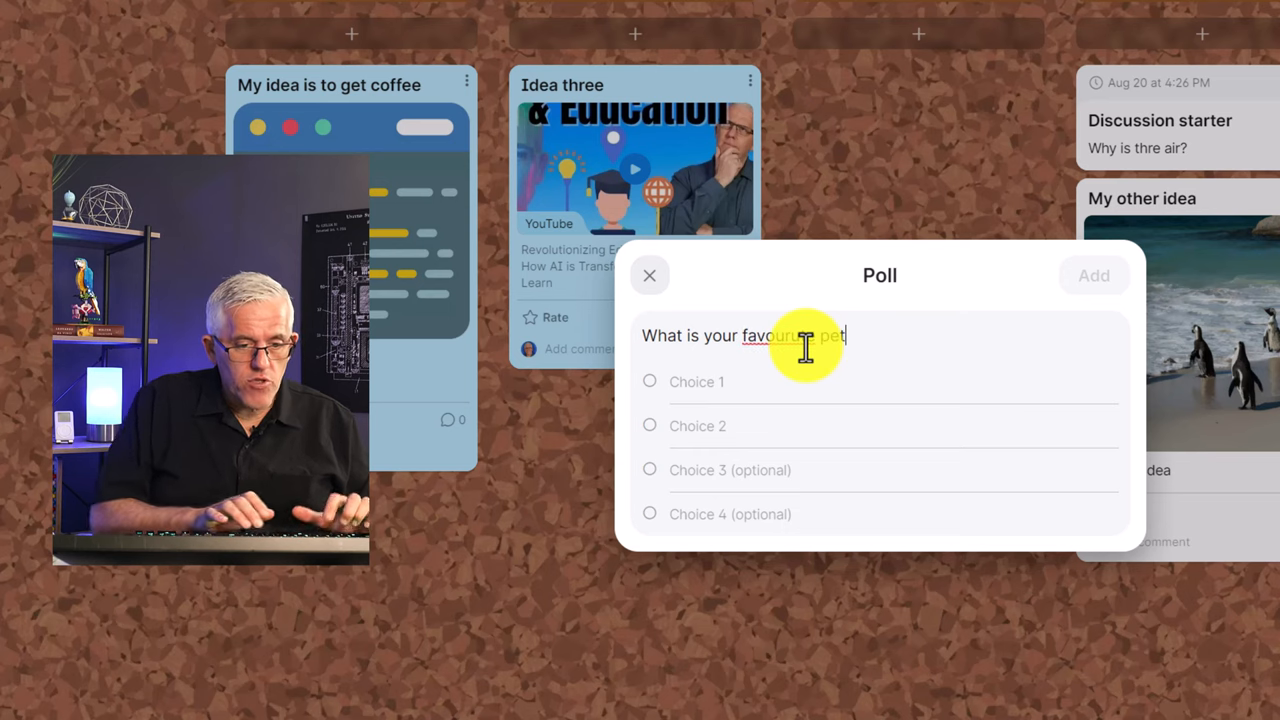
text(favorite)
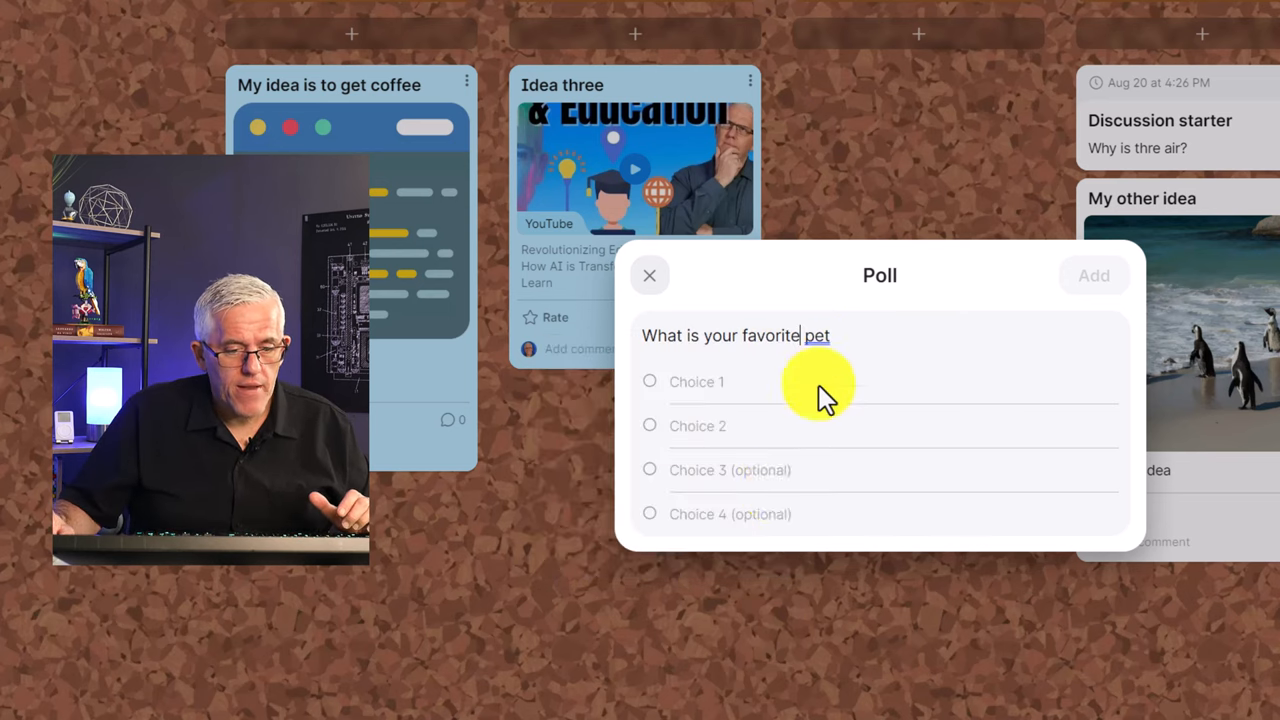
click(720, 382)
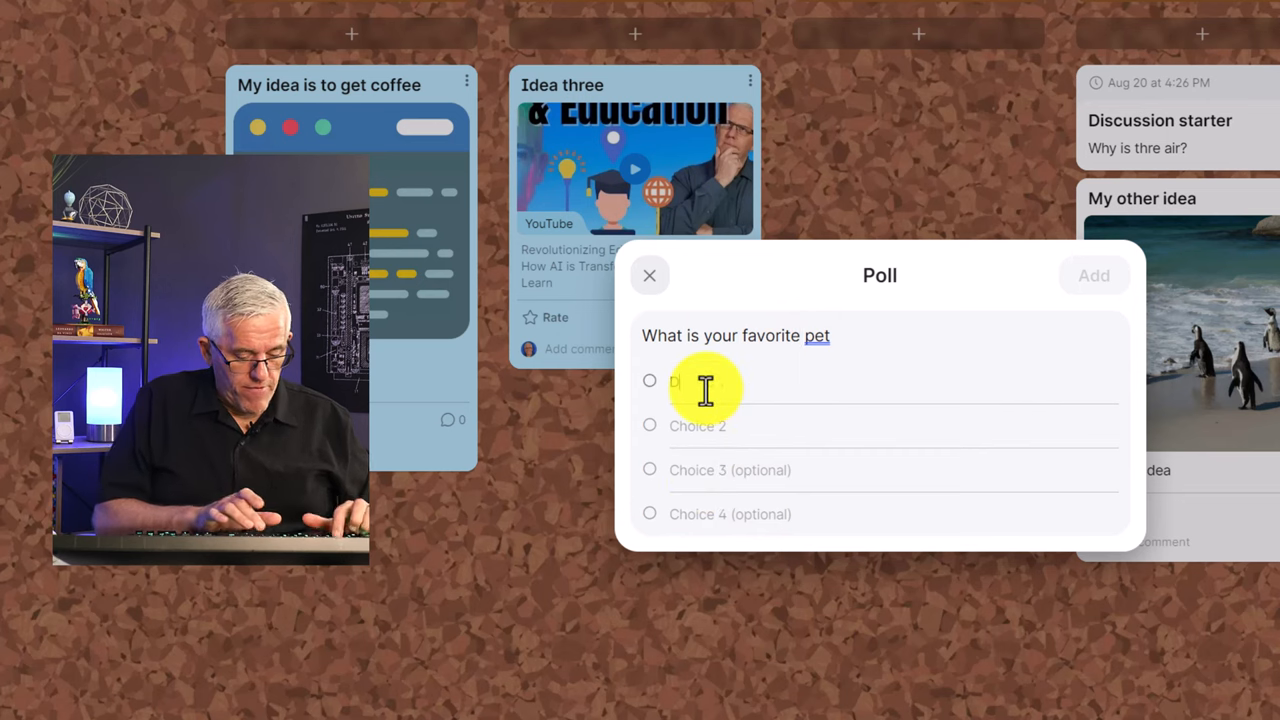
text(Cat)
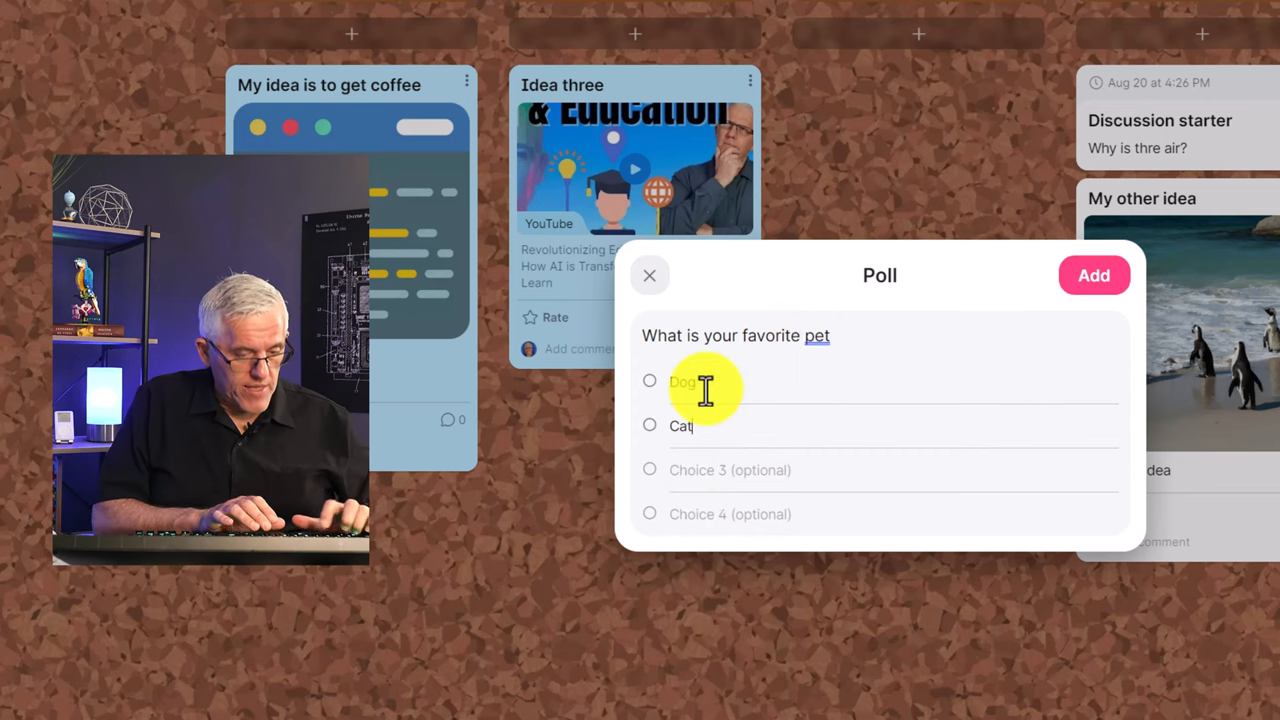
text(Guineau Pig)
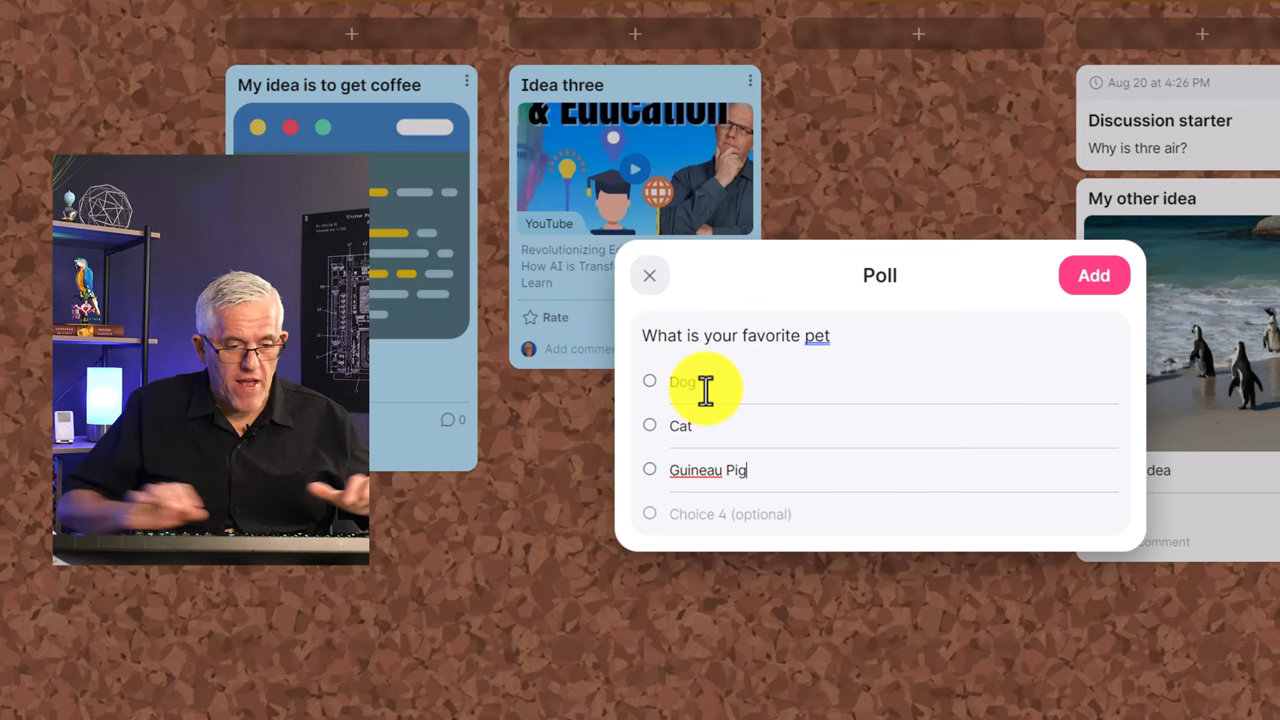
Step: Title the poll post 'Pets', publish it, and vote Dog
right_click(695, 470)
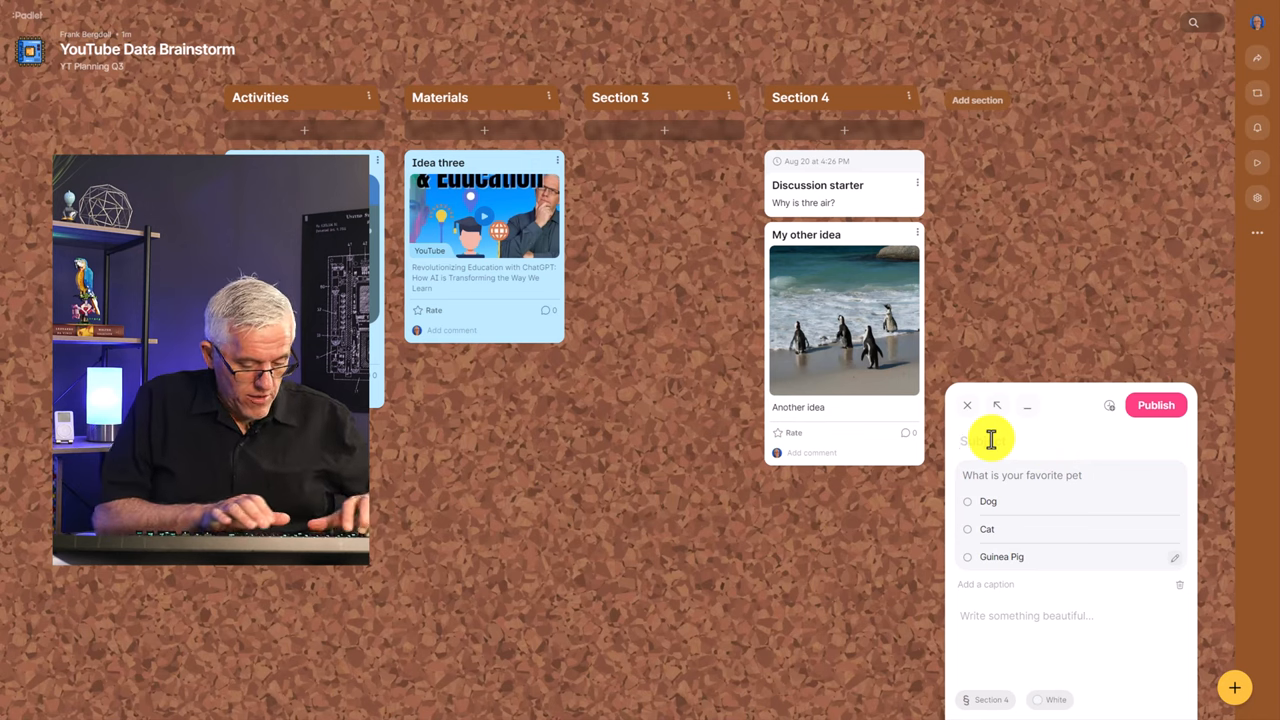
text(Pets)
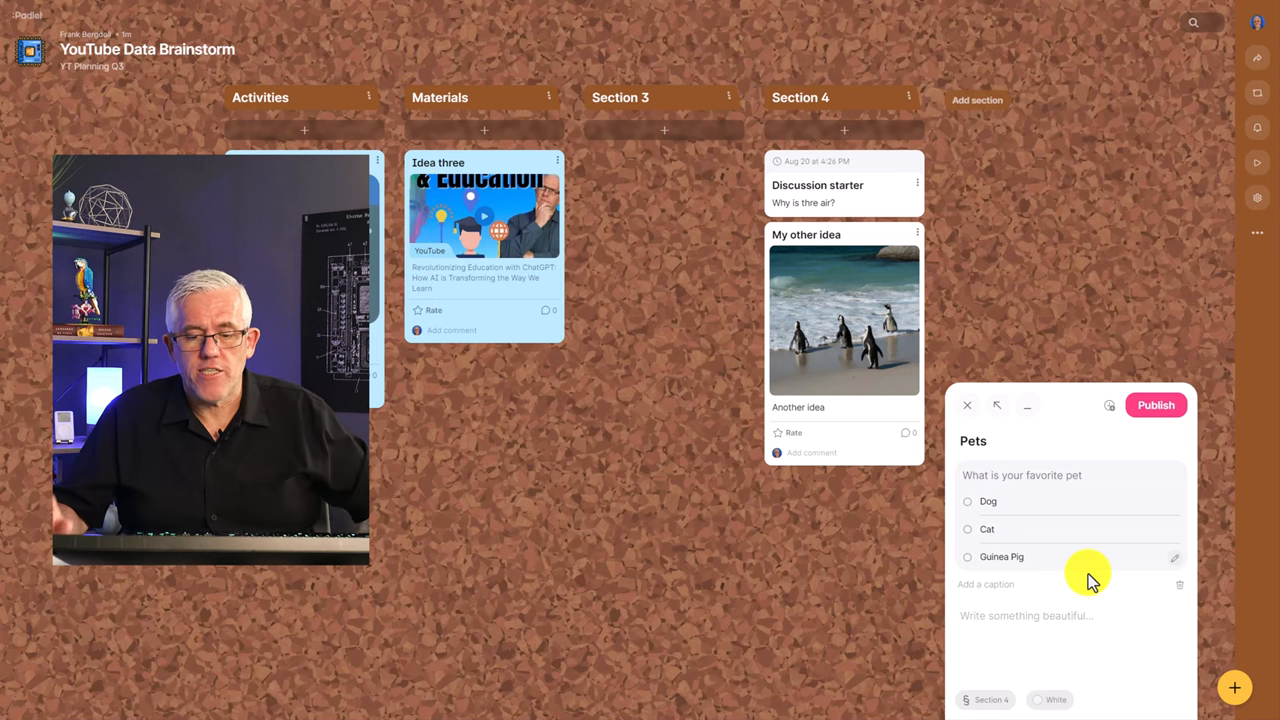
mouse_move(1015, 615)
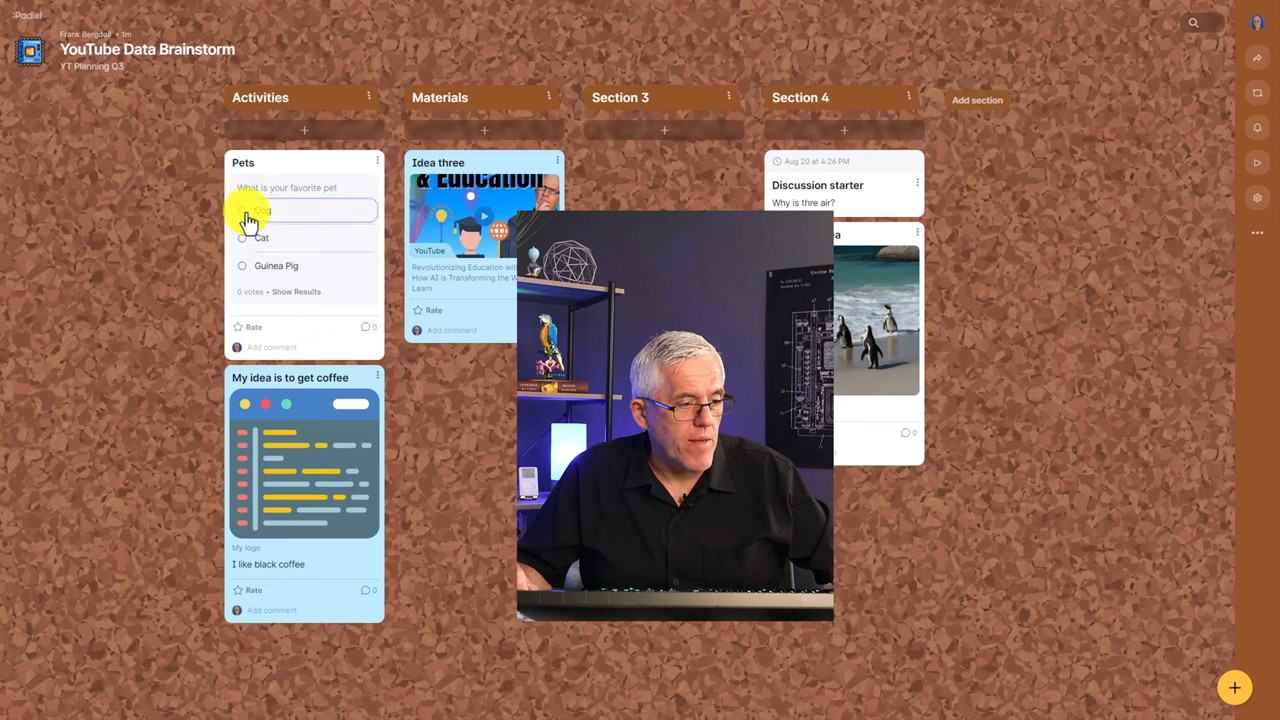
click(260, 210)
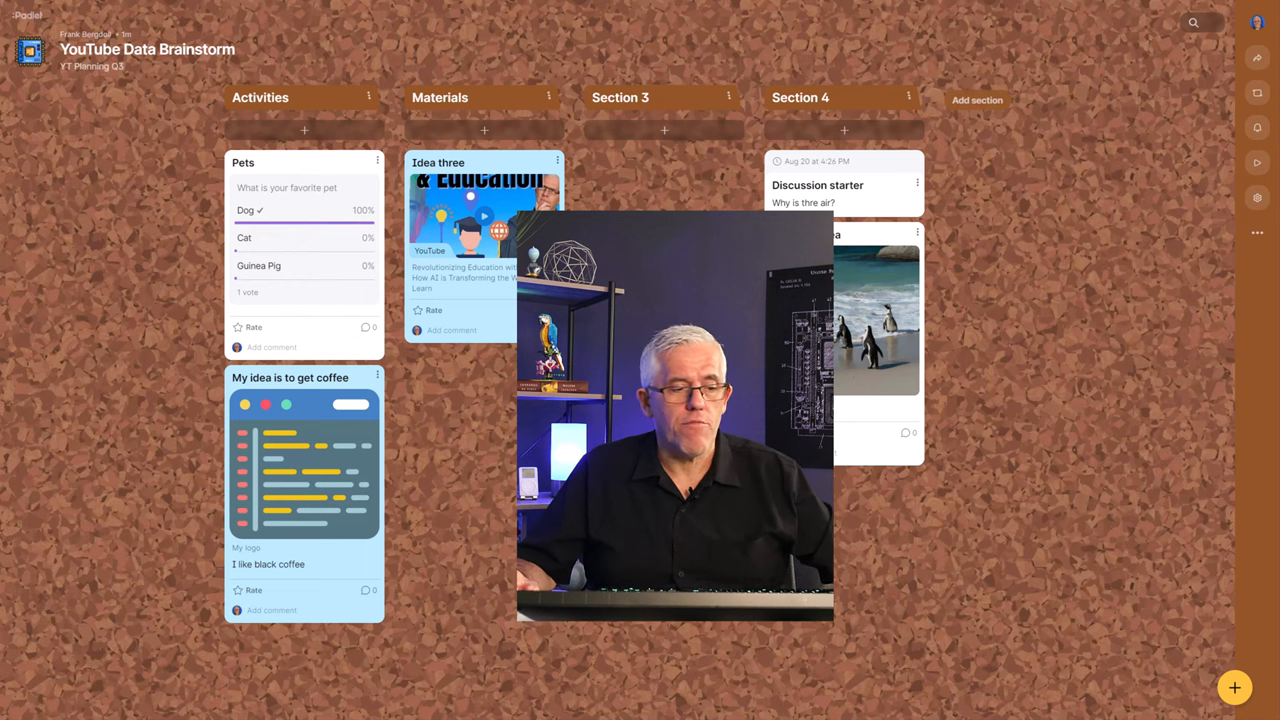
click(1234, 688)
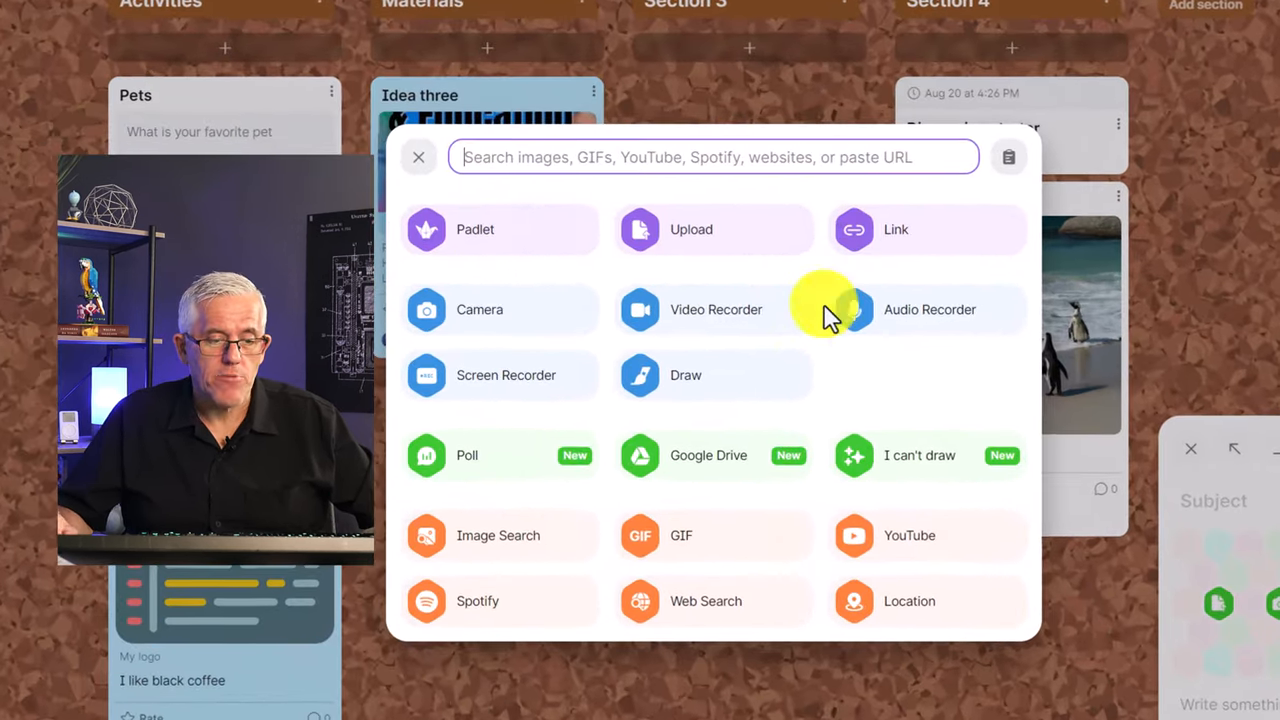
mouse_move(853, 385)
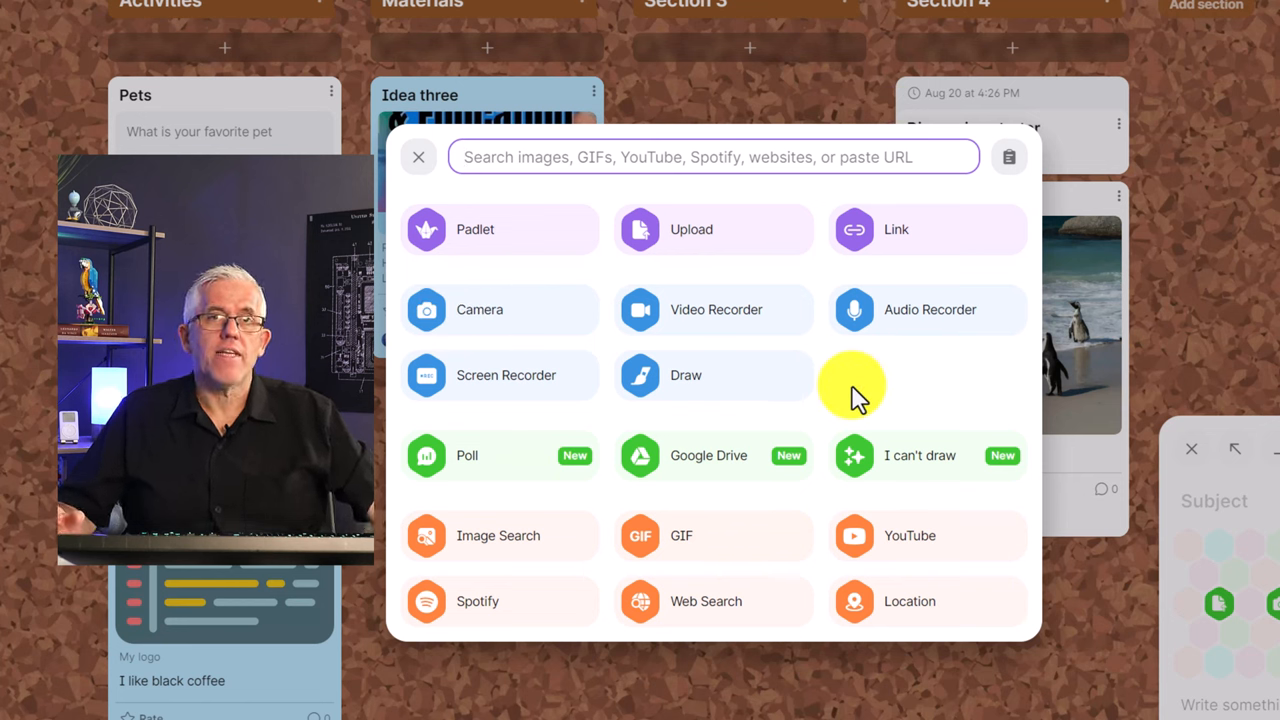